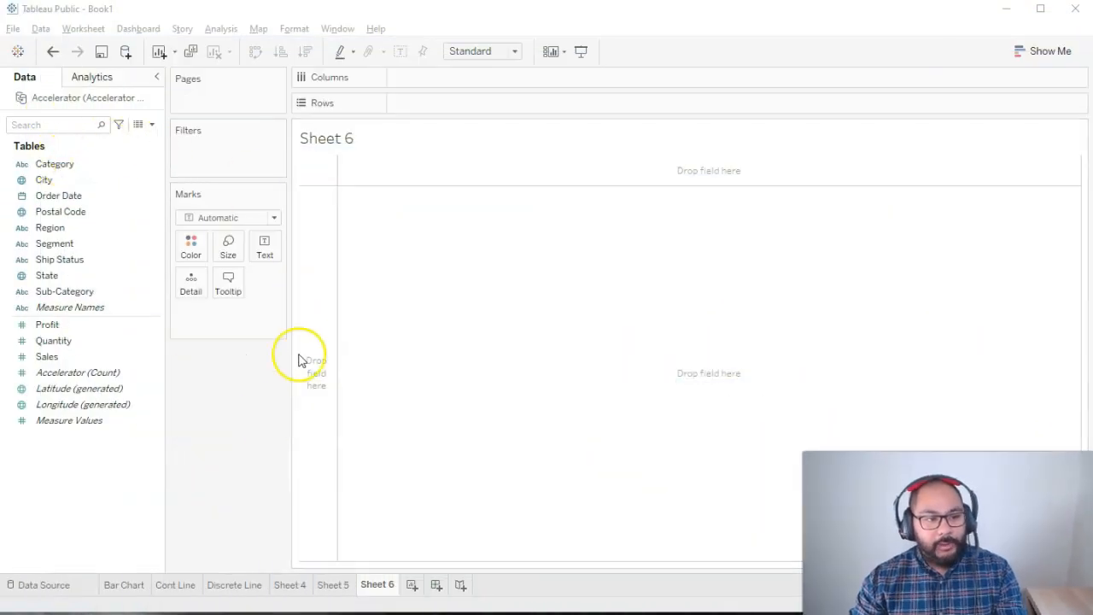
{"action": "mouse_move", "coordinate": [253, 429]}
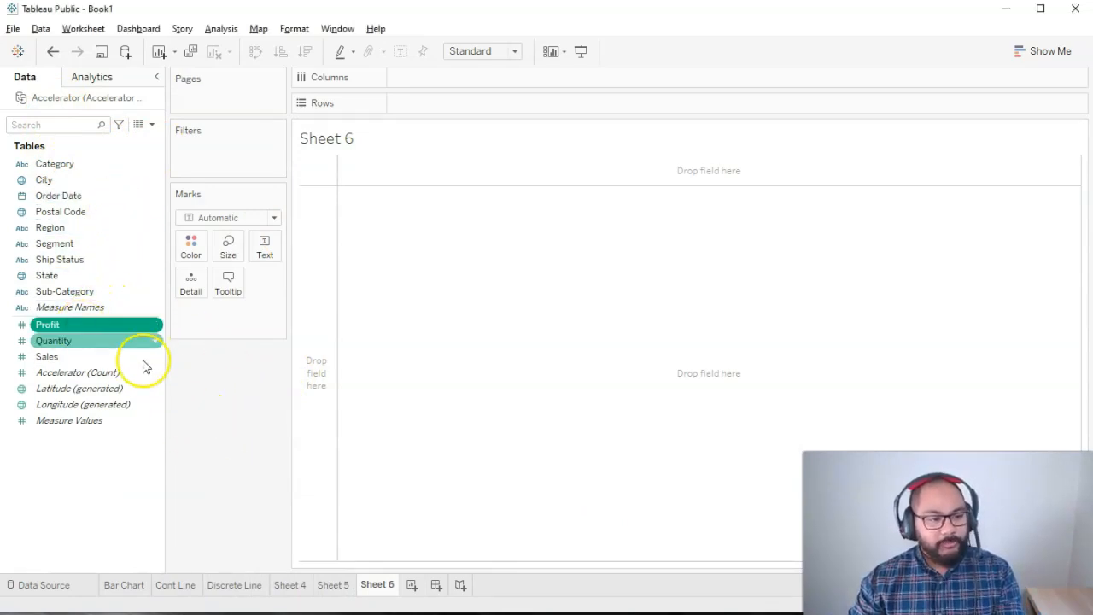
Step: Place Profit on Rows and Sub-Category on Columns to get a profit bar per sub-category
{"action": "left_click_drag", "start_coordinate": [48, 324], "coordinate": [443, 103]}
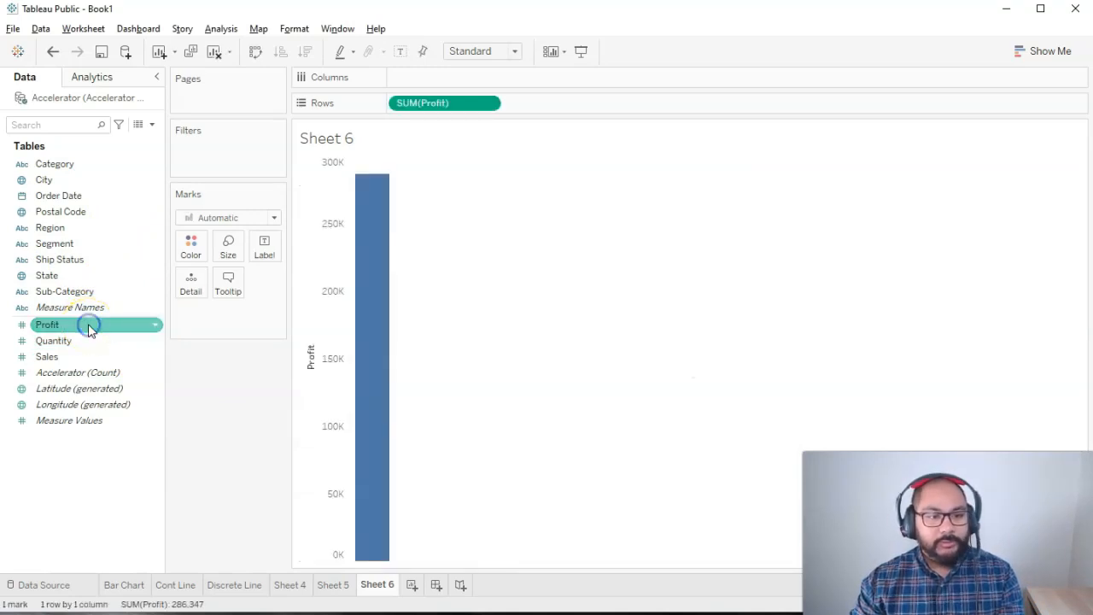
{"action": "mouse_move", "coordinate": [376, 204]}
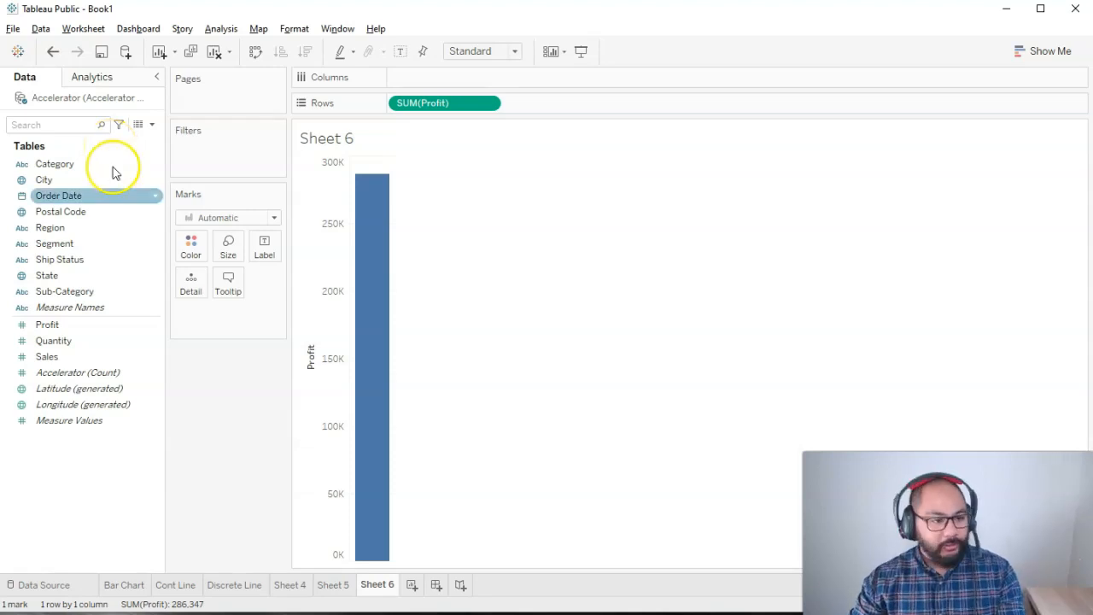
{"action": "left_click", "coordinate": [65, 290]}
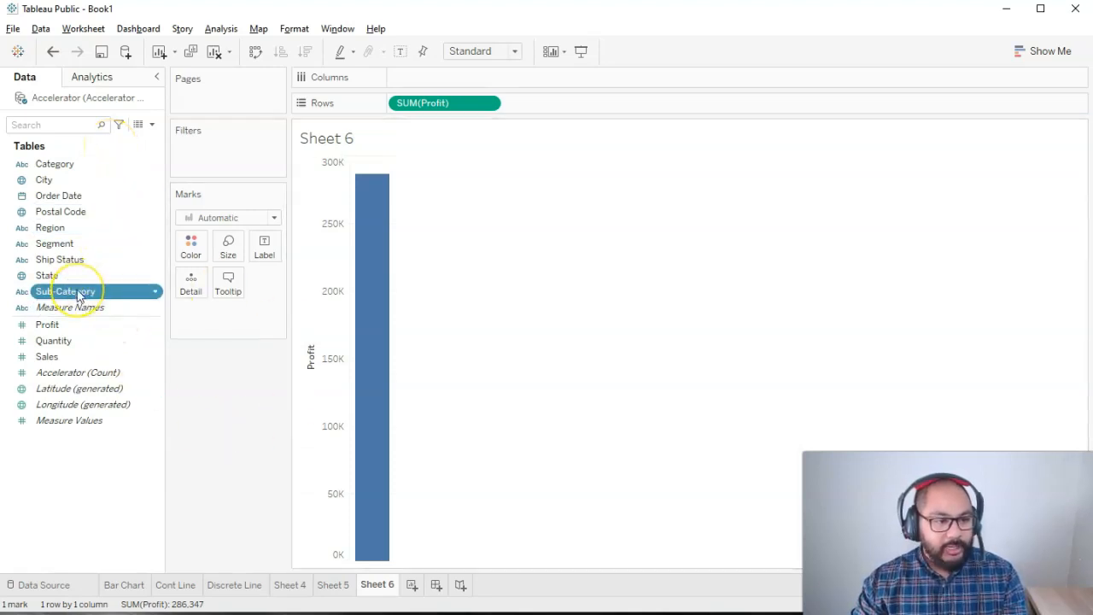
{"action": "left_click_drag", "start_coordinate": [65, 290], "coordinate": [427, 77]}
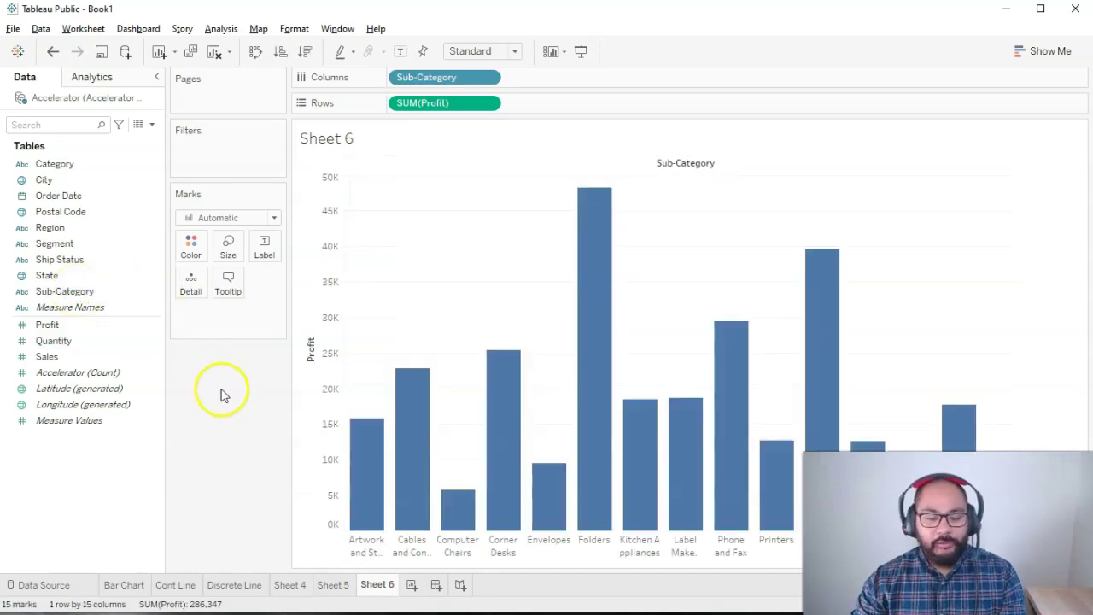
{"action": "mouse_move", "coordinate": [936, 293]}
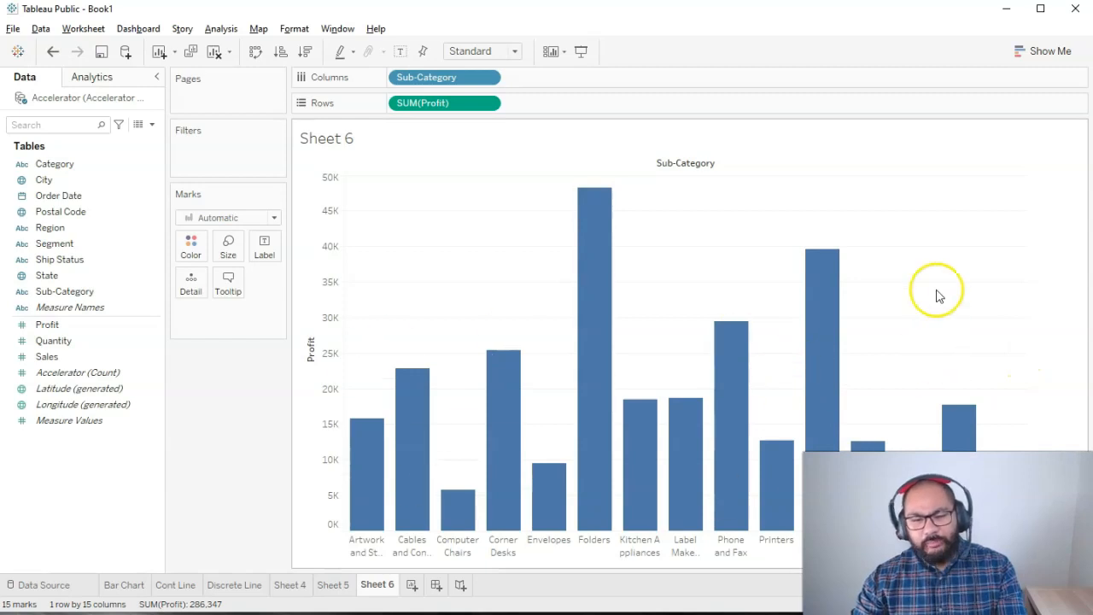
{"action": "mouse_move", "coordinate": [971, 256]}
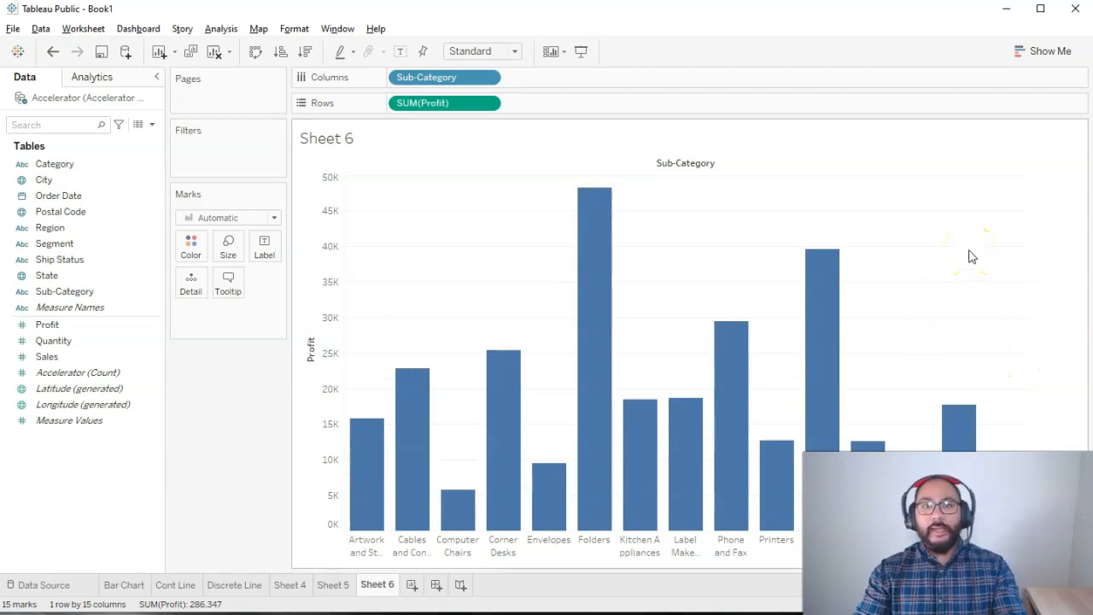
Step: Drop Profit on the Color mark so bars are shaded by profit with a legend
{"action": "left_click", "coordinate": [48, 325]}
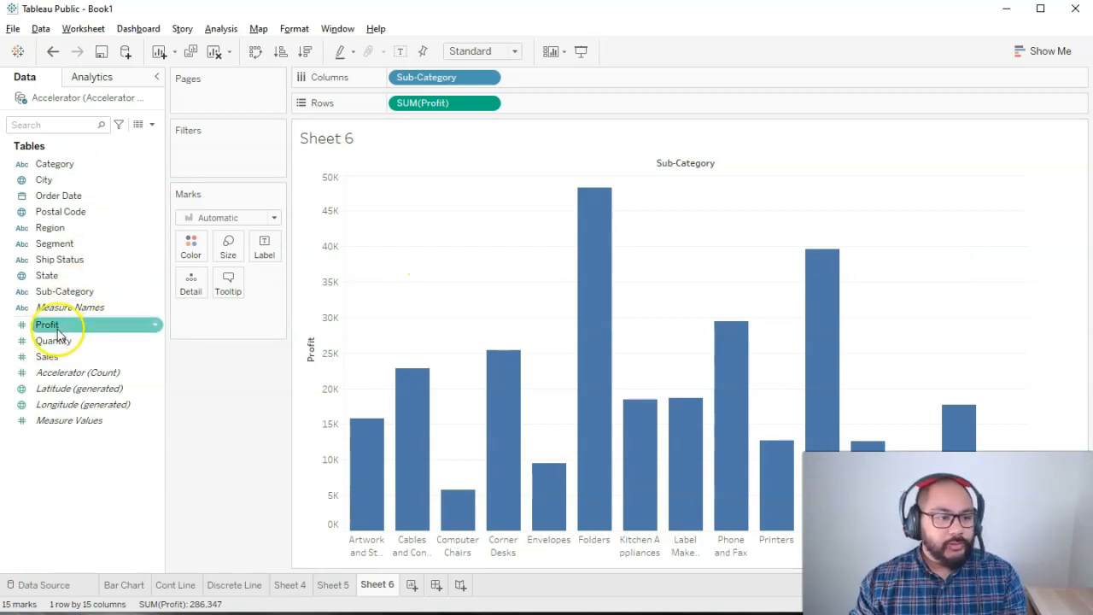
{"action": "left_click_drag", "start_coordinate": [48, 325], "coordinate": [184, 267]}
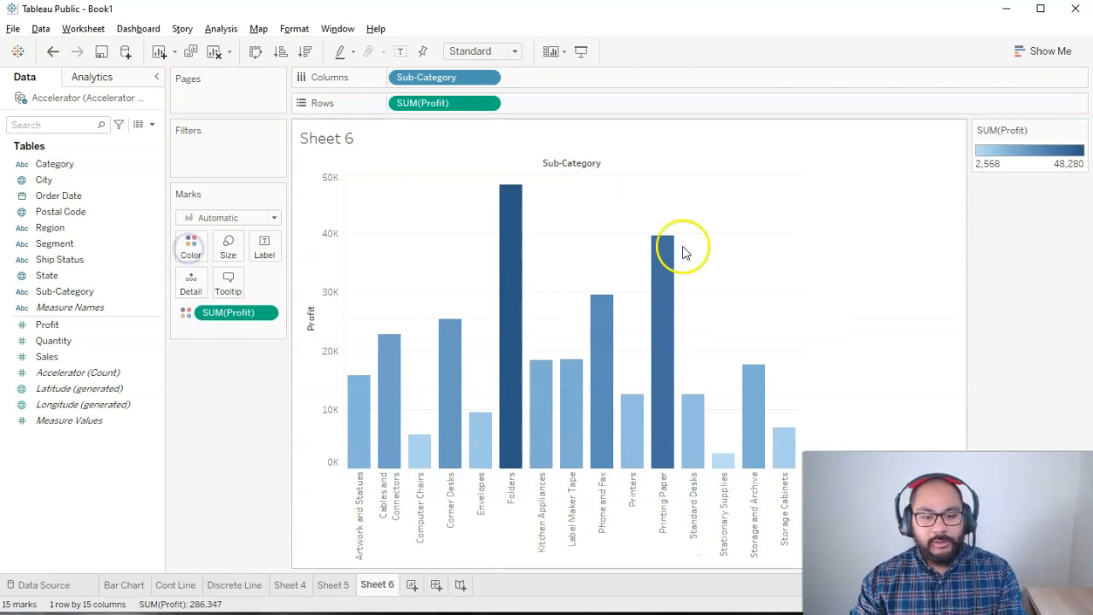
{"action": "mouse_move", "coordinate": [959, 236]}
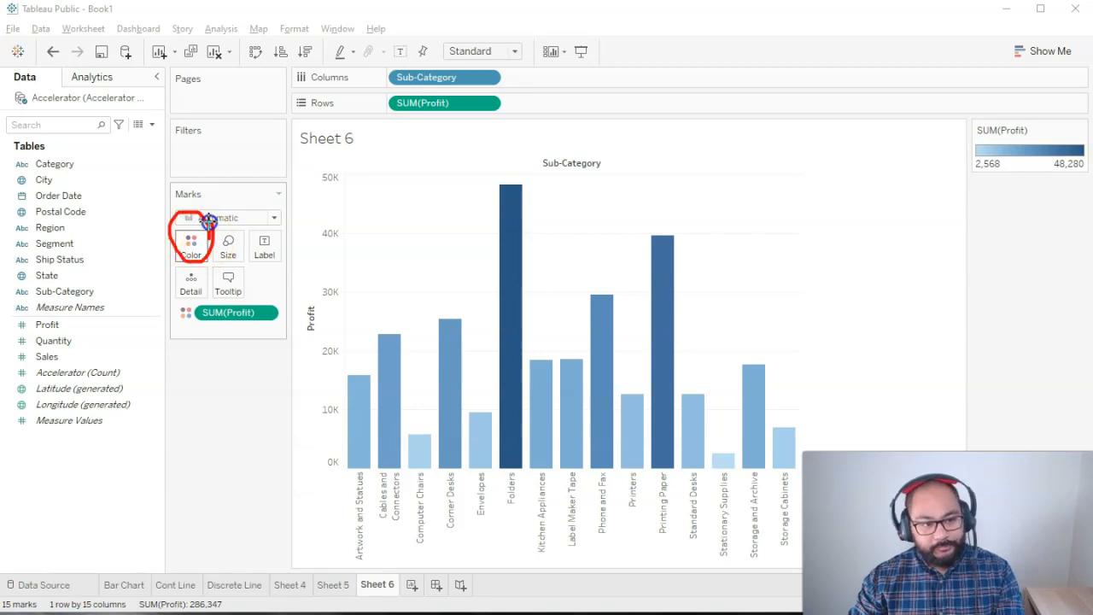
Step: In Edit Colors, try the Green and then Gray palettes on the profit bars
{"action": "left_click", "coordinate": [191, 245]}
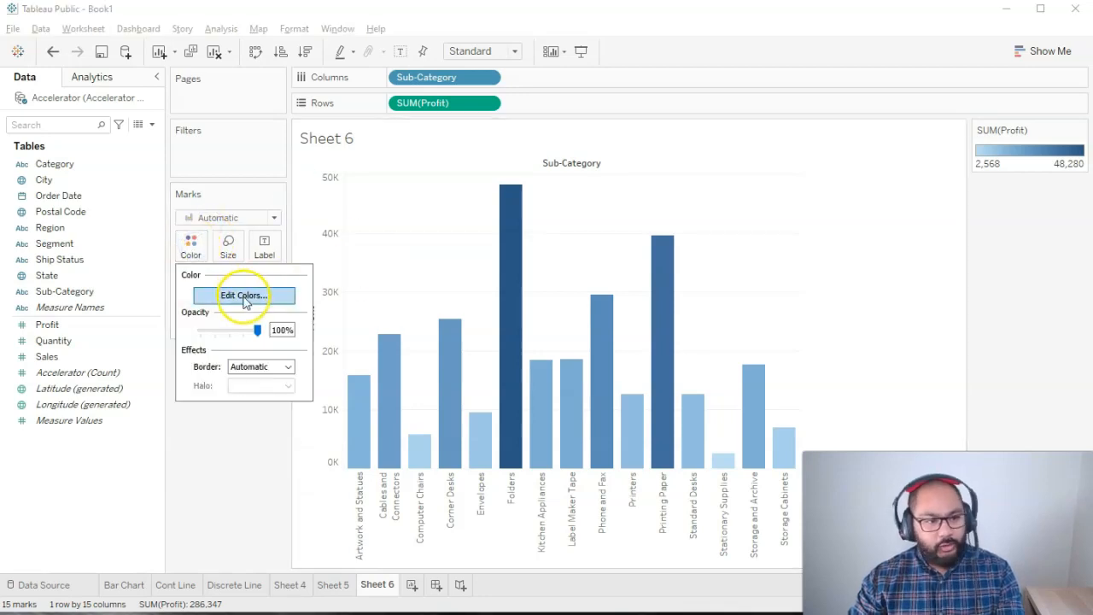
{"action": "left_click", "coordinate": [243, 293]}
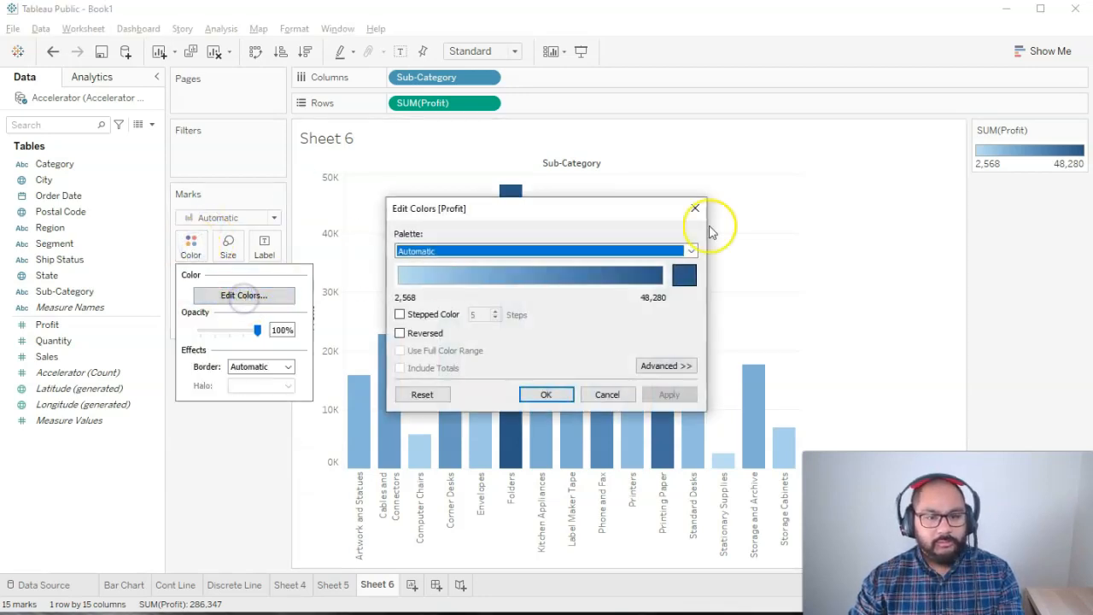
{"action": "left_click", "coordinate": [690, 250]}
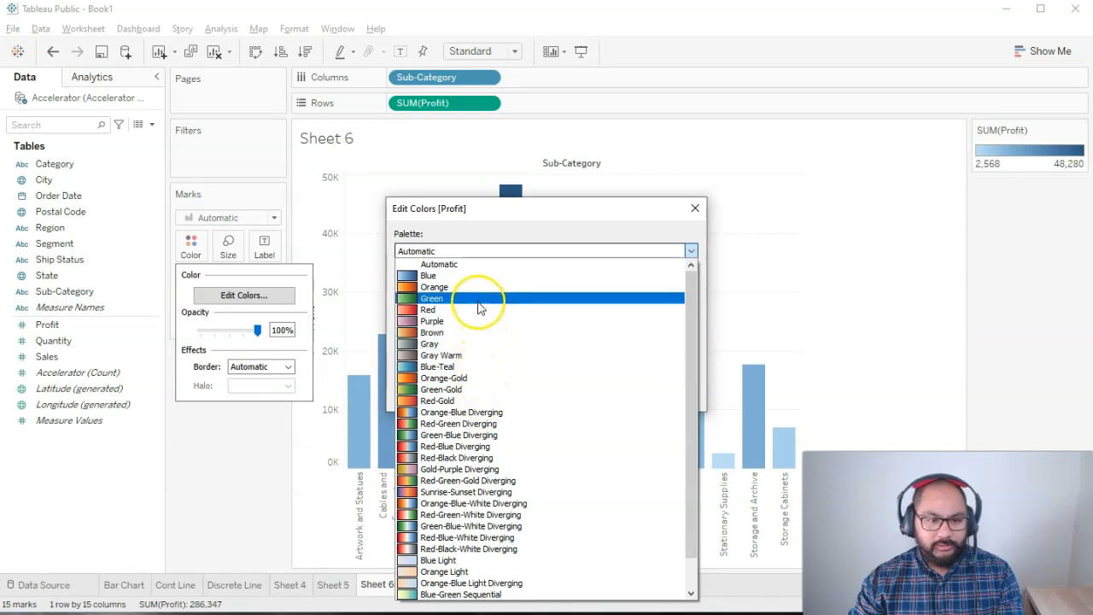
{"action": "left_click", "coordinate": [432, 298]}
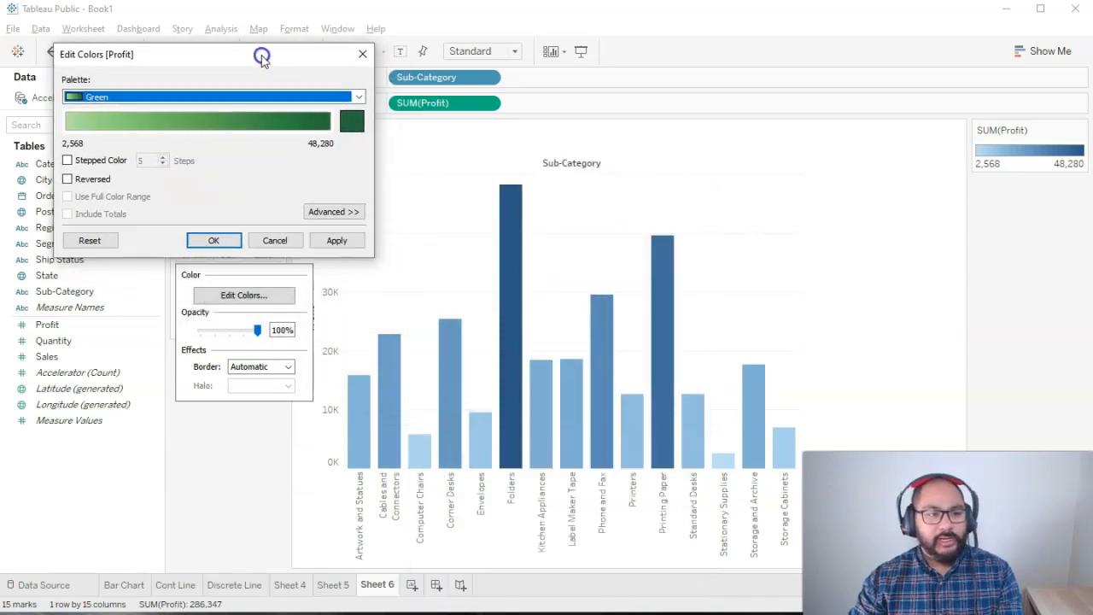
{"action": "left_click", "coordinate": [336, 239]}
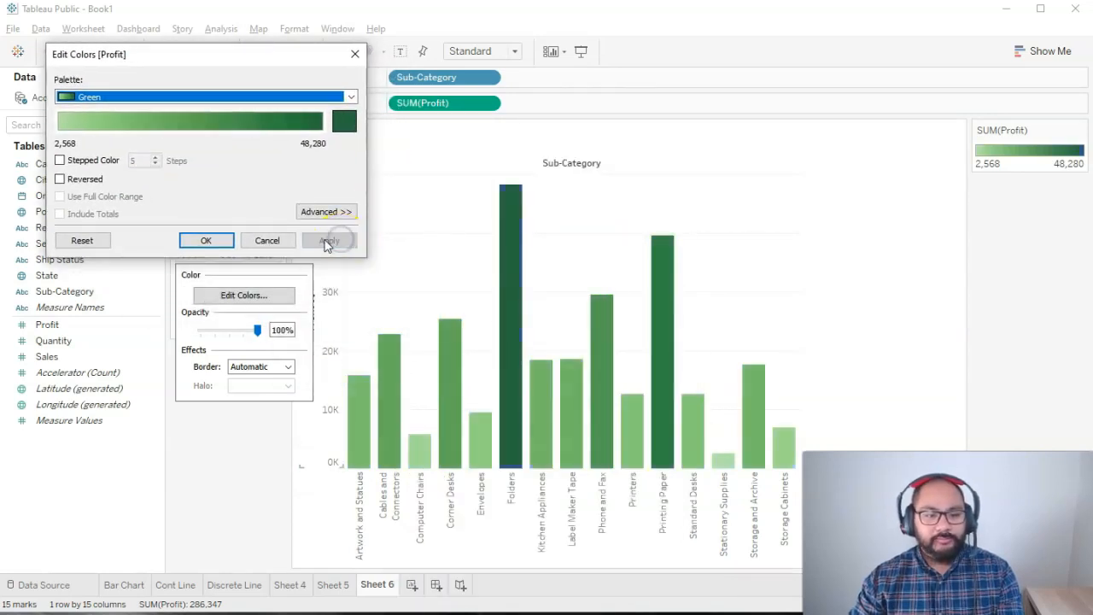
{"action": "left_click", "coordinate": [350, 96]}
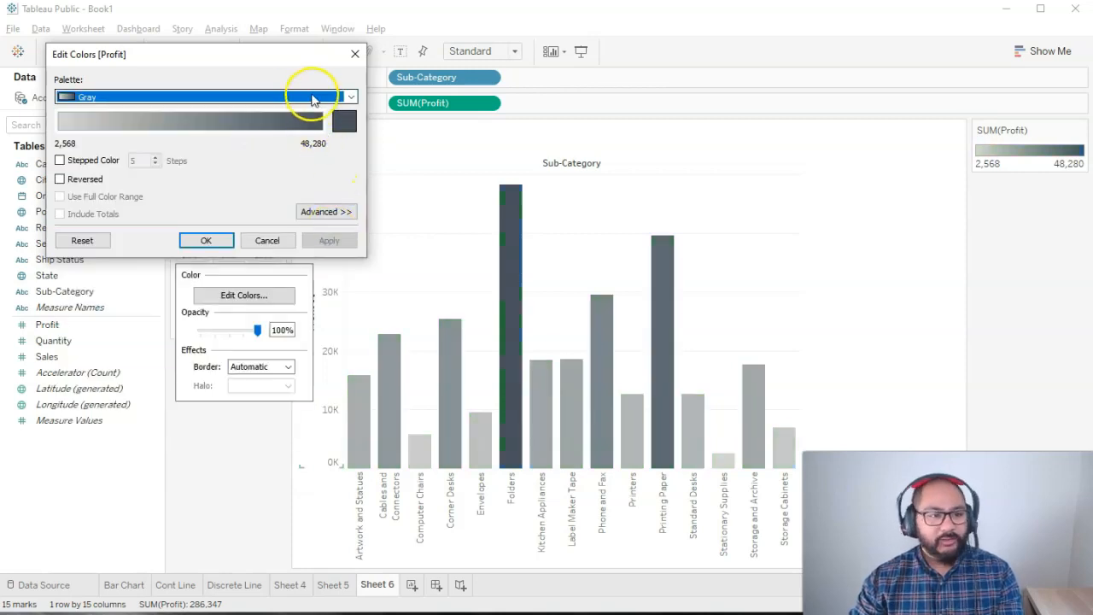
Step: Apply the Orange-Blue Diverging palette to the profit bars
{"action": "left_click", "coordinate": [348, 96]}
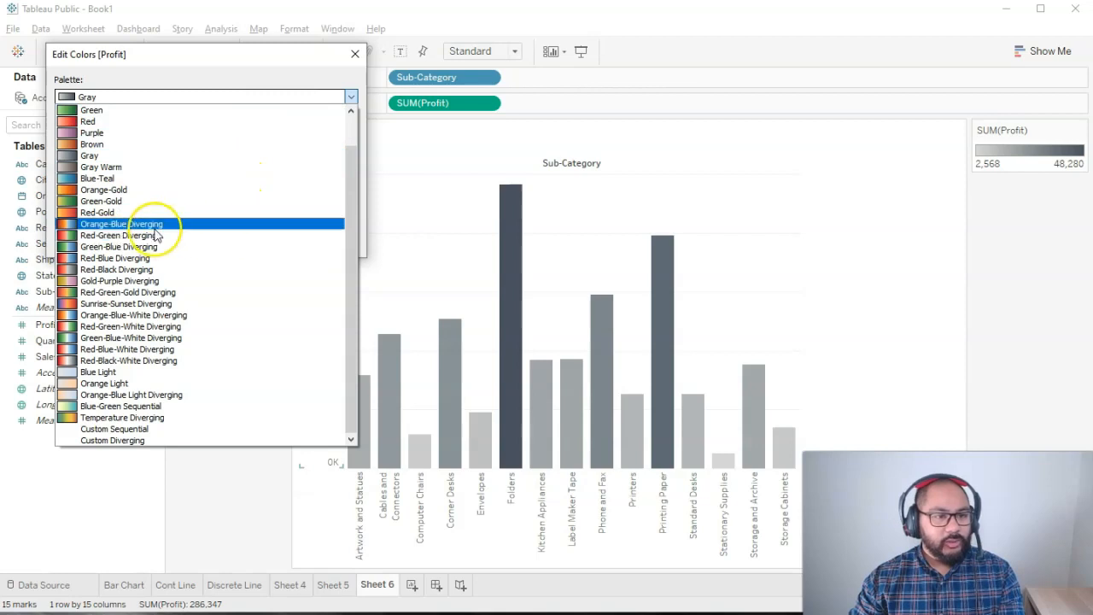
{"action": "left_click", "coordinate": [123, 224]}
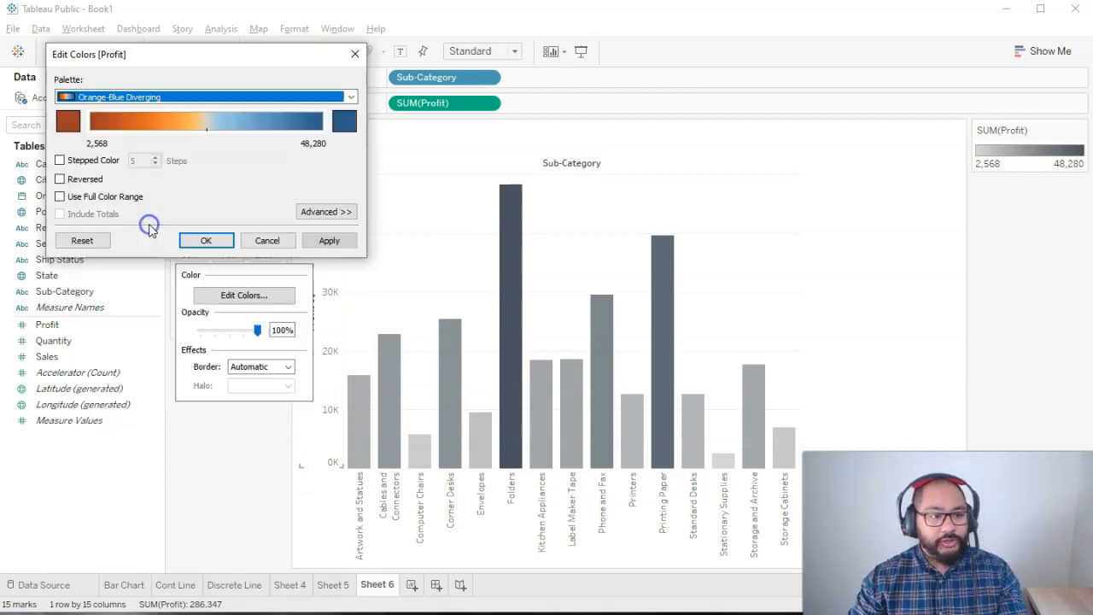
{"action": "left_click", "coordinate": [328, 239]}
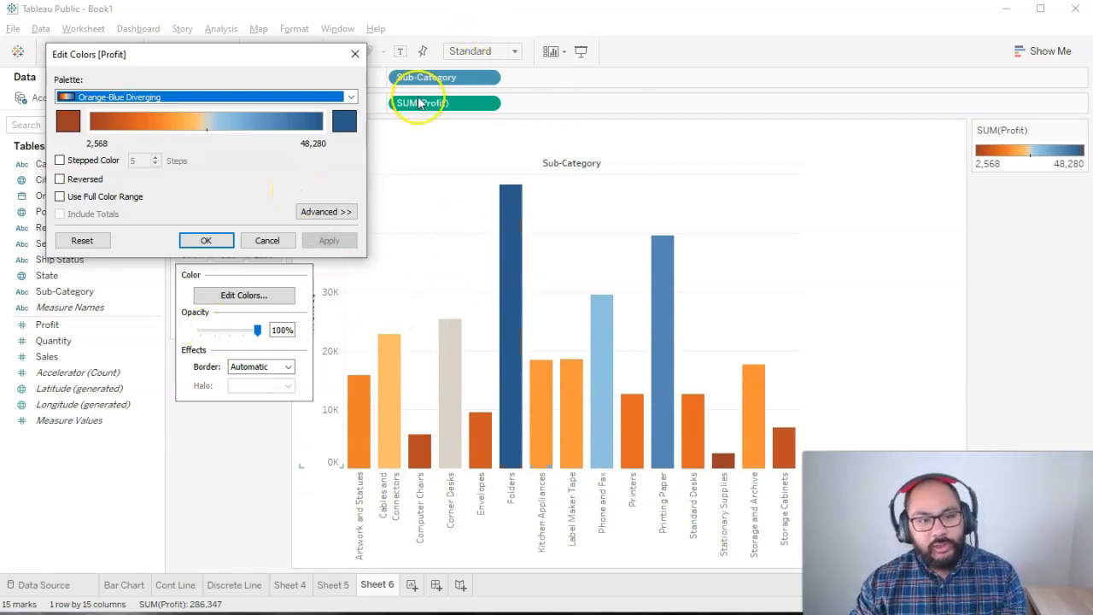
{"action": "left_click", "coordinate": [348, 95]}
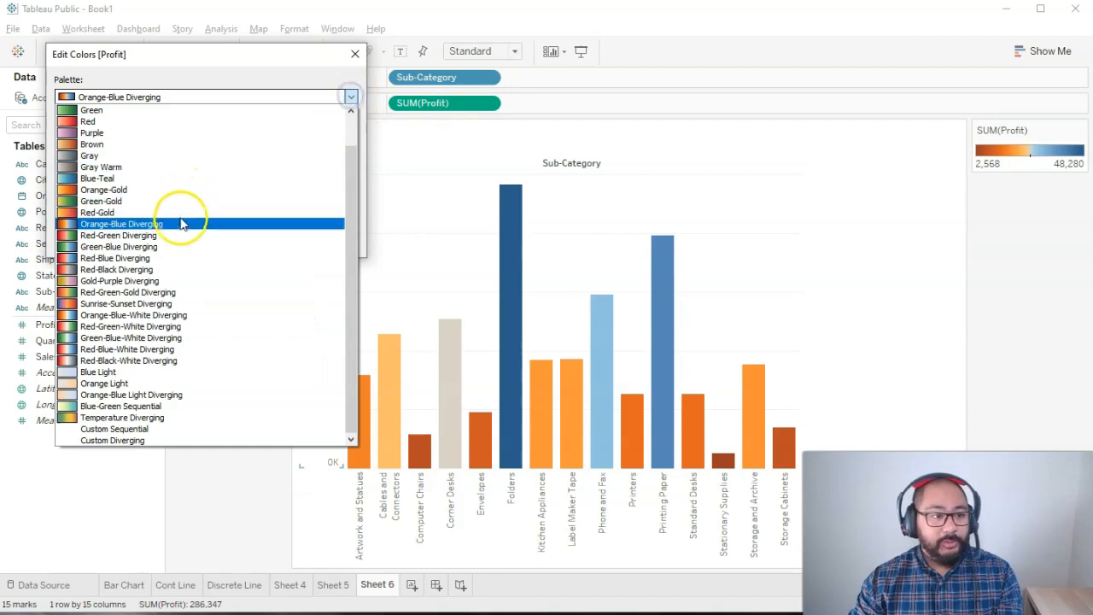
Step: Apply the Red-Green Diverging palette to the profit bars
{"action": "left_click", "coordinate": [118, 235]}
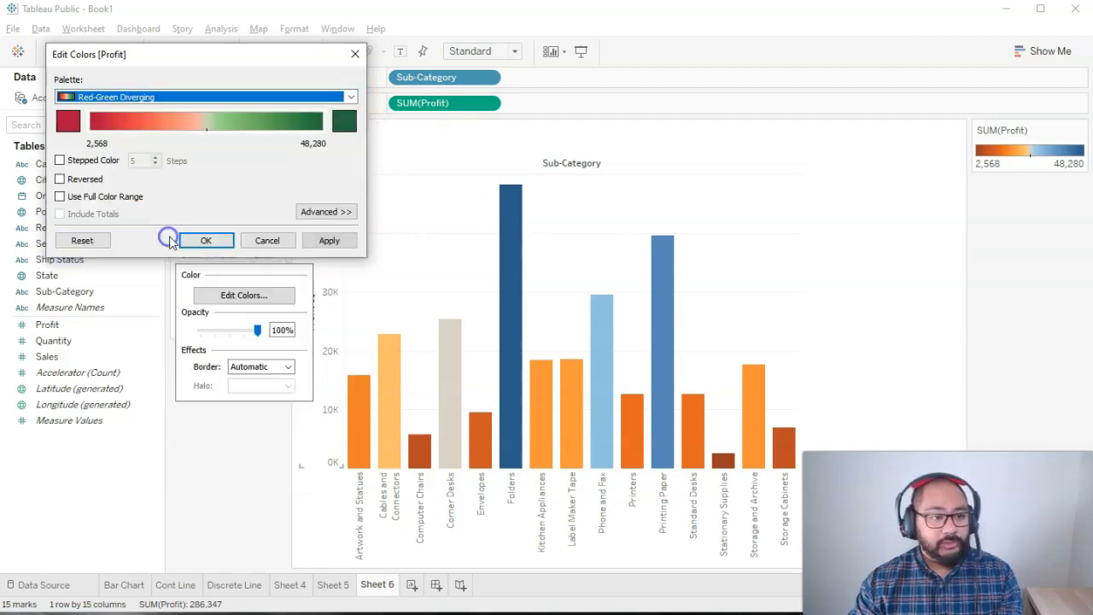
{"action": "left_click", "coordinate": [328, 239]}
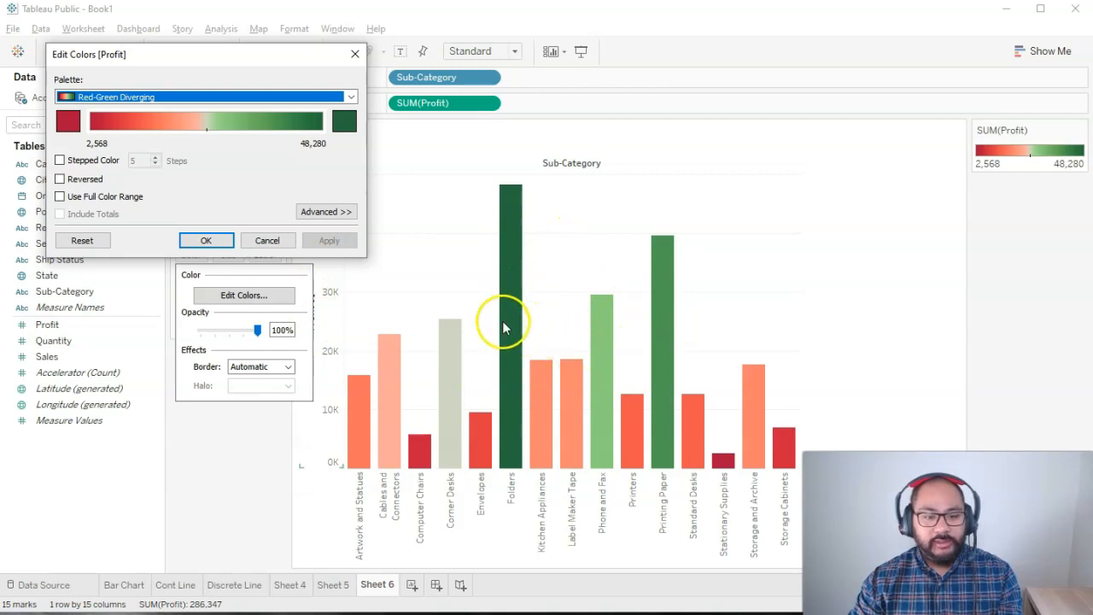
{"action": "mouse_move", "coordinate": [427, 452]}
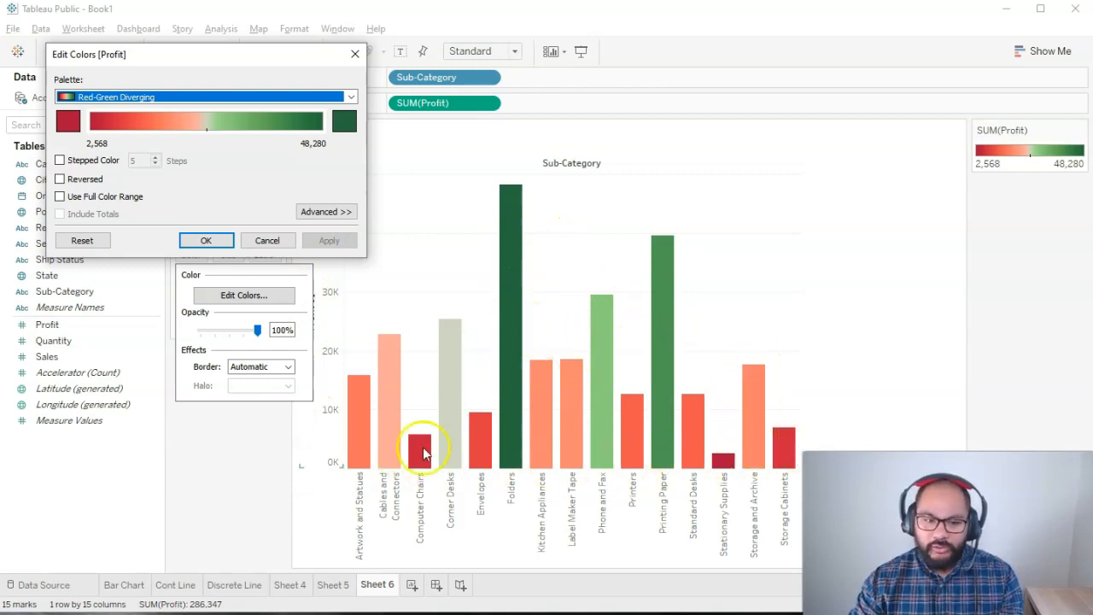
{"action": "mouse_move", "coordinate": [716, 440]}
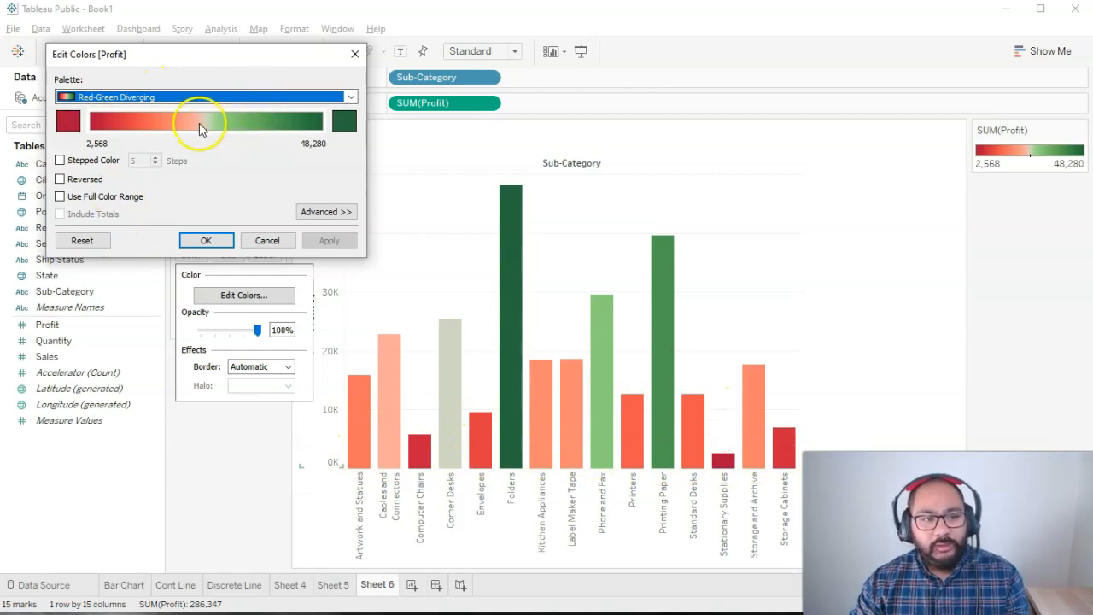
{"action": "left_click", "coordinate": [350, 95]}
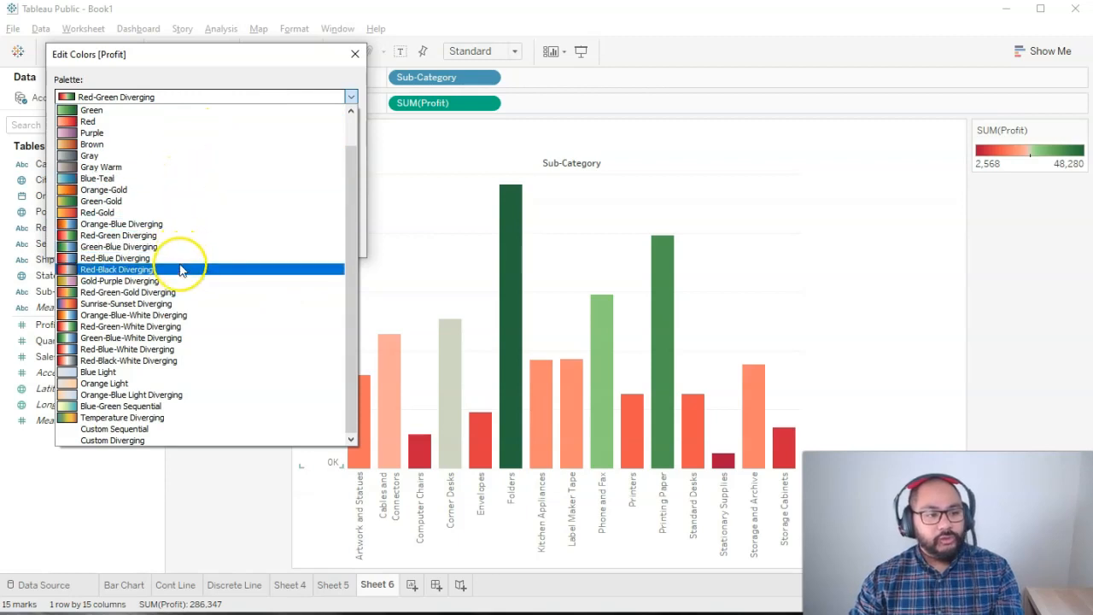
{"action": "mouse_move", "coordinate": [150, 276]}
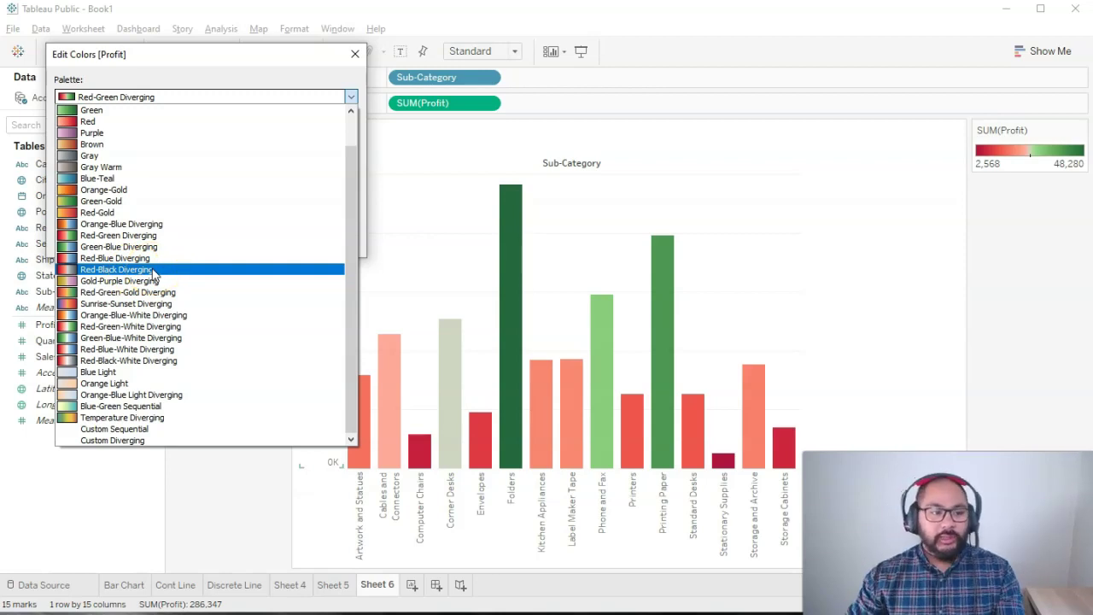
Step: Apply the Red-Black Diverging palette to the profit bars
{"action": "left_click", "coordinate": [116, 269]}
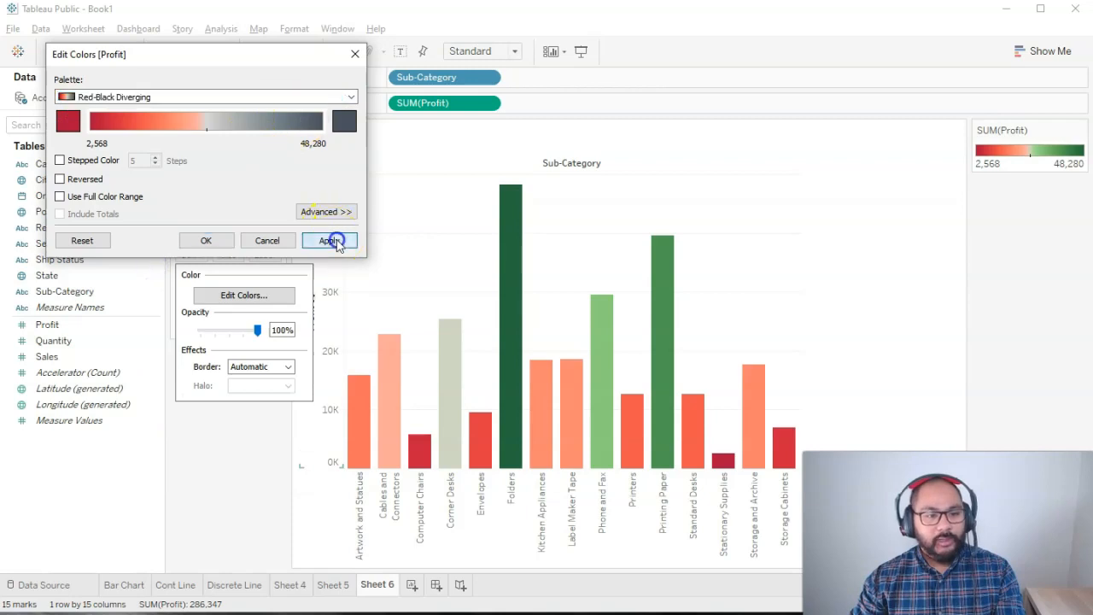
{"action": "left_click", "coordinate": [328, 239]}
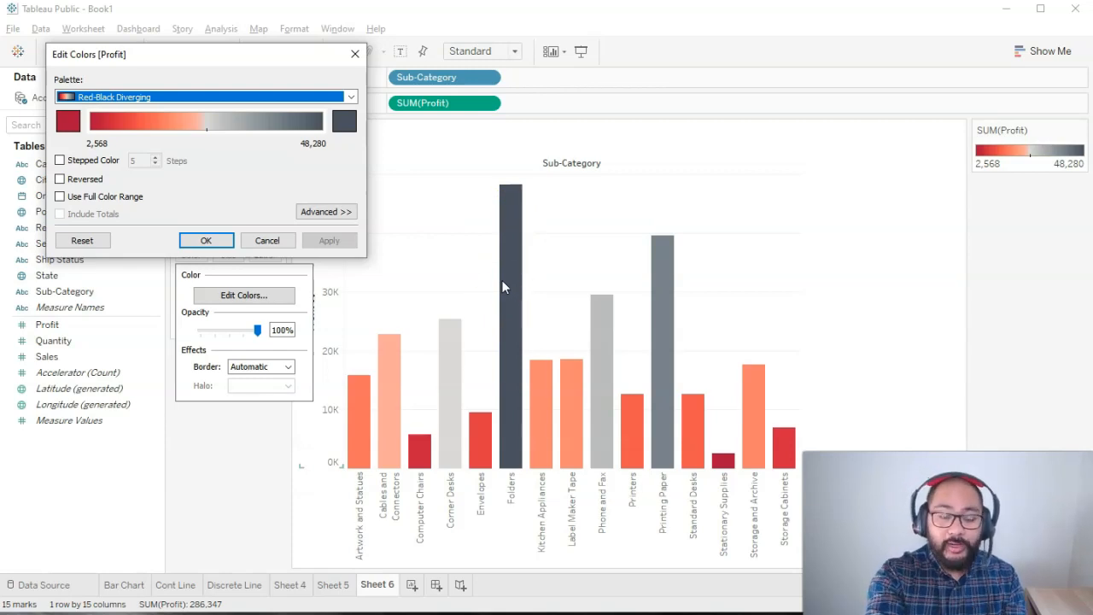
{"action": "left_click", "coordinate": [205, 239]}
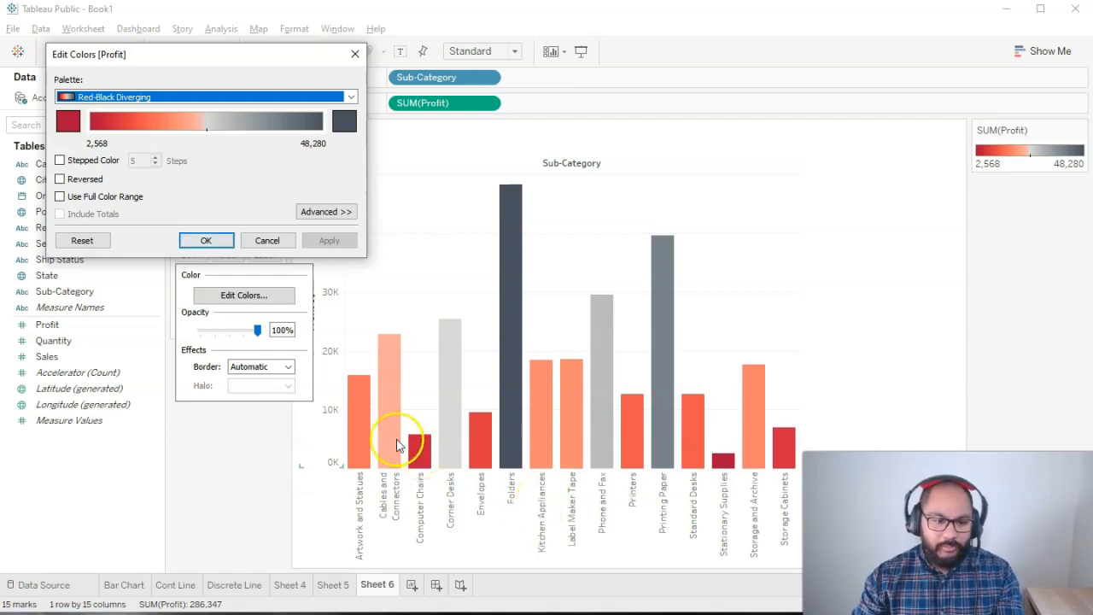
{"action": "mouse_move", "coordinate": [724, 461]}
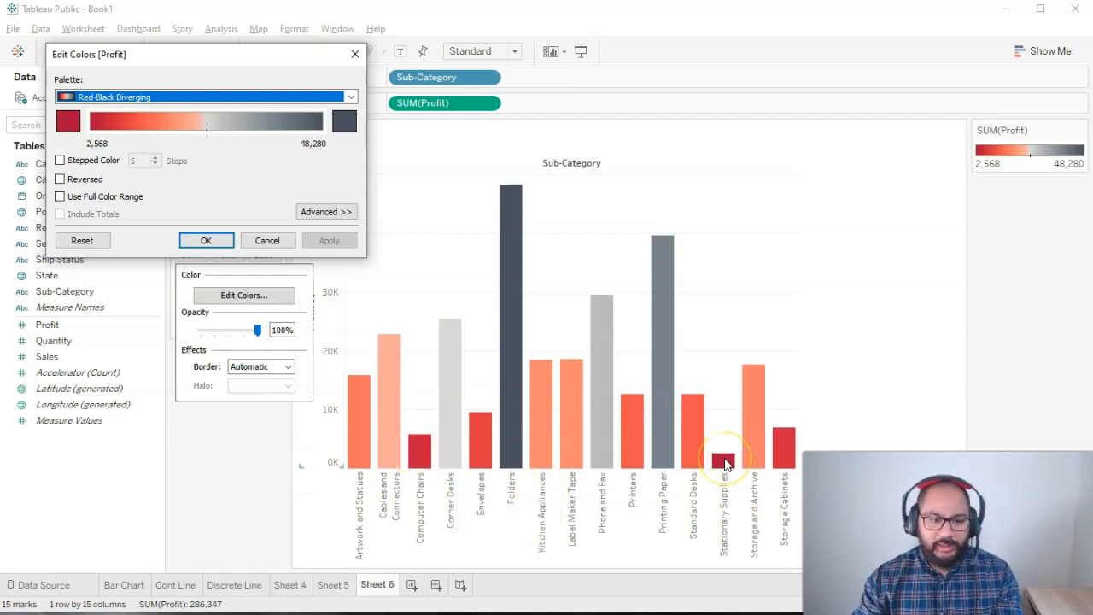
{"action": "mouse_move", "coordinate": [870, 444]}
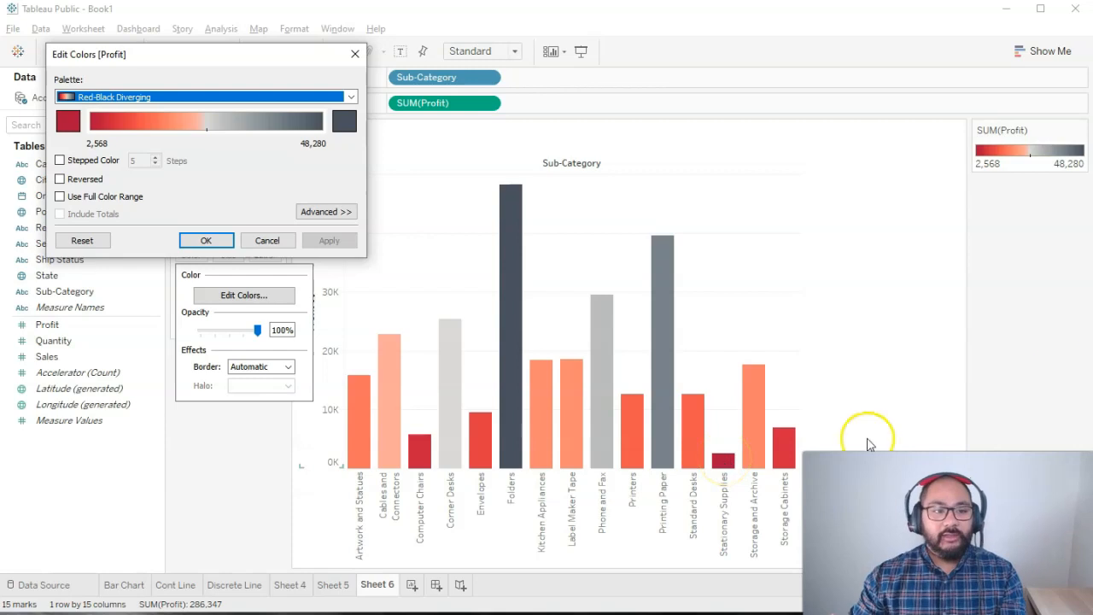
Step: Try the Green palette, then cancel to keep Red-Black Diverging
{"action": "left_click", "coordinate": [349, 95]}
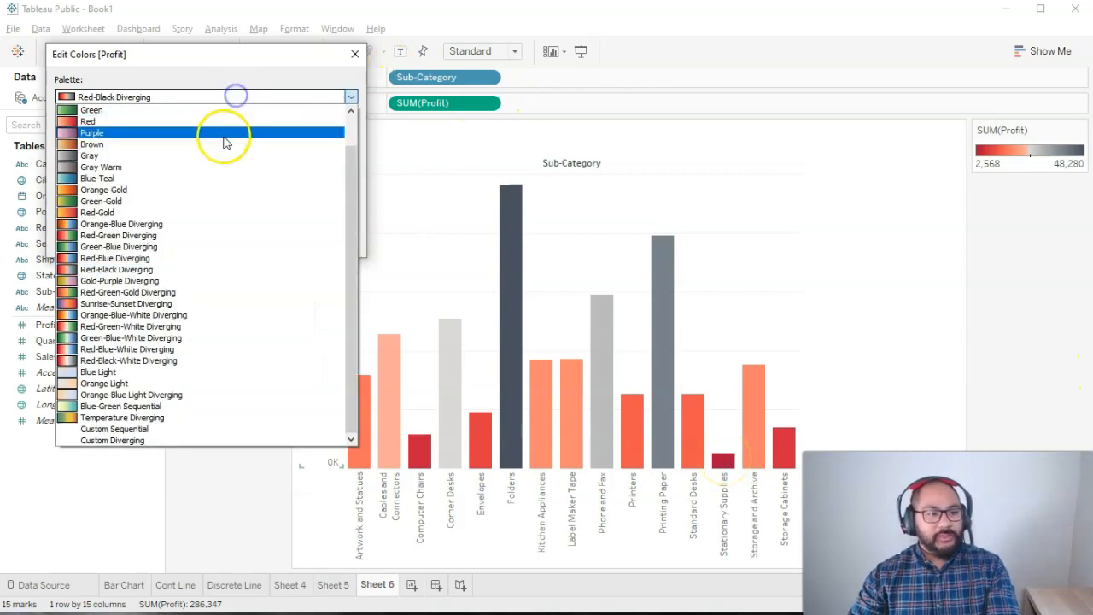
{"action": "left_click", "coordinate": [92, 109]}
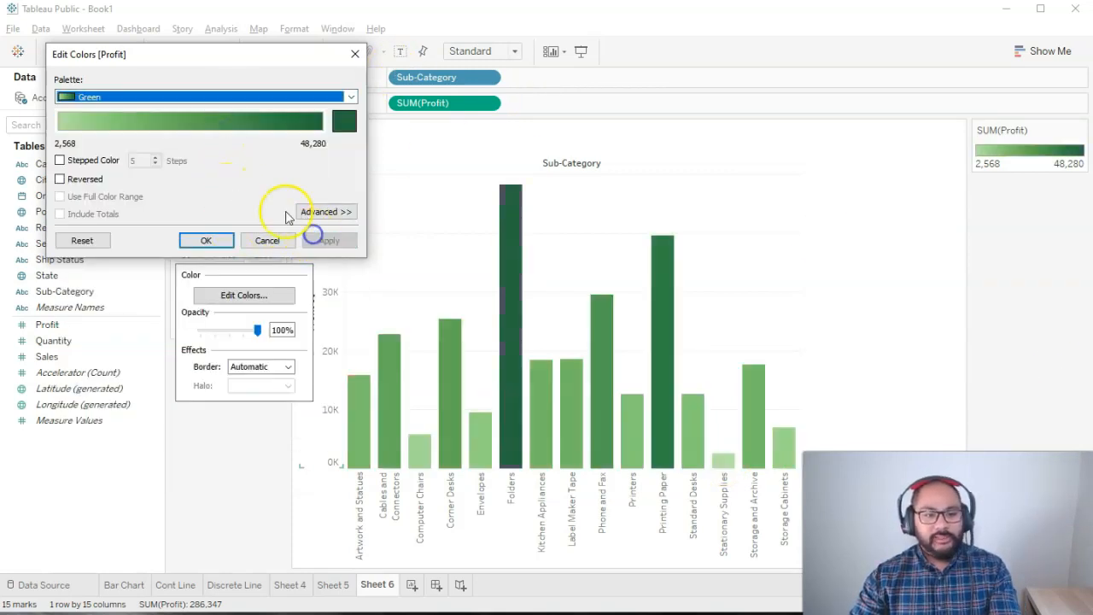
{"action": "left_click", "coordinate": [205, 239]}
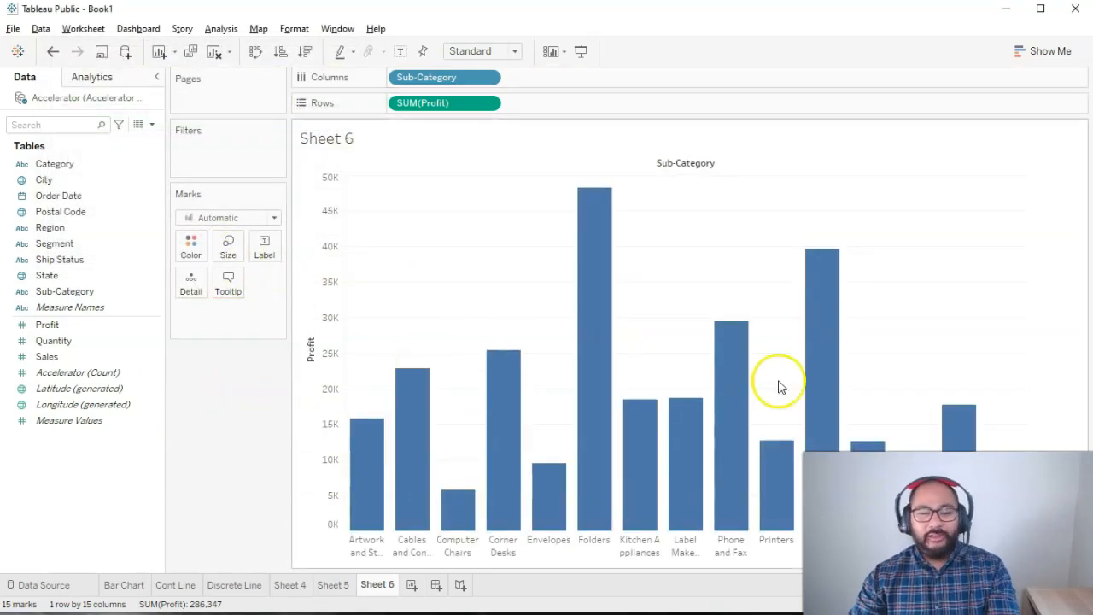
{"action": "mouse_move", "coordinate": [615, 516]}
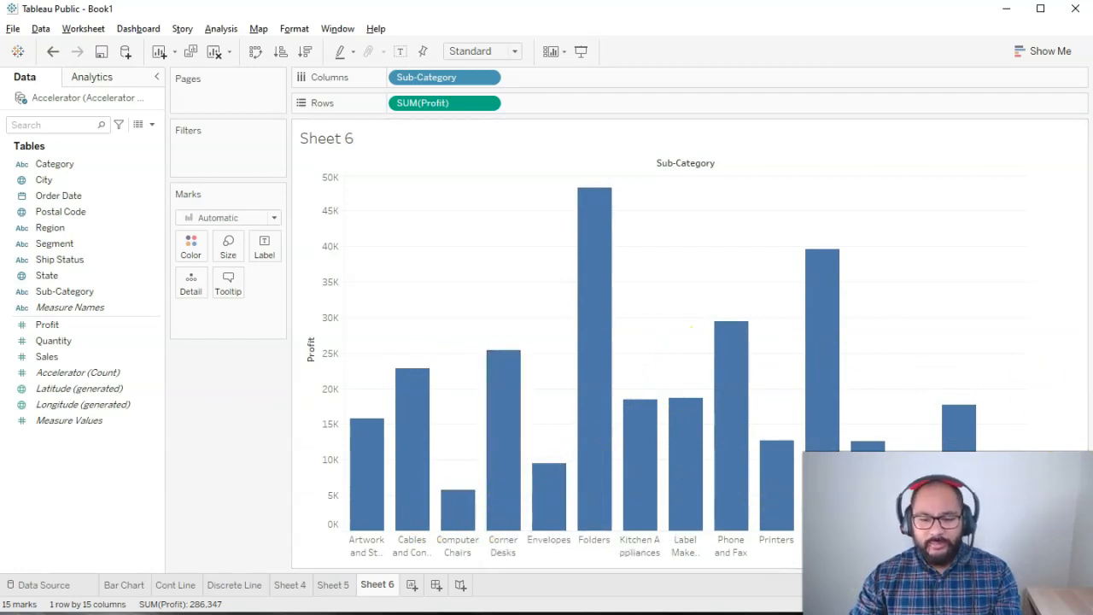
{"action": "mouse_move", "coordinate": [468, 512]}
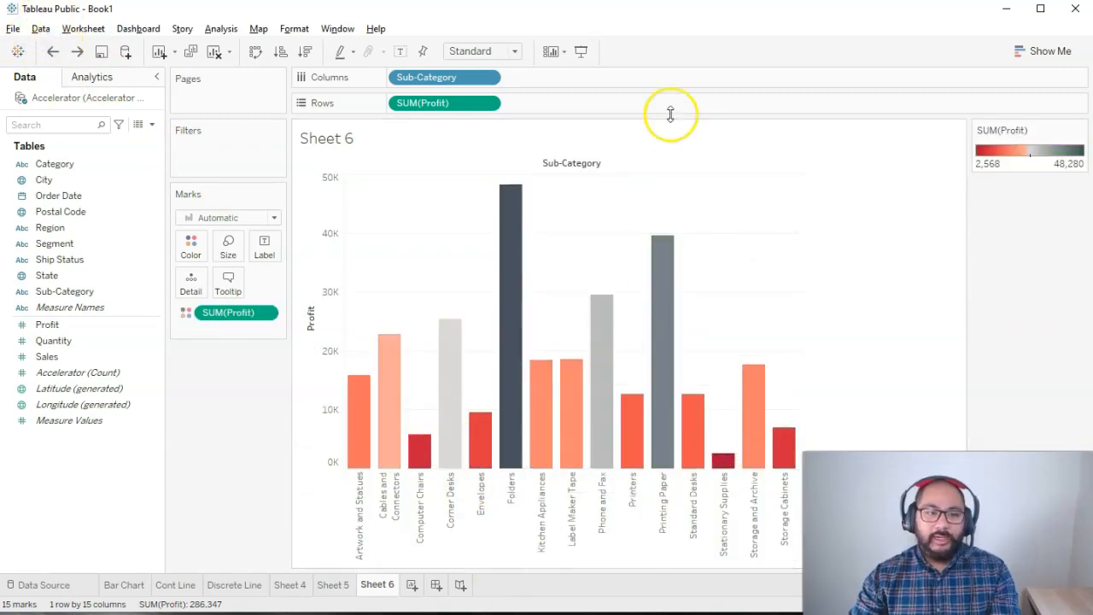
{"action": "mouse_move", "coordinate": [418, 415]}
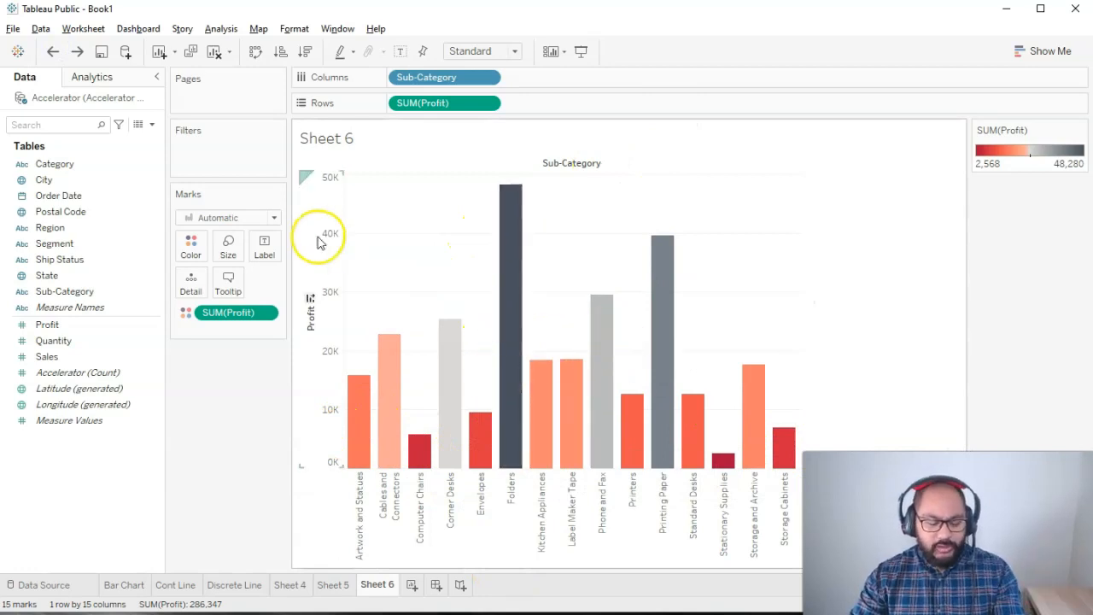
{"action": "mouse_move", "coordinate": [622, 379]}
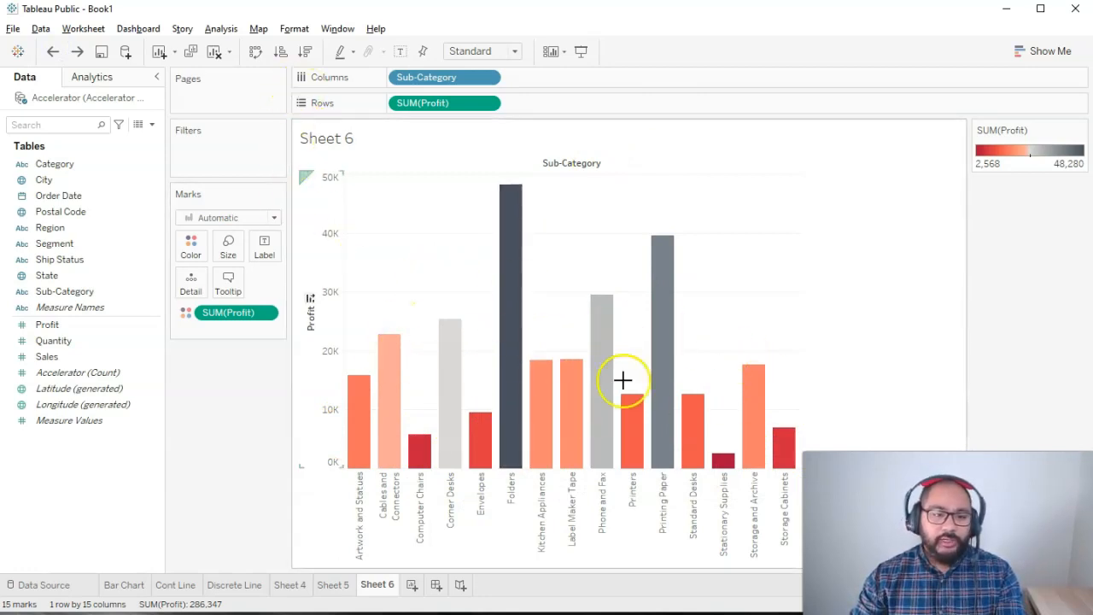
{"action": "mouse_move", "coordinate": [407, 265]}
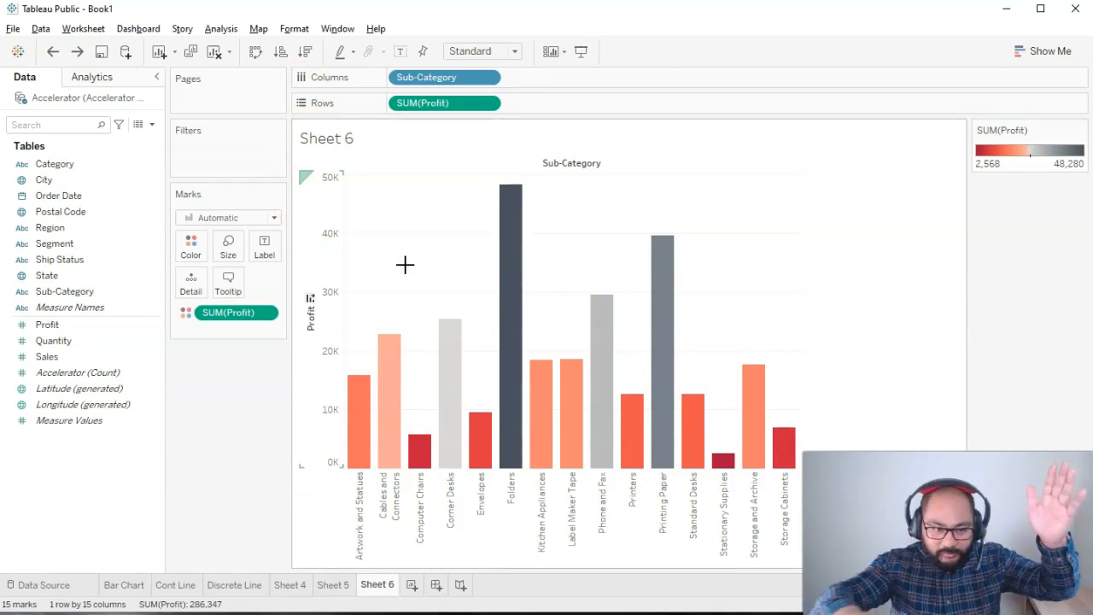
{"action": "mouse_move", "coordinate": [394, 297]}
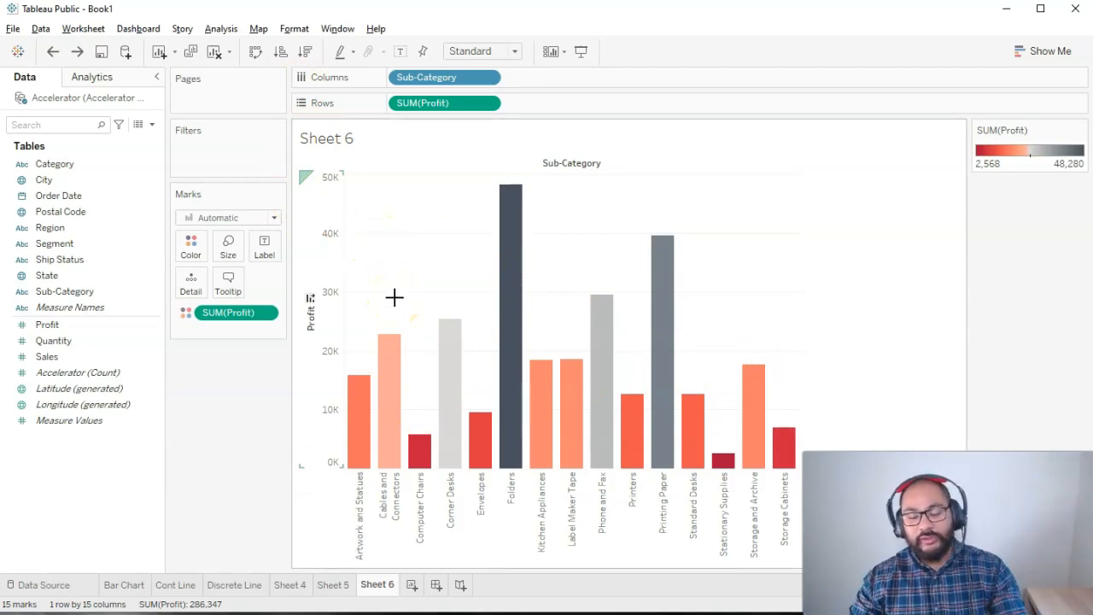
{"action": "mouse_move", "coordinate": [260, 117]}
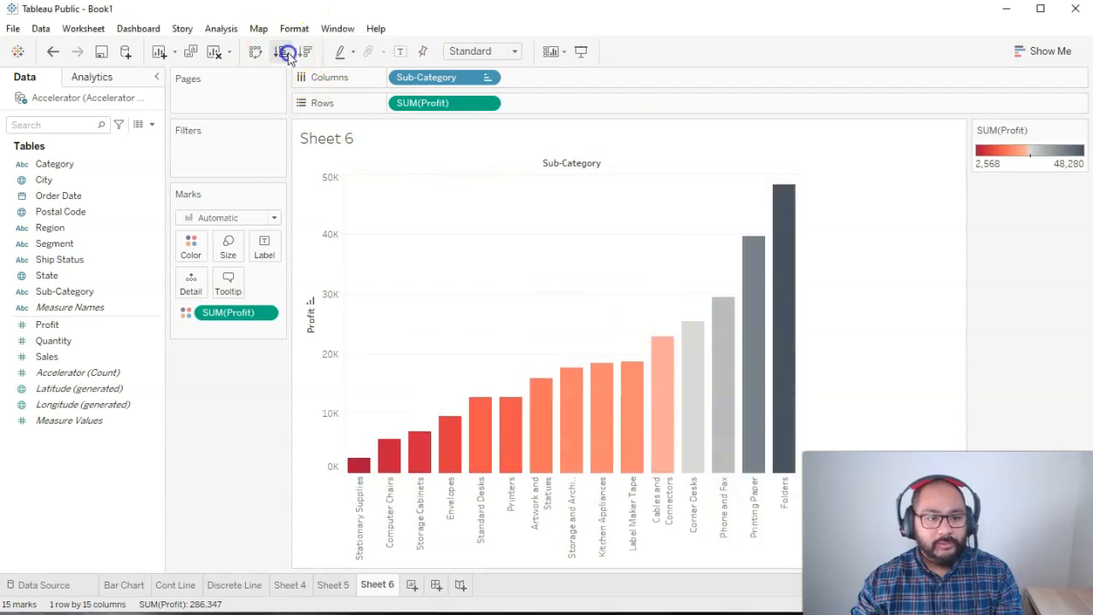
{"action": "mouse_move", "coordinate": [570, 418]}
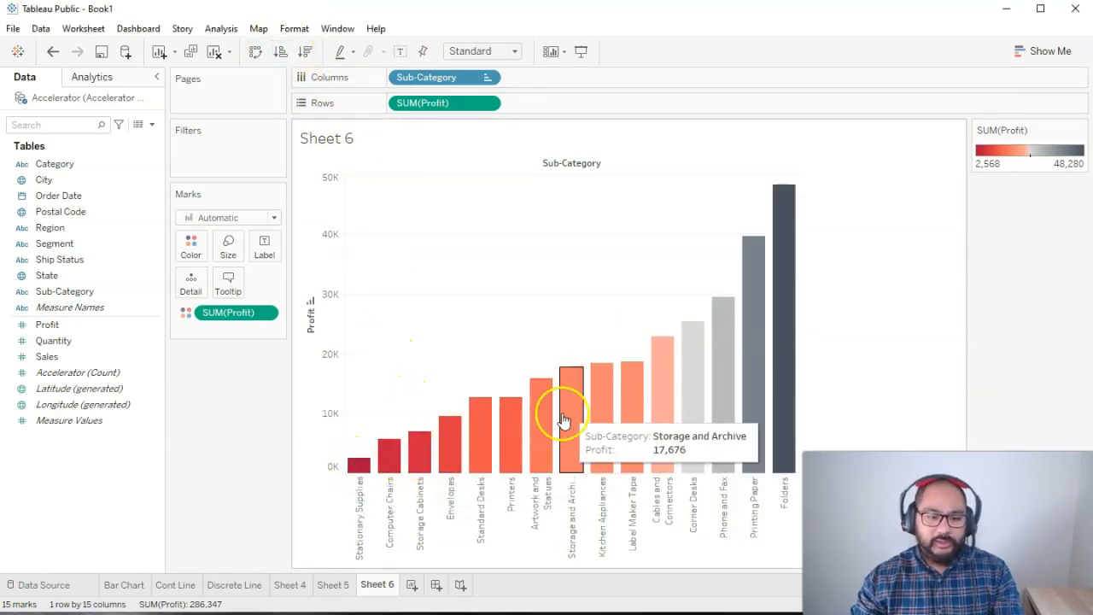
Step: Sort the bars descending by profit, then ascending from lowest to highest
{"action": "left_click", "coordinate": [306, 52]}
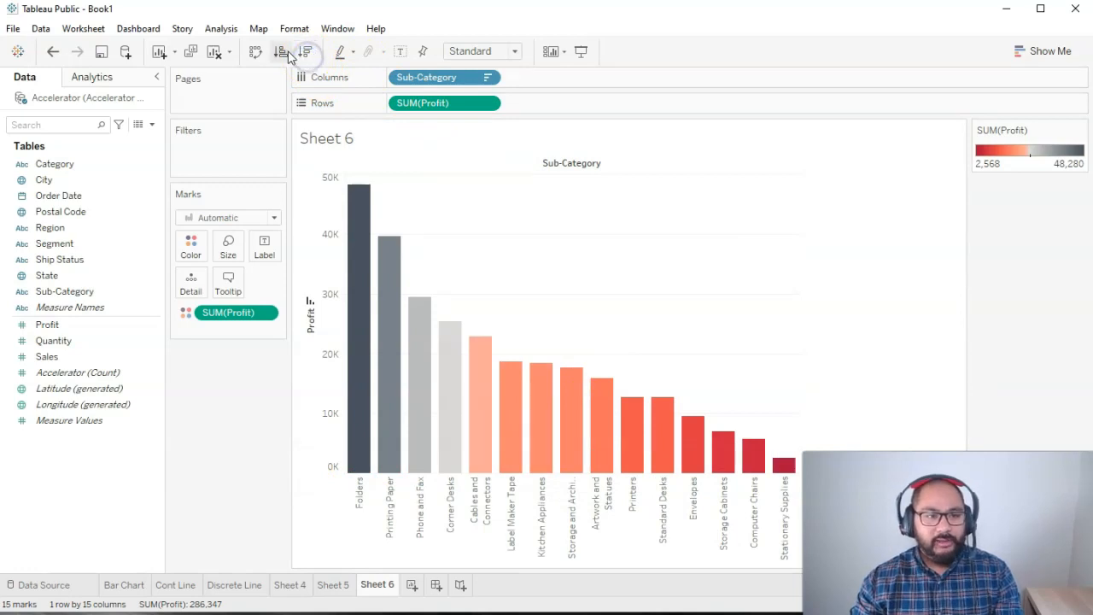
{"action": "left_click", "coordinate": [280, 51]}
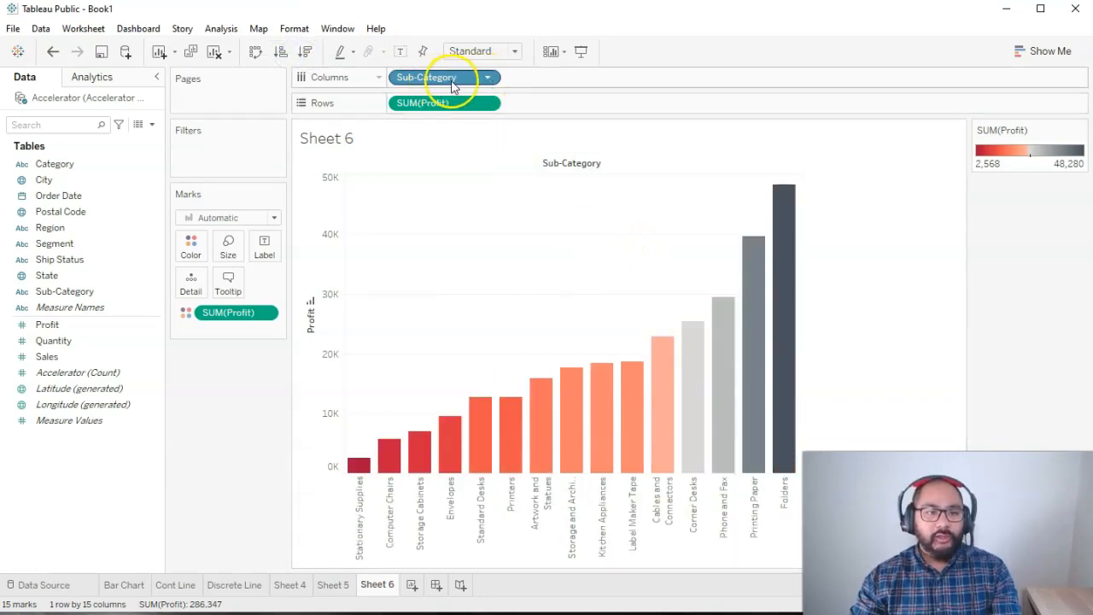
{"action": "mouse_move", "coordinate": [505, 72]}
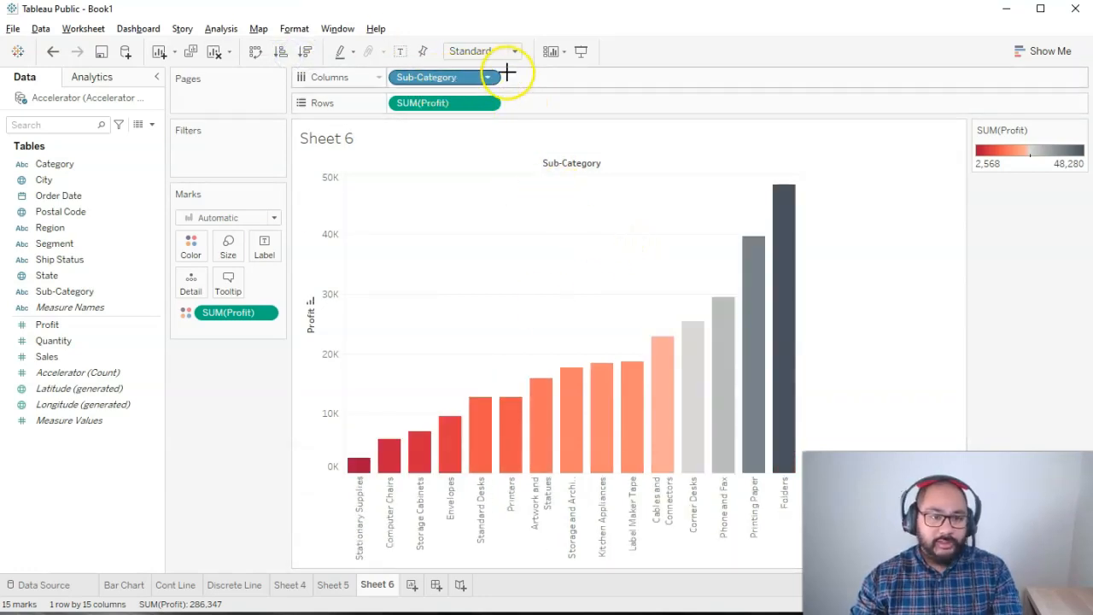
{"action": "mouse_move", "coordinate": [548, 111]}
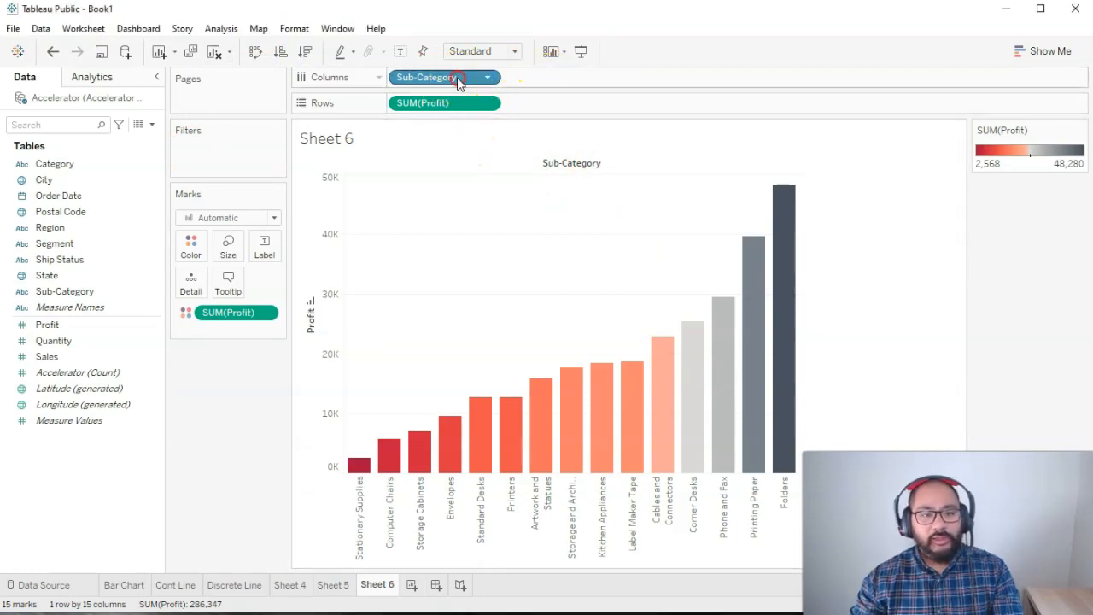
Step: Clear the sort on Sub-Category so bars return to alphabetical order
{"action": "left_click", "coordinate": [489, 77]}
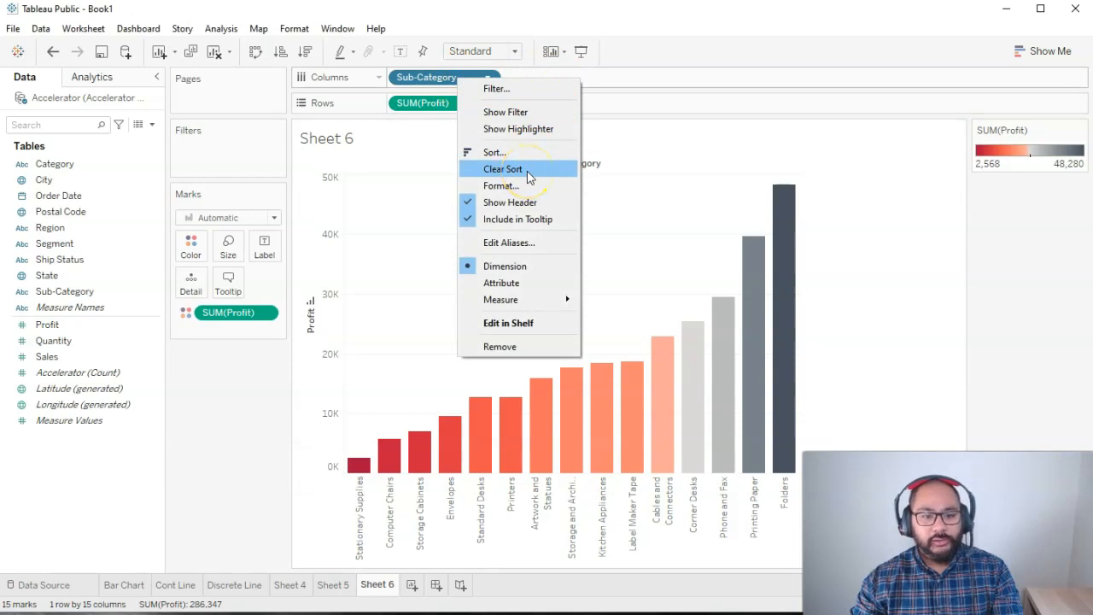
{"action": "left_click", "coordinate": [502, 169]}
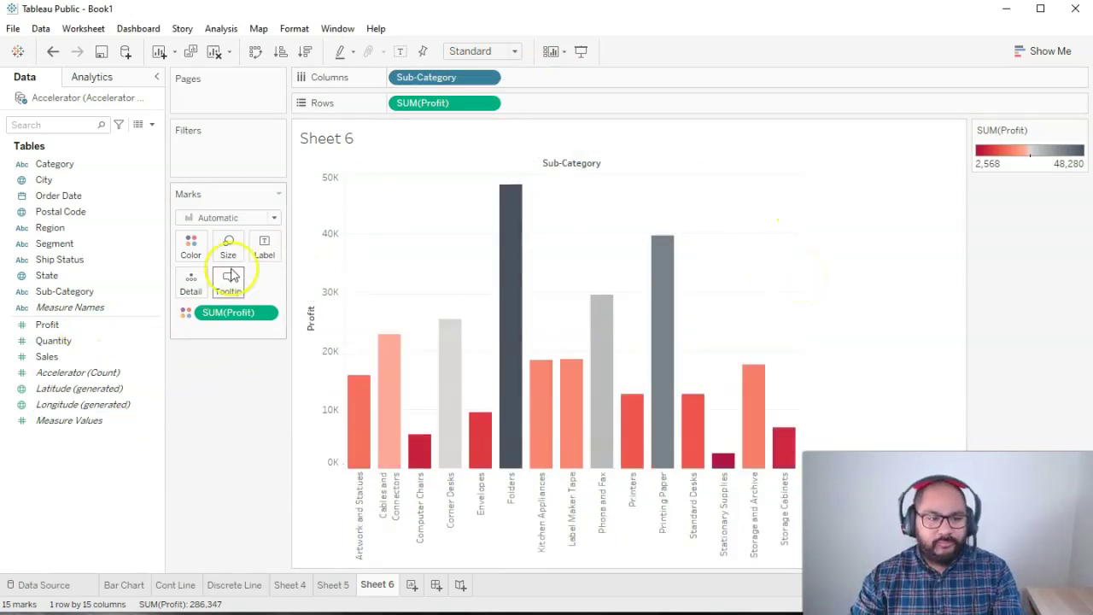
{"action": "mouse_move", "coordinate": [912, 290]}
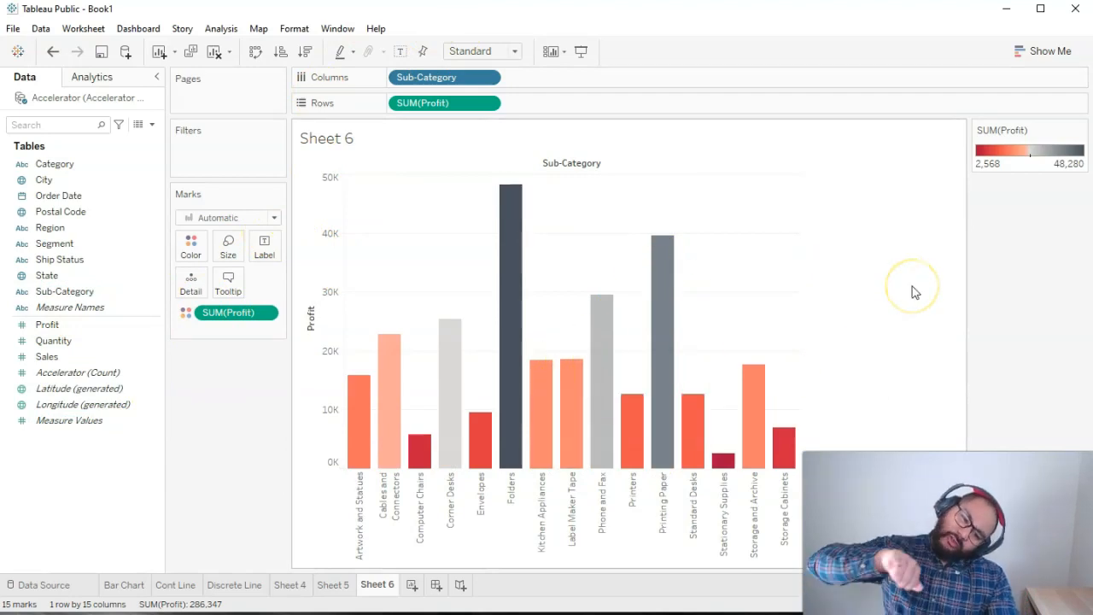
{"action": "mouse_move", "coordinate": [913, 291]}
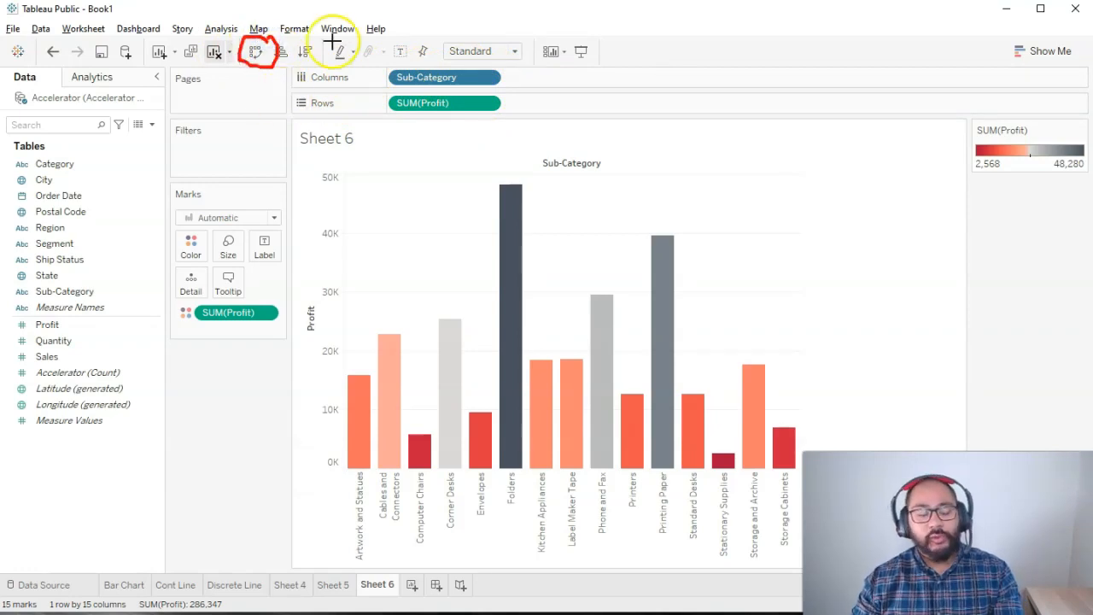
Step: Swap rows and columns, revert, then swap again for horizontal bars
{"action": "left_click", "coordinate": [259, 51]}
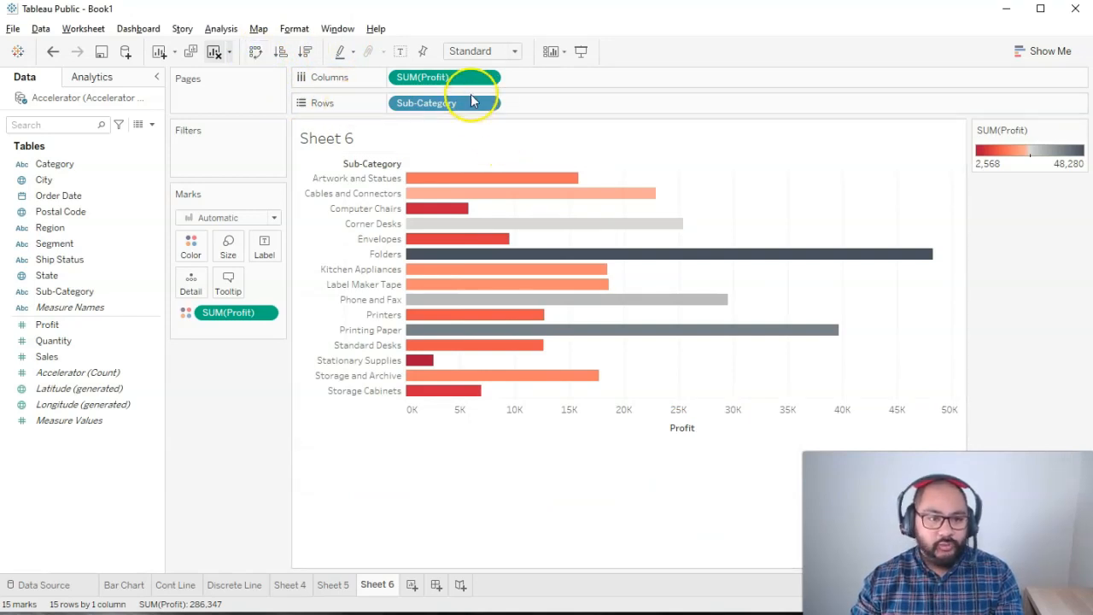
{"action": "left_click", "coordinate": [256, 51]}
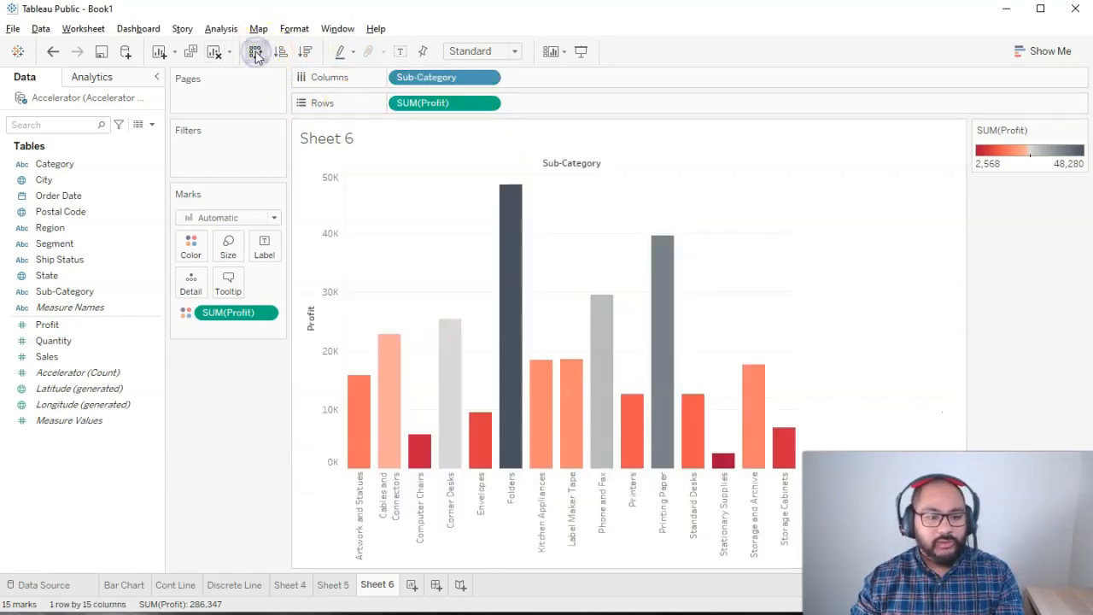
{"action": "left_click", "coordinate": [256, 51]}
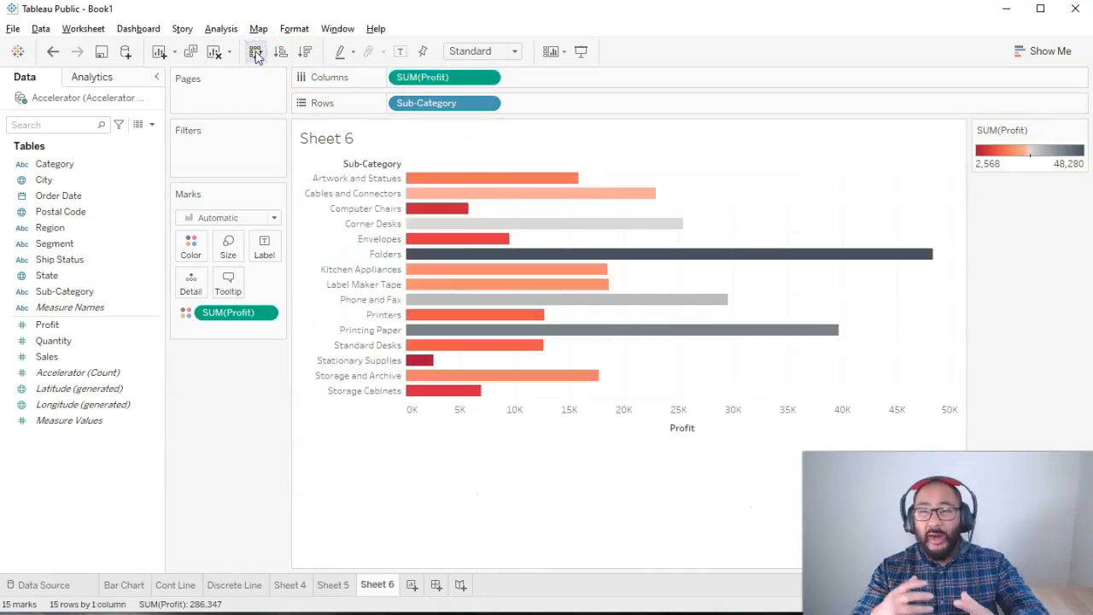
{"action": "mouse_move", "coordinate": [259, 58]}
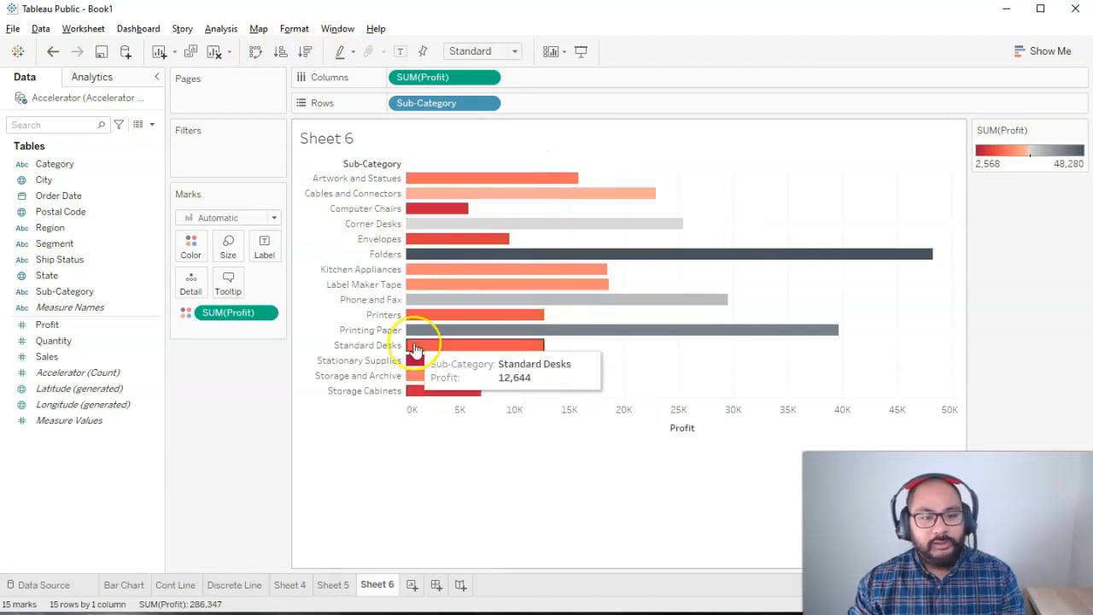
{"action": "mouse_move", "coordinate": [720, 213]}
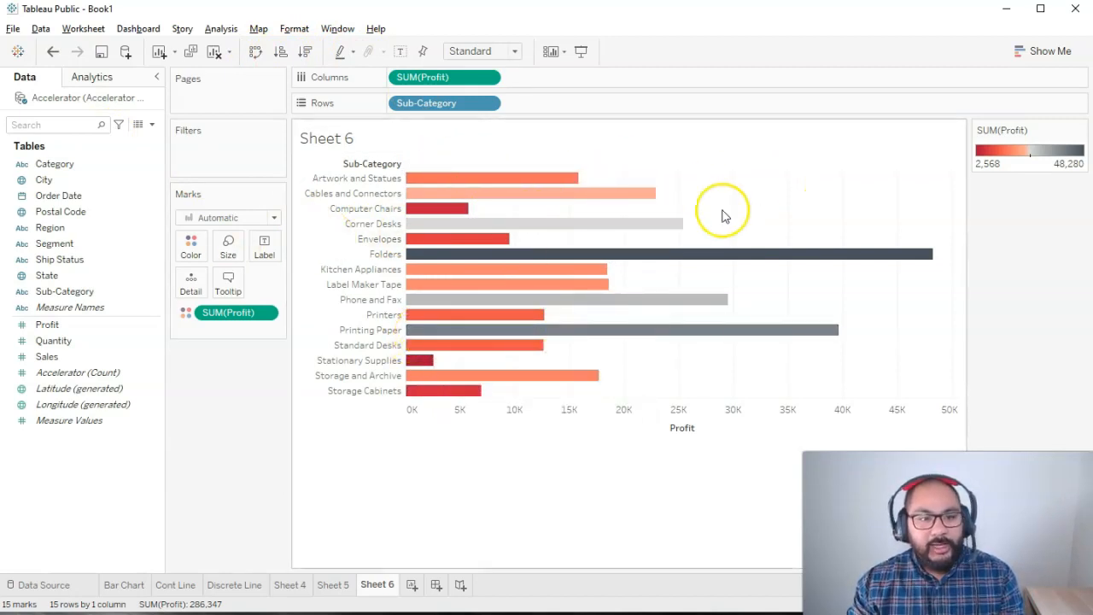
{"action": "mouse_move", "coordinate": [178, 238]}
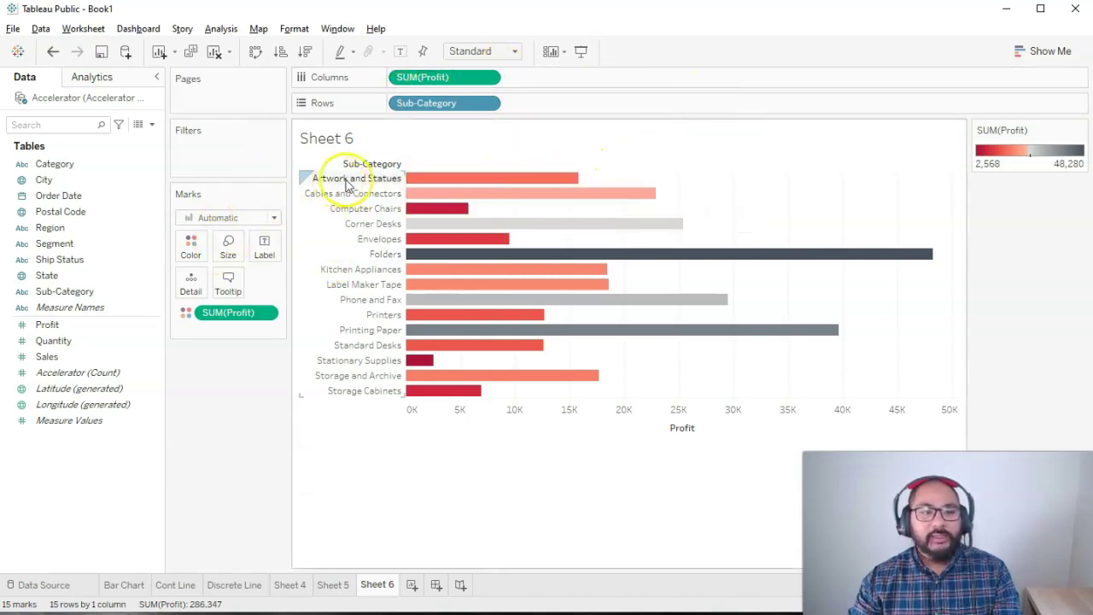
{"action": "mouse_move", "coordinate": [707, 181]}
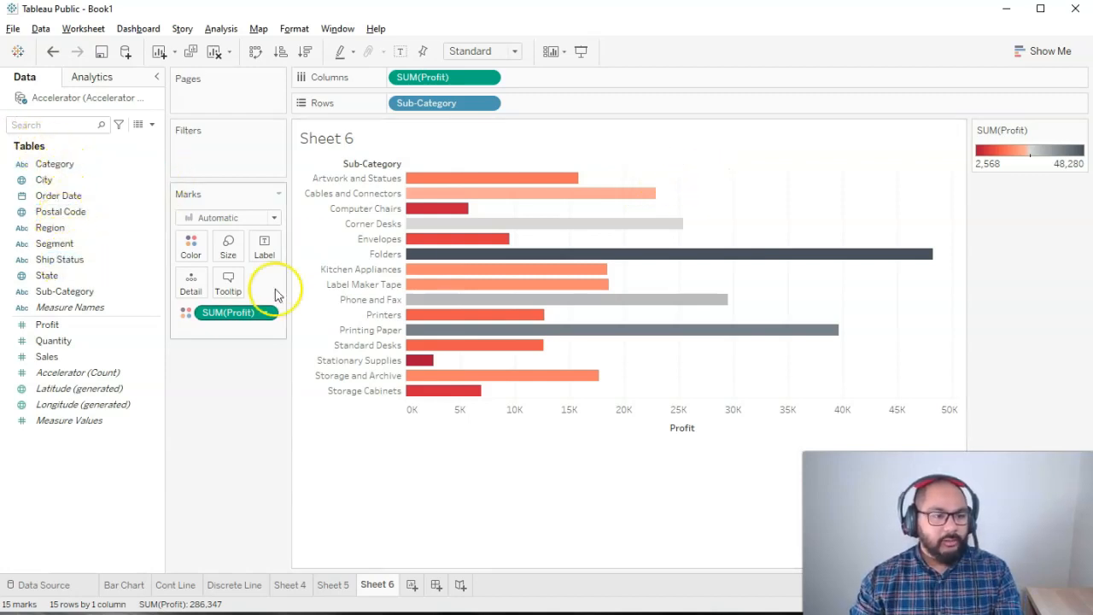
{"action": "left_click", "coordinate": [65, 291]}
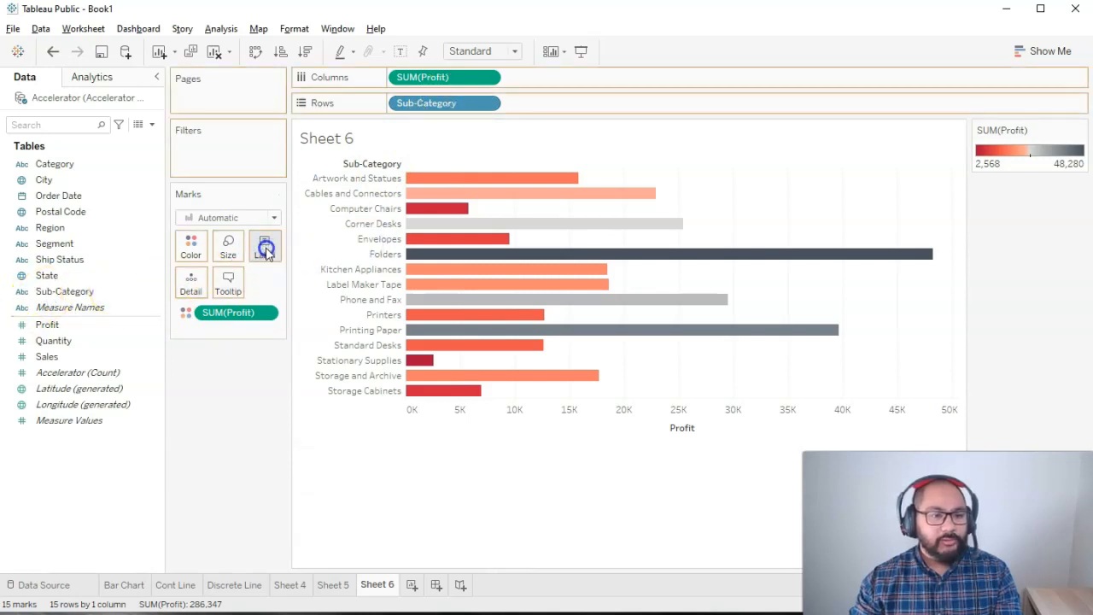
{"action": "left_click", "coordinate": [265, 246]}
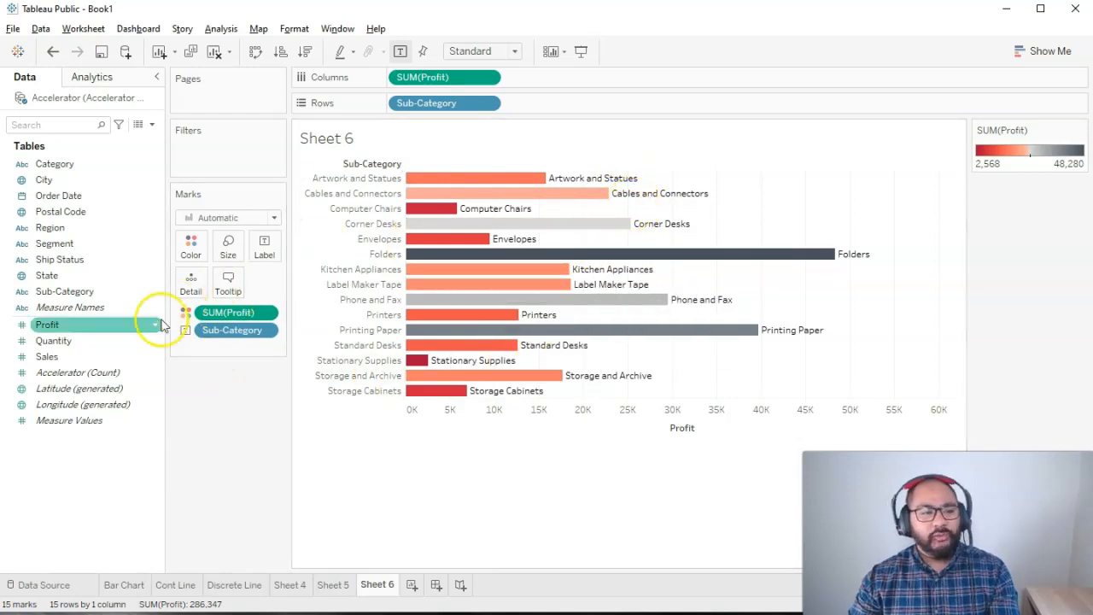
{"action": "left_click", "coordinate": [48, 324]}
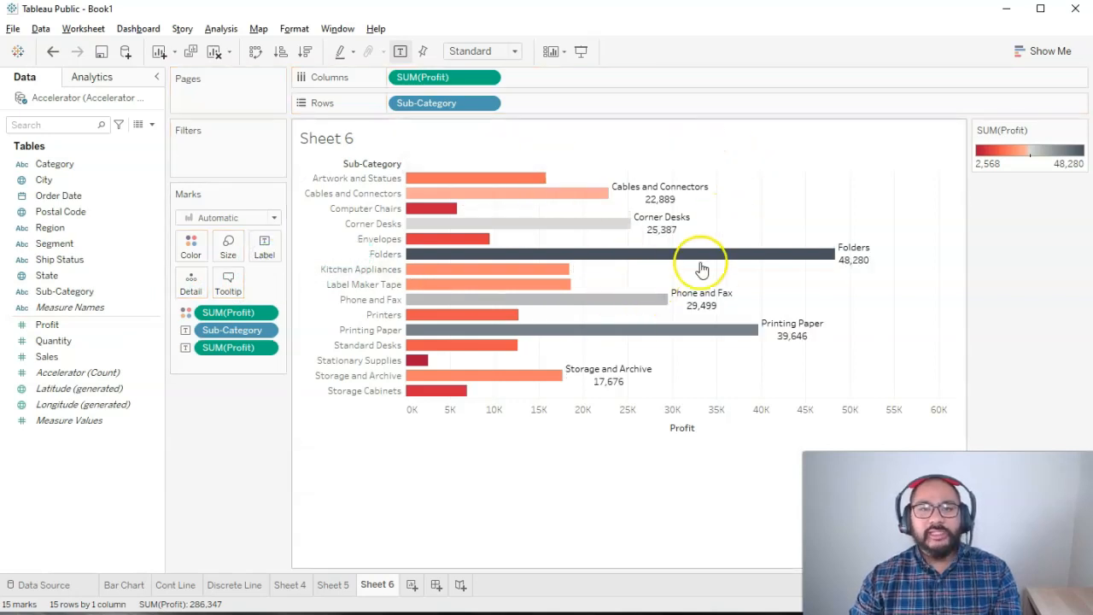
{"action": "mouse_move", "coordinate": [704, 309]}
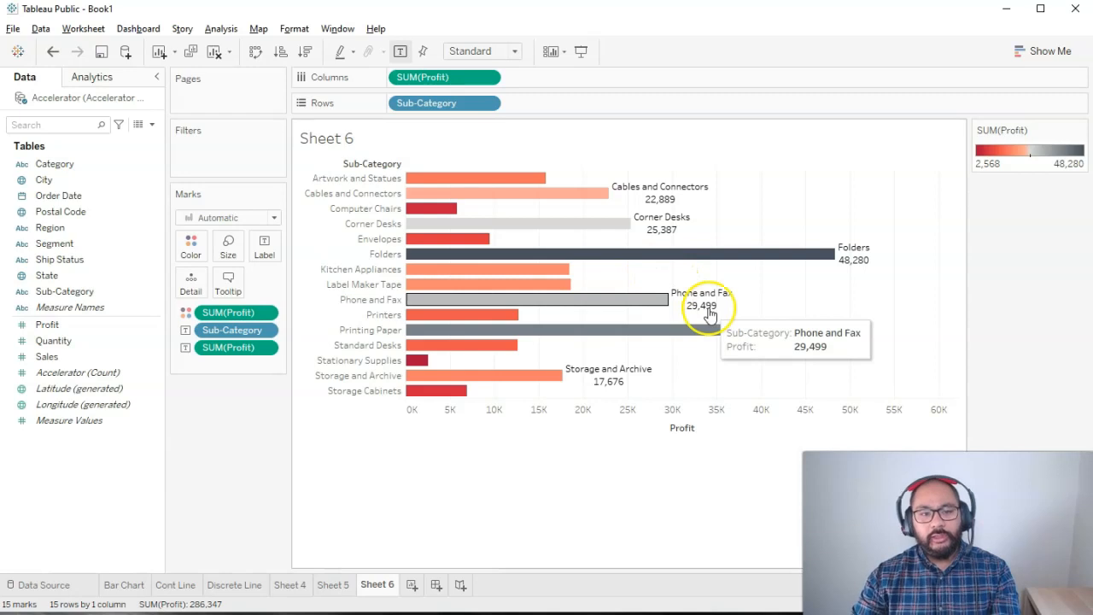
{"action": "mouse_move", "coordinate": [478, 208]}
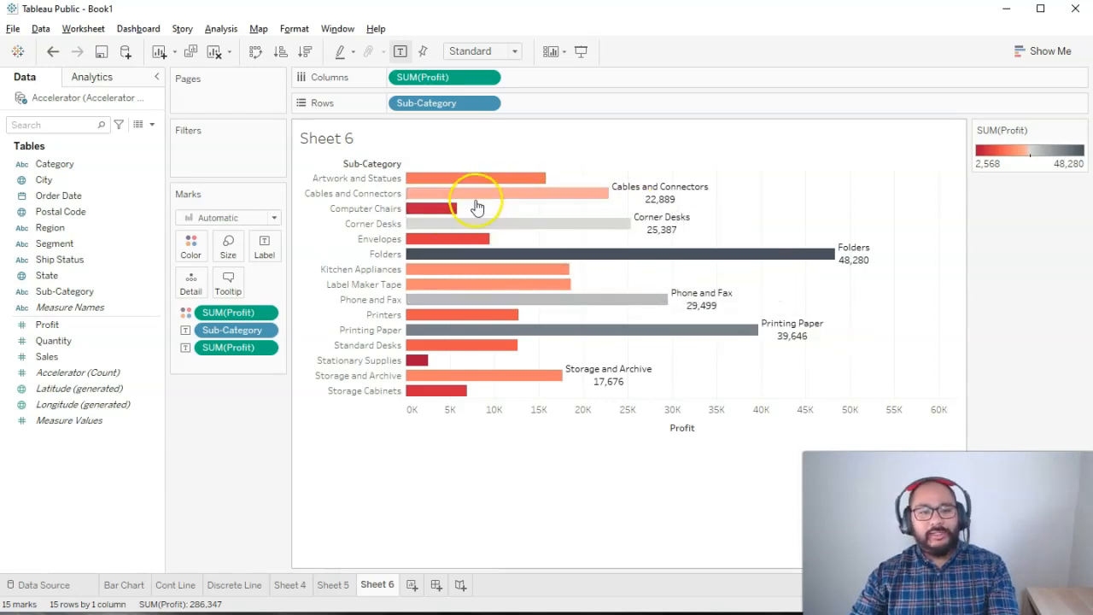
{"action": "mouse_move", "coordinate": [638, 214]}
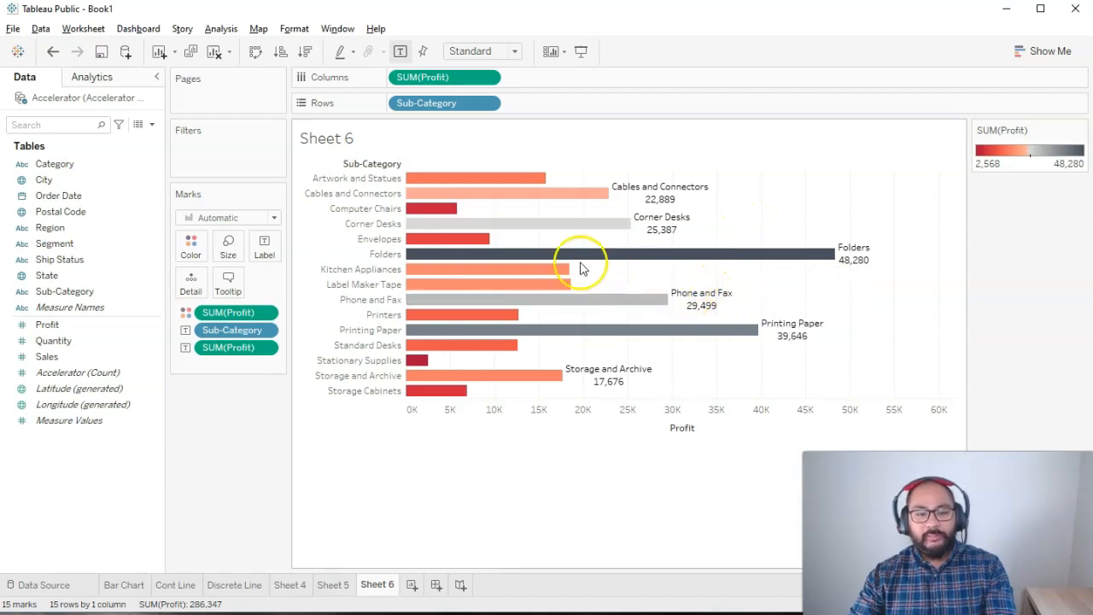
{"action": "mouse_move", "coordinate": [611, 400]}
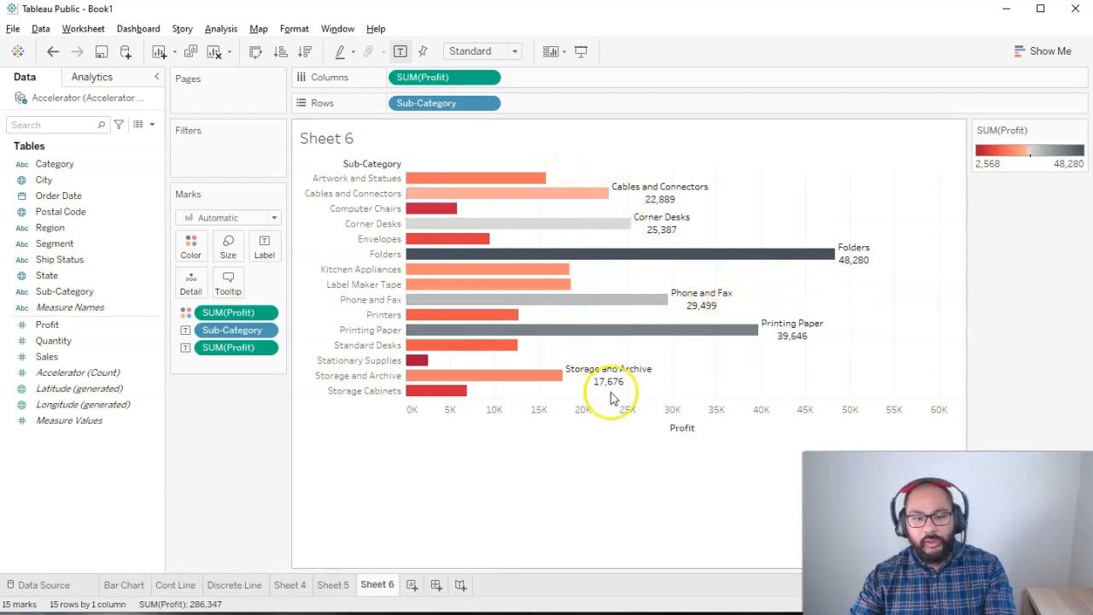
{"action": "mouse_move", "coordinate": [826, 254]}
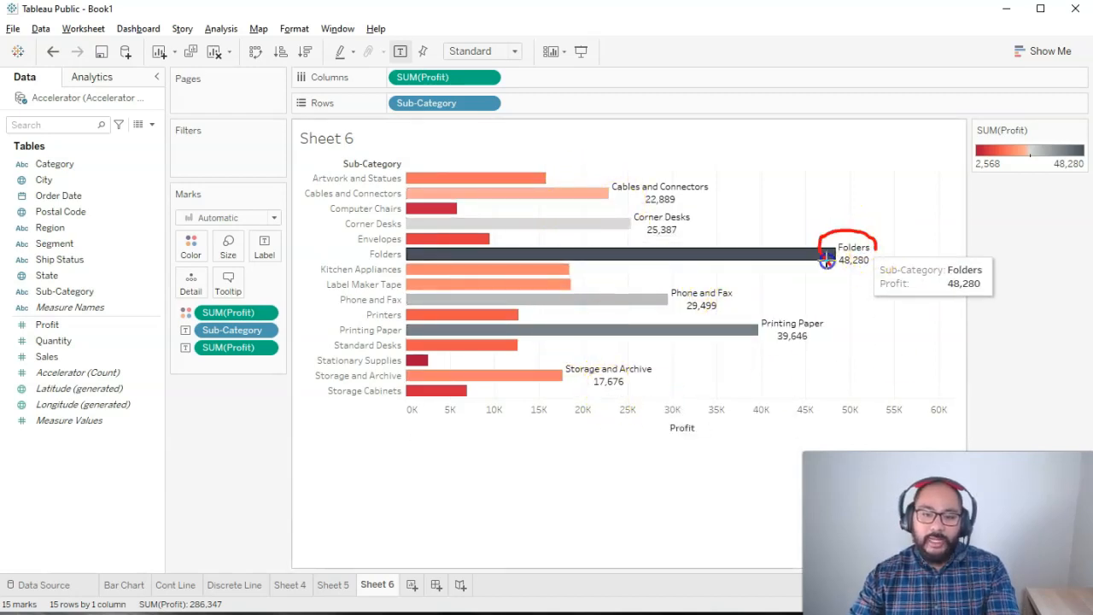
{"action": "mouse_move", "coordinate": [283, 249]}
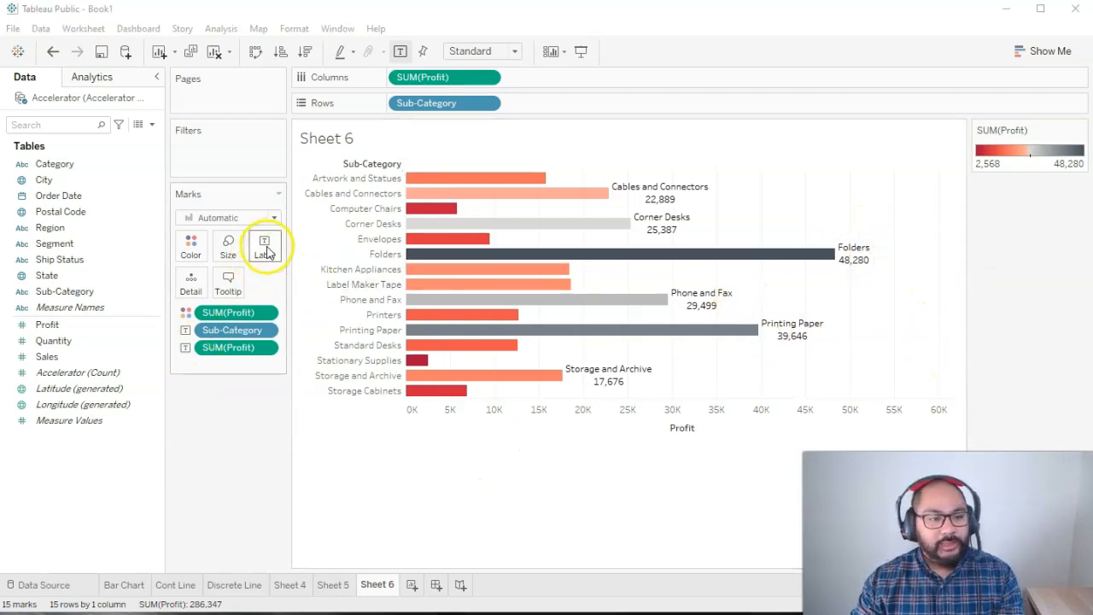
Step: Edit the label text to <Sub-Category> ($<SUM(Profit)>)
{"action": "left_click", "coordinate": [265, 245]}
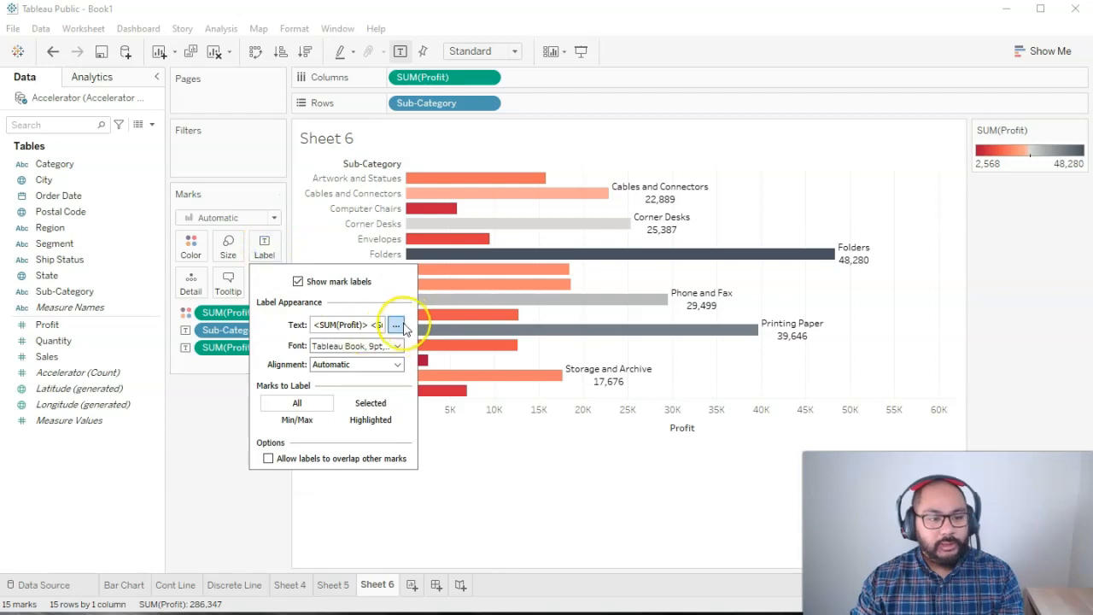
{"action": "left_click", "coordinate": [396, 324]}
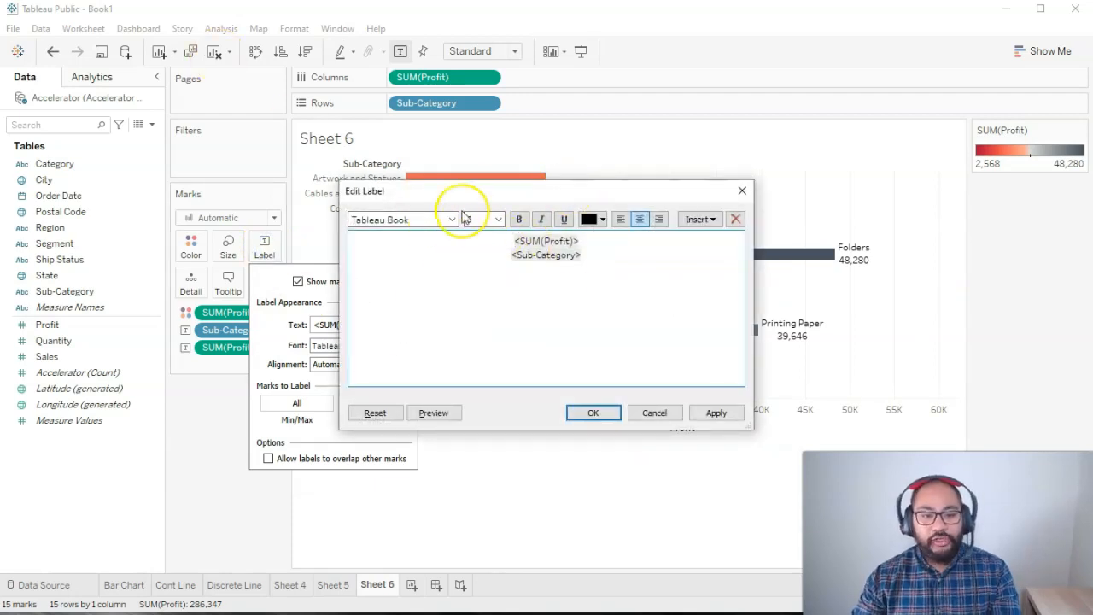
{"action": "double_click", "coordinate": [544, 254]}
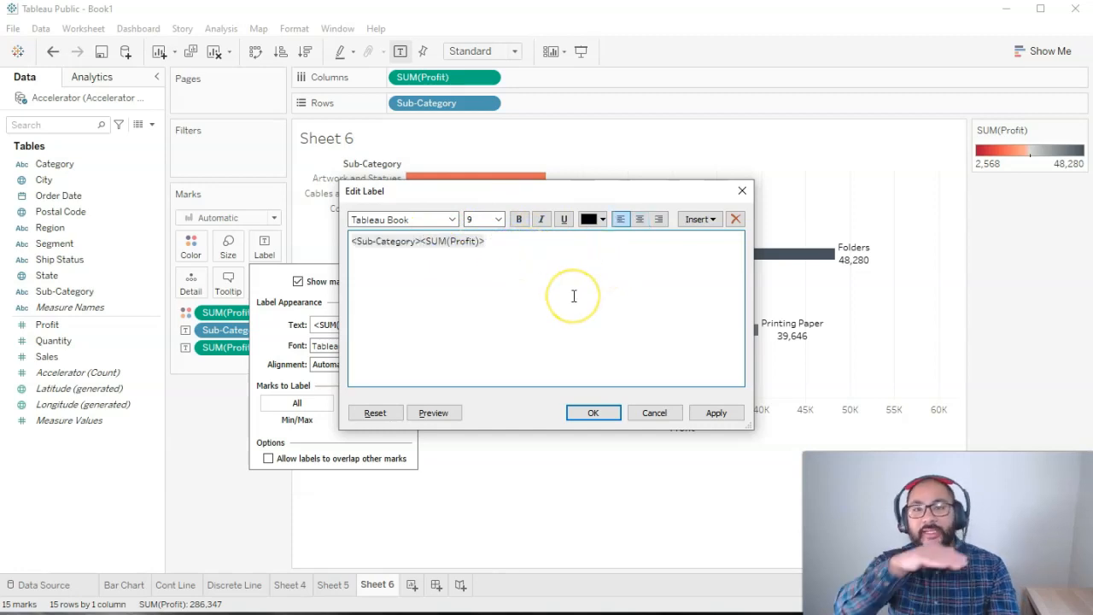
{"action": "mouse_move", "coordinate": [710, 349]}
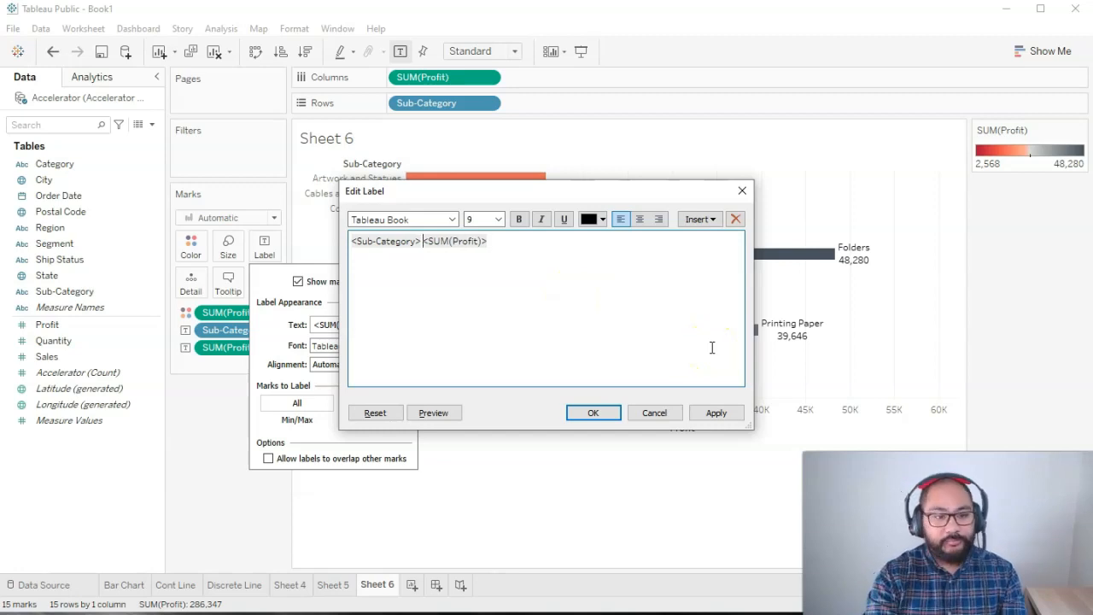
{"action": "type", "text": "("}
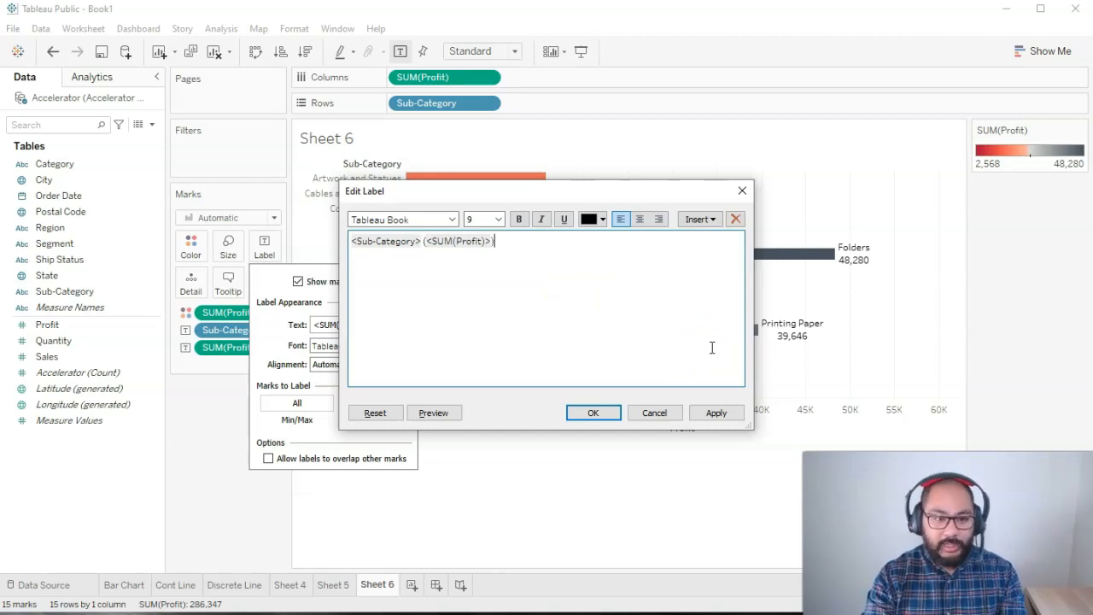
{"action": "double_click", "coordinate": [458, 241]}
{"action": "type", "text": "$"}
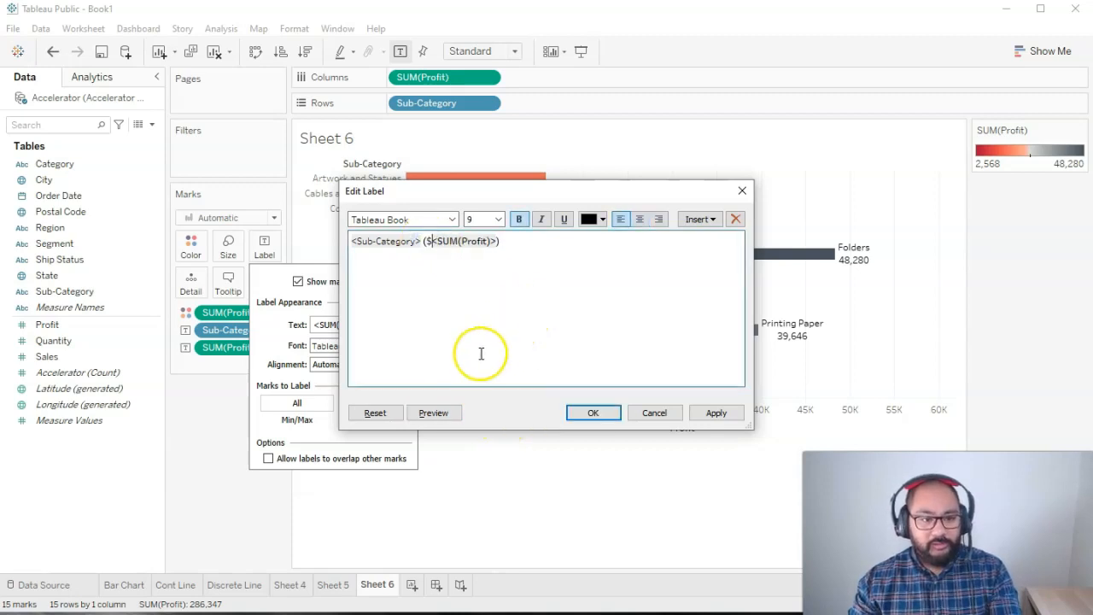
{"action": "left_click", "coordinate": [434, 411]}
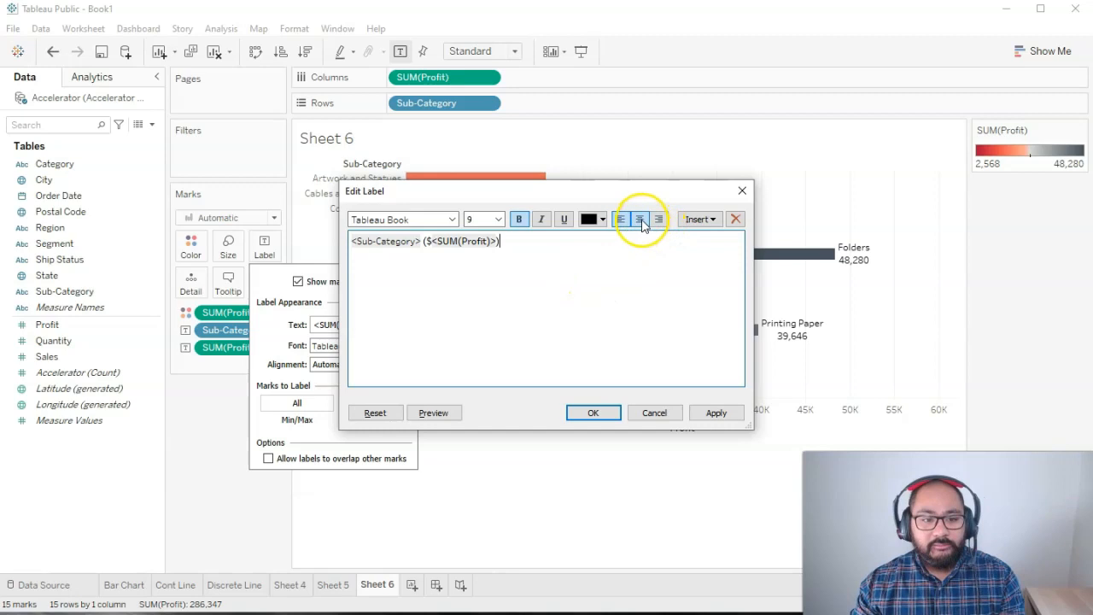
Step: Center the label text, preview it, and confirm labels like Folders ($48,280)
{"action": "left_click", "coordinate": [639, 218]}
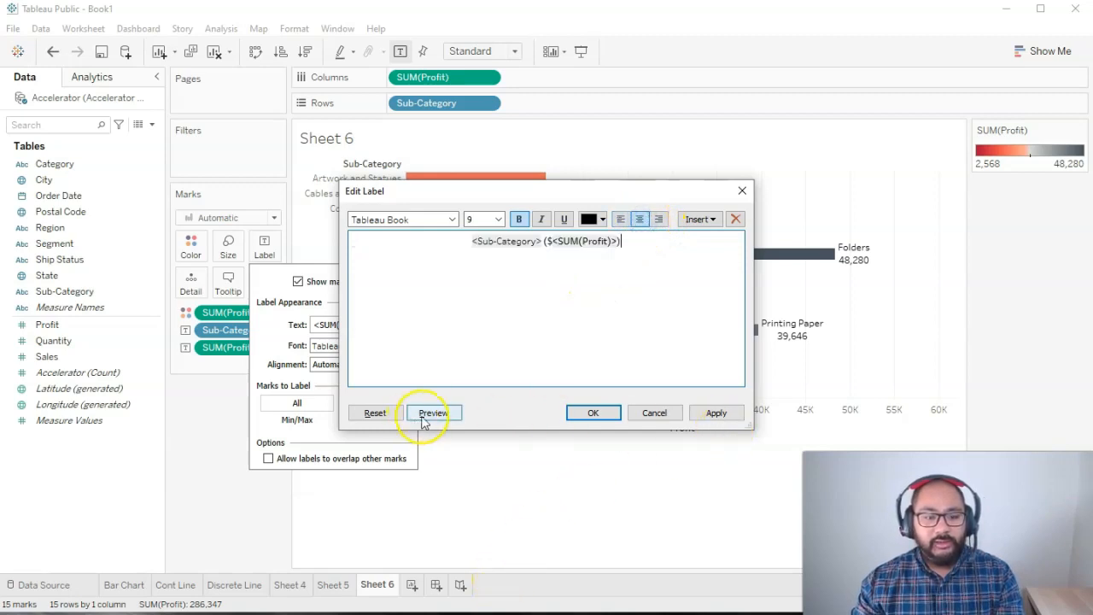
{"action": "left_click", "coordinate": [433, 412]}
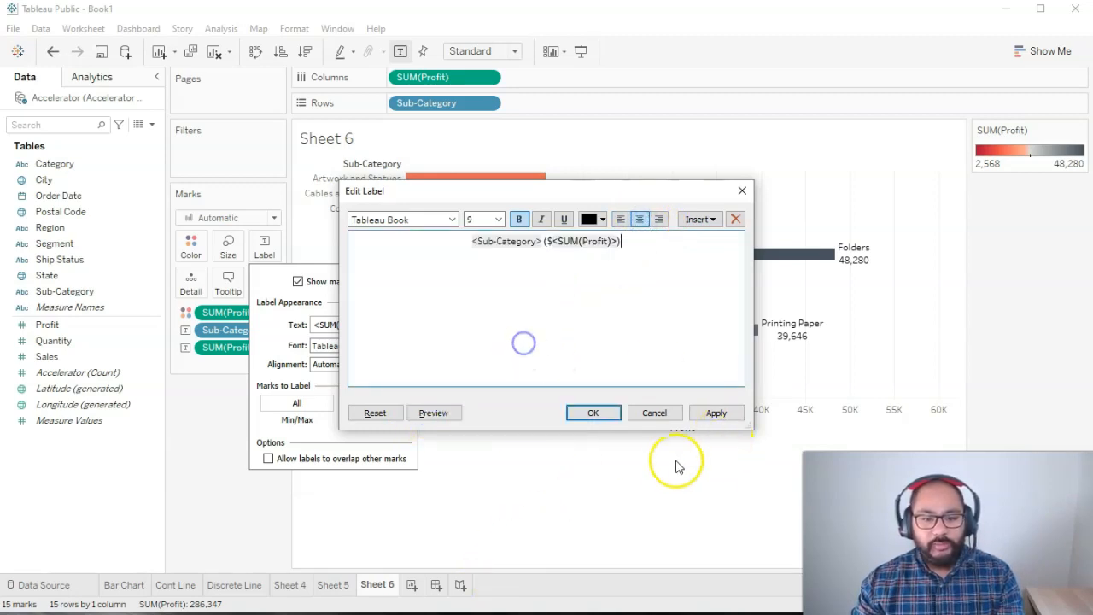
{"action": "left_click", "coordinate": [715, 412]}
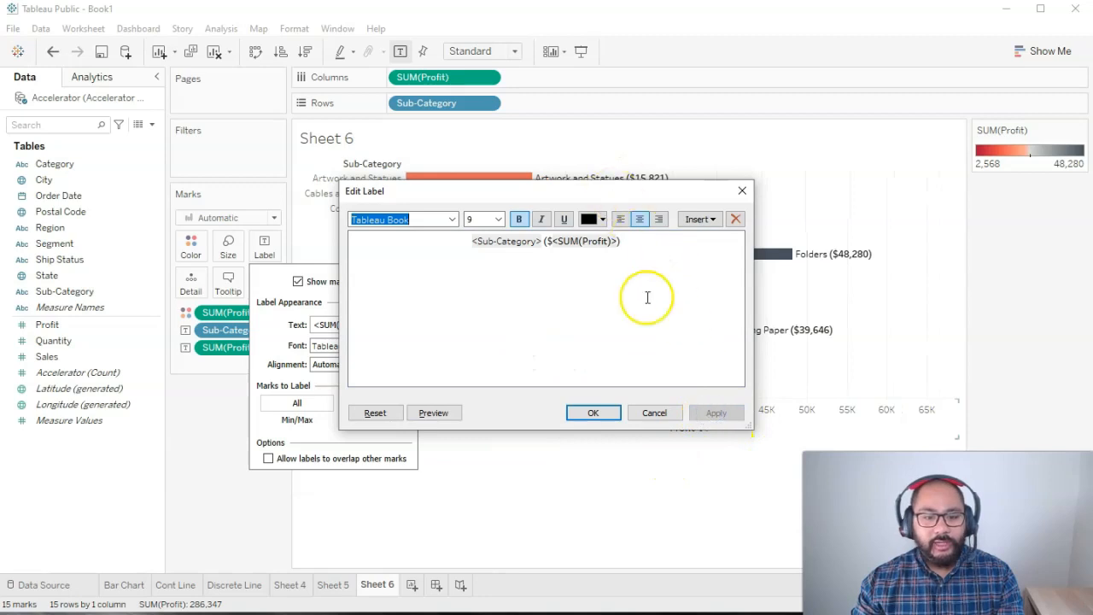
{"action": "left_click", "coordinate": [592, 411]}
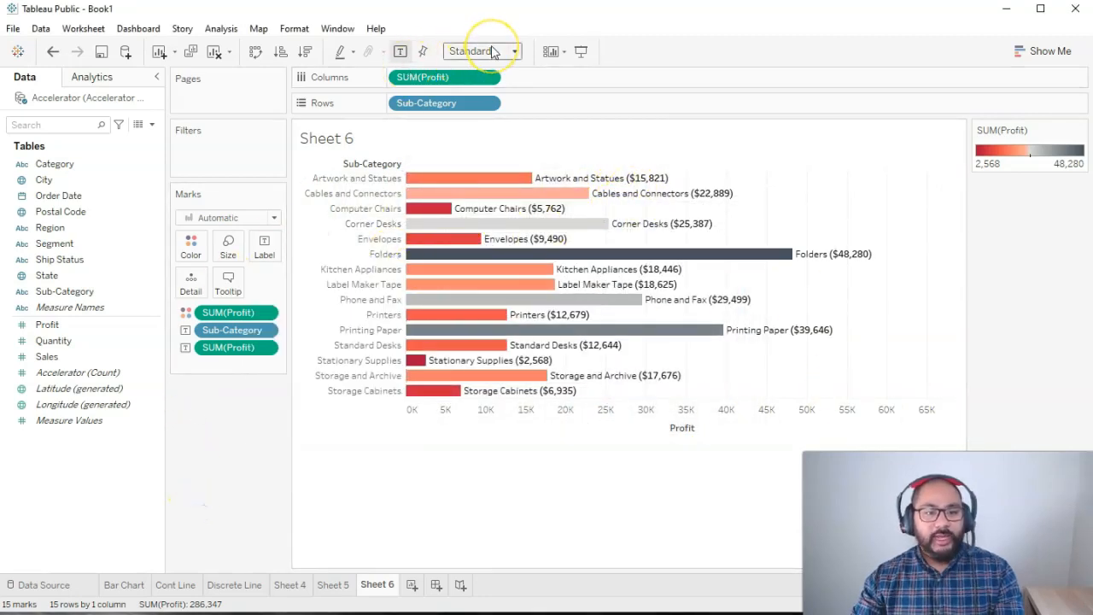
{"action": "left_click", "coordinate": [481, 51]}
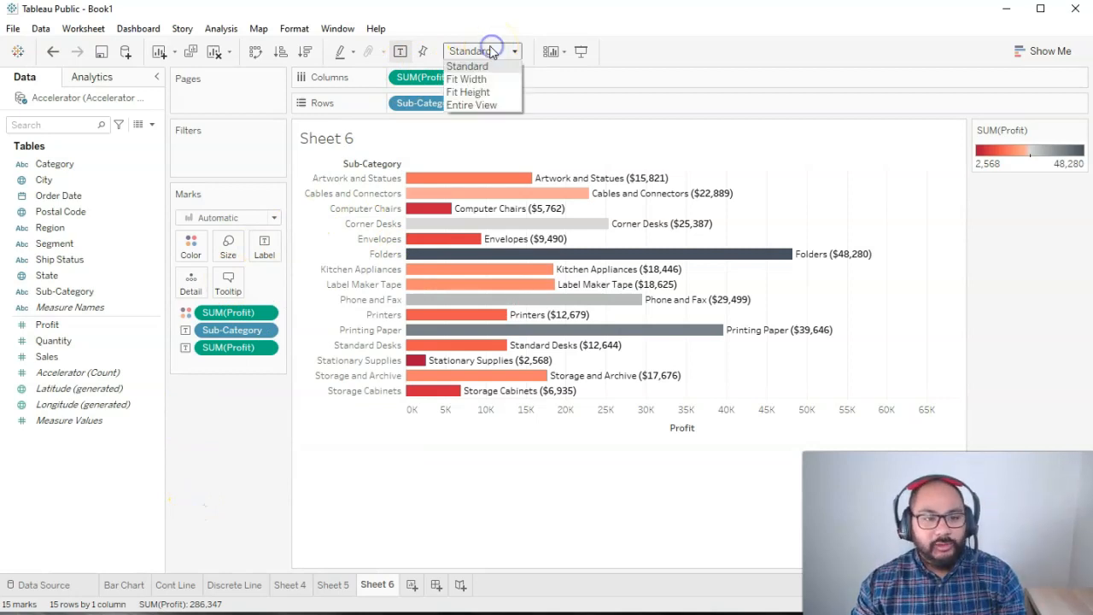
Step: Fit the labelled profit bar chart to Entire View so the bars fill the view height
{"action": "left_click", "coordinate": [471, 104]}
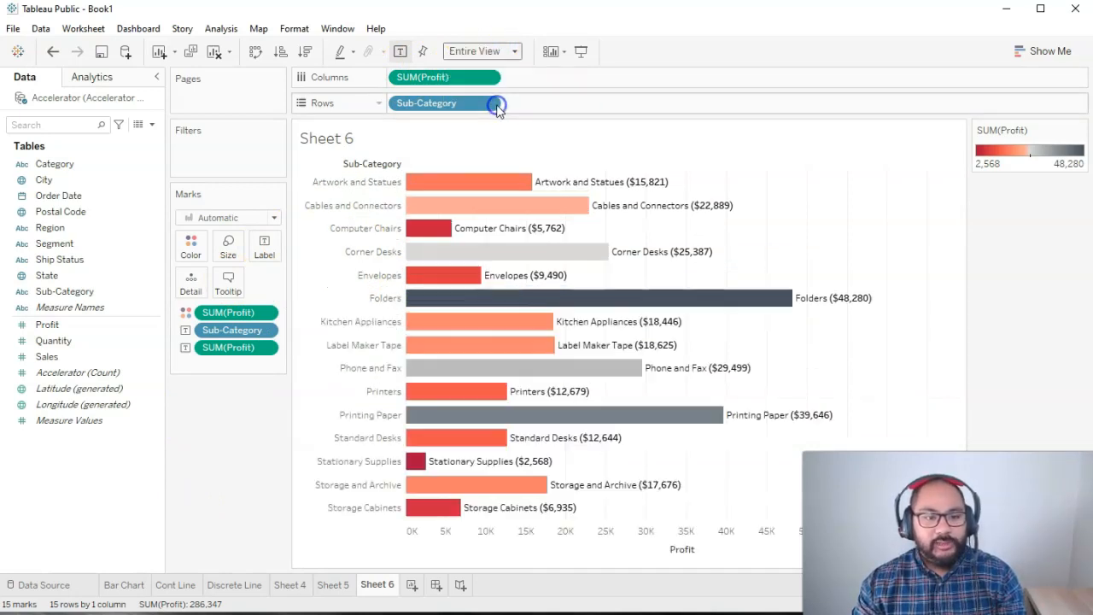
{"action": "mouse_move", "coordinate": [736, 309]}
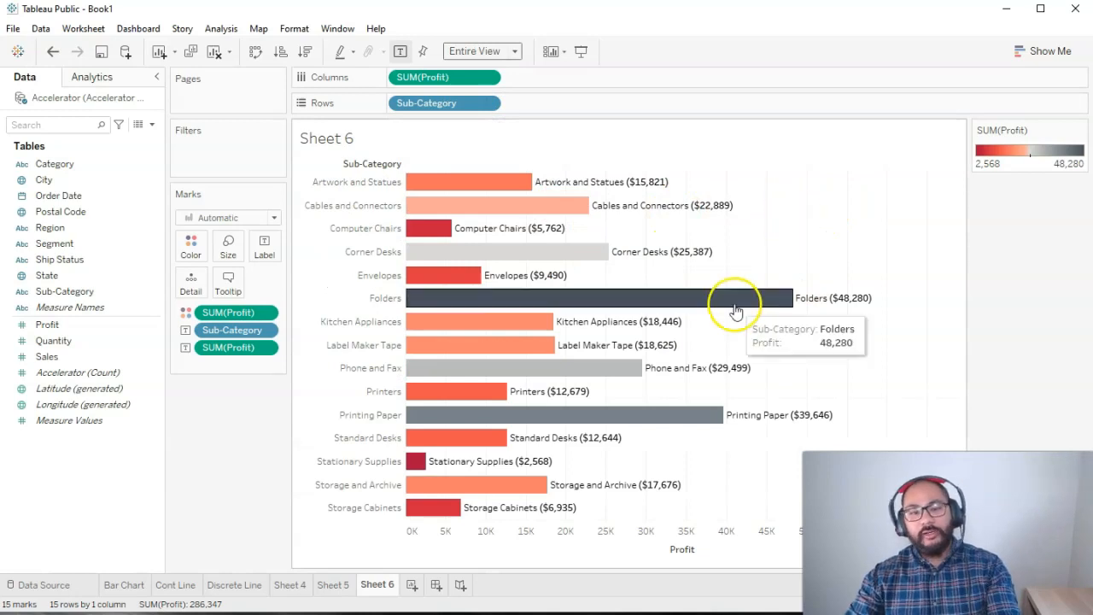
{"action": "mouse_move", "coordinate": [605, 468]}
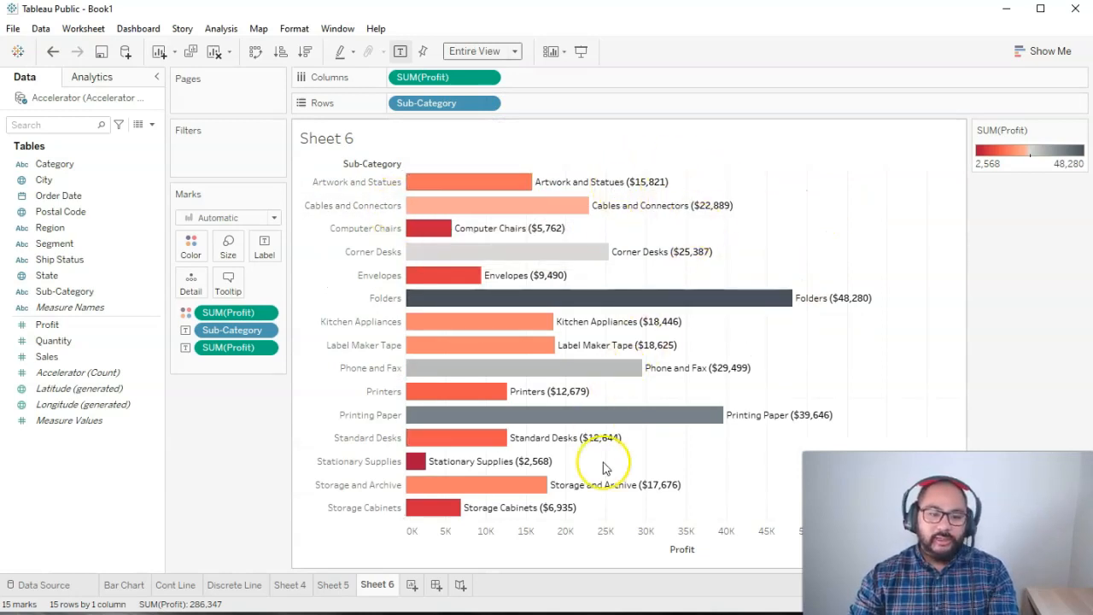
{"action": "mouse_move", "coordinate": [625, 181]}
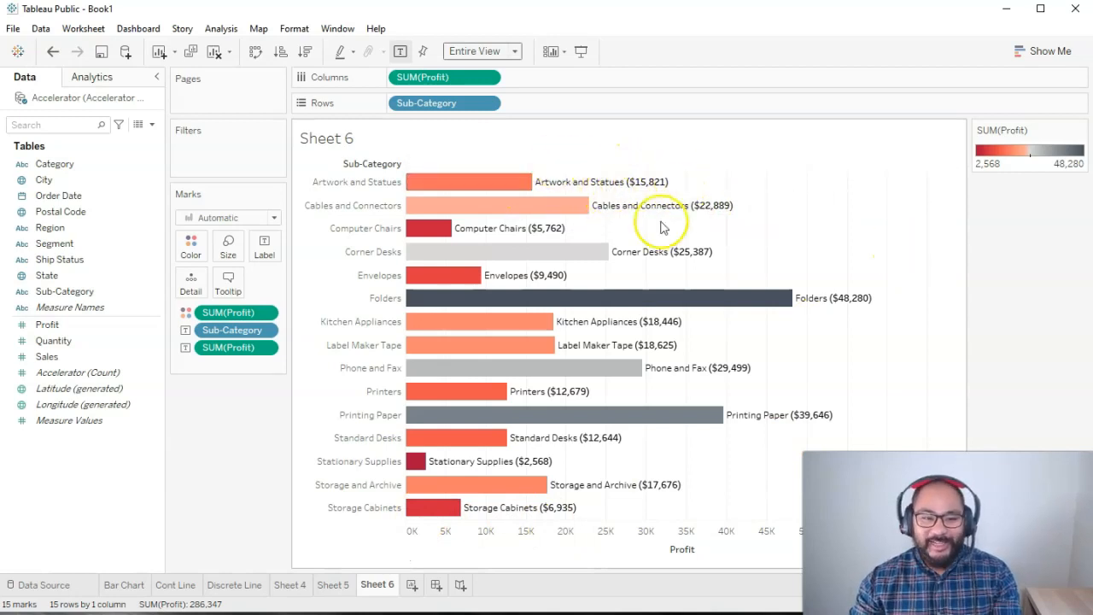
{"action": "mouse_move", "coordinate": [697, 554]}
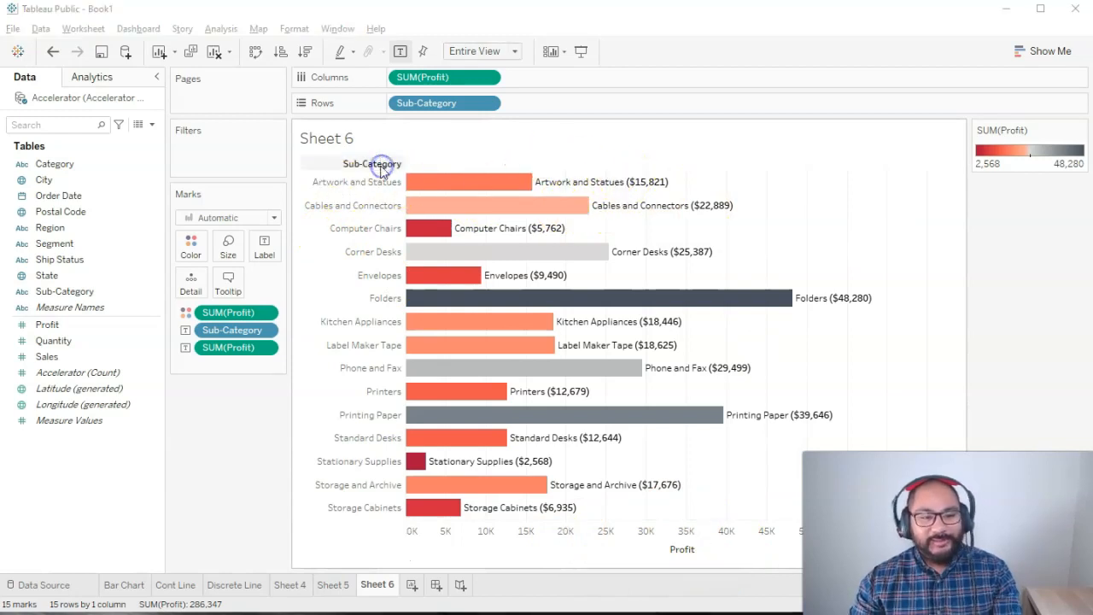
{"action": "mouse_move", "coordinate": [454, 321]}
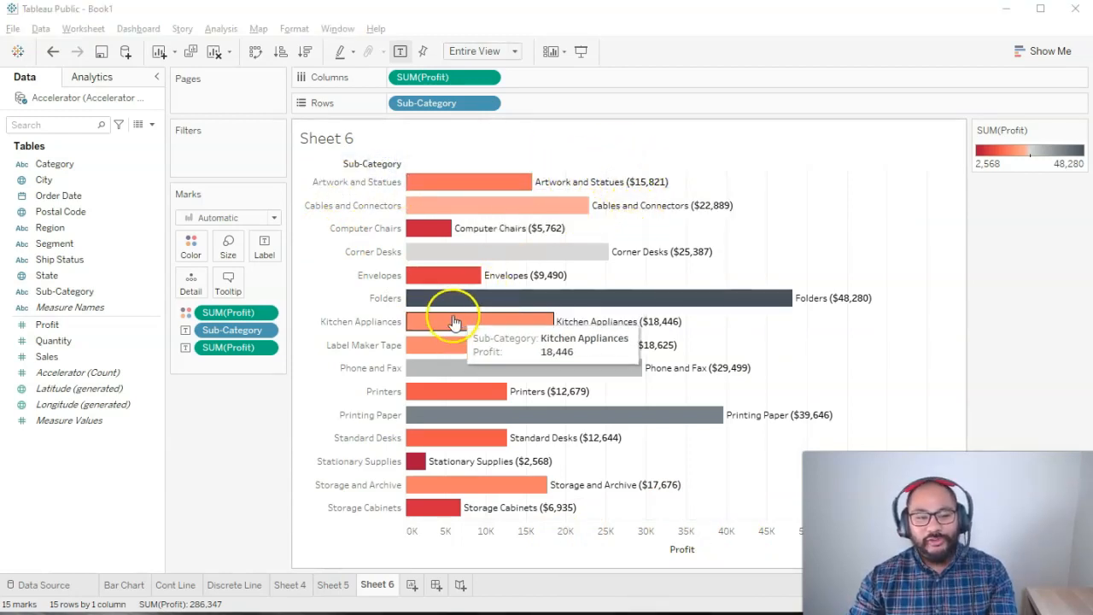
{"action": "mouse_move", "coordinate": [413, 353]}
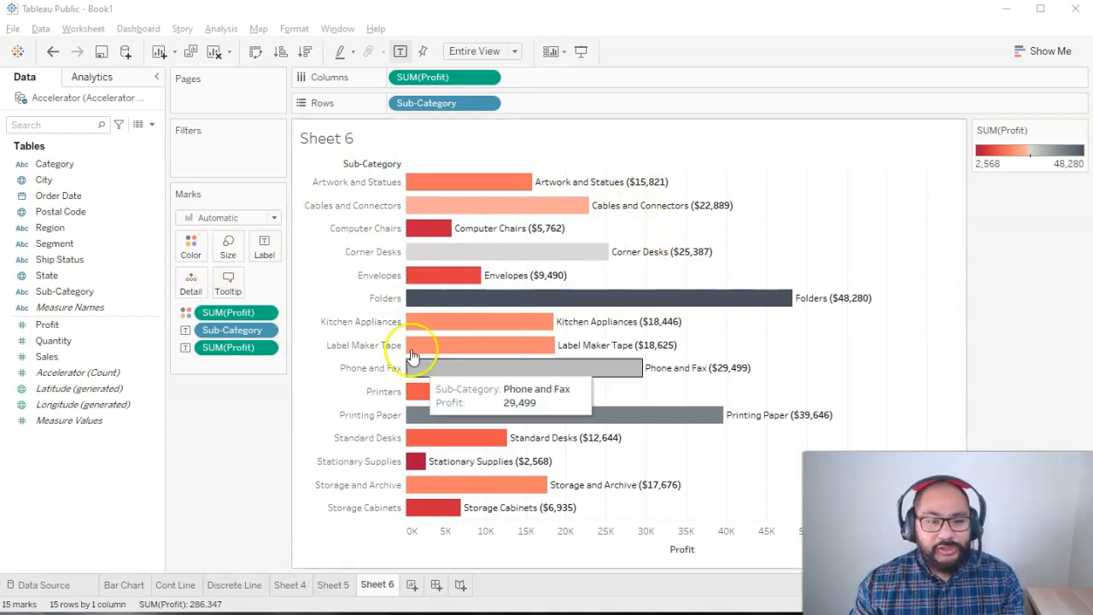
{"action": "mouse_move", "coordinate": [444, 171]}
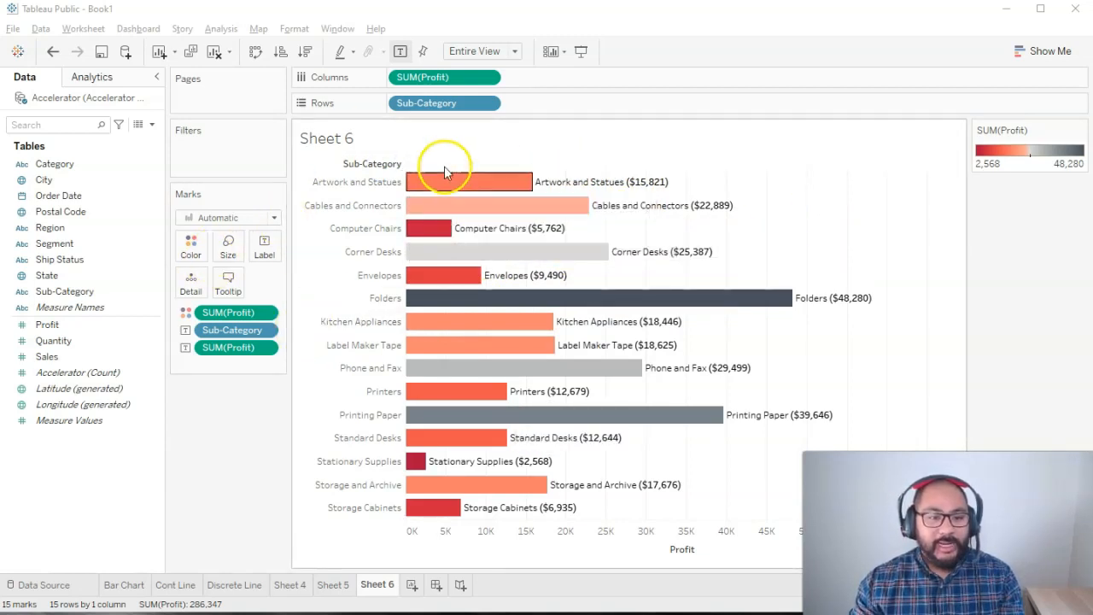
{"action": "mouse_move", "coordinate": [580, 297]}
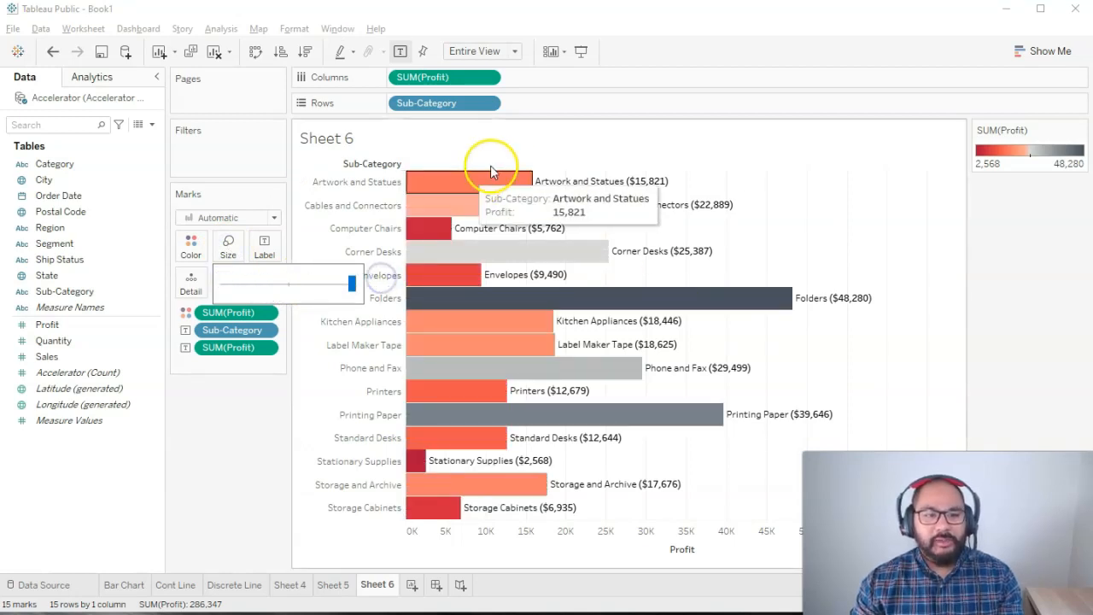
{"action": "mouse_move", "coordinate": [418, 350]}
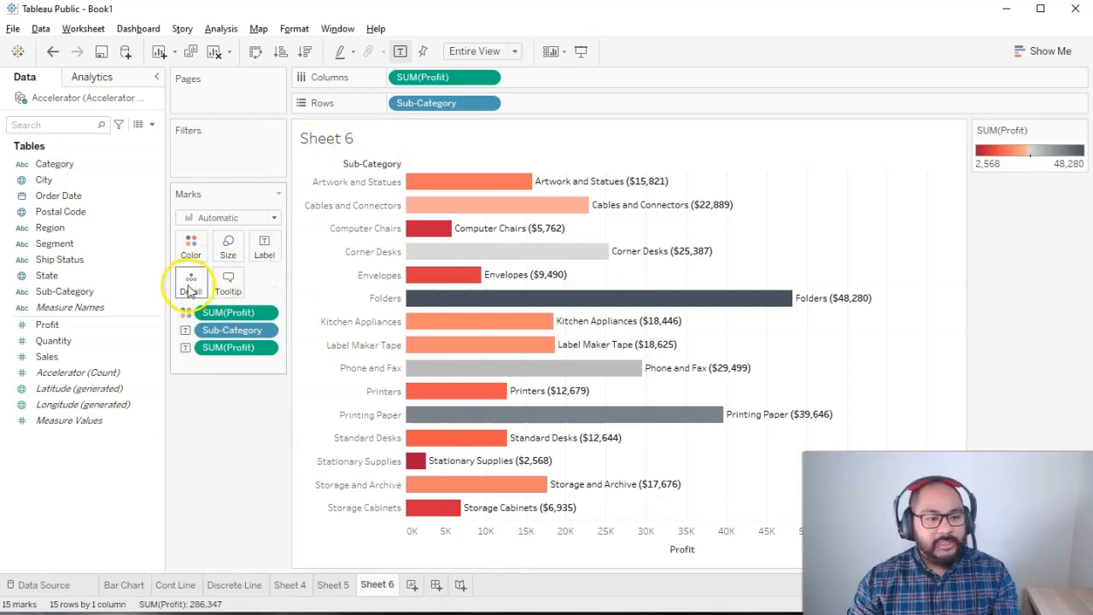
{"action": "mouse_move", "coordinate": [191, 282]}
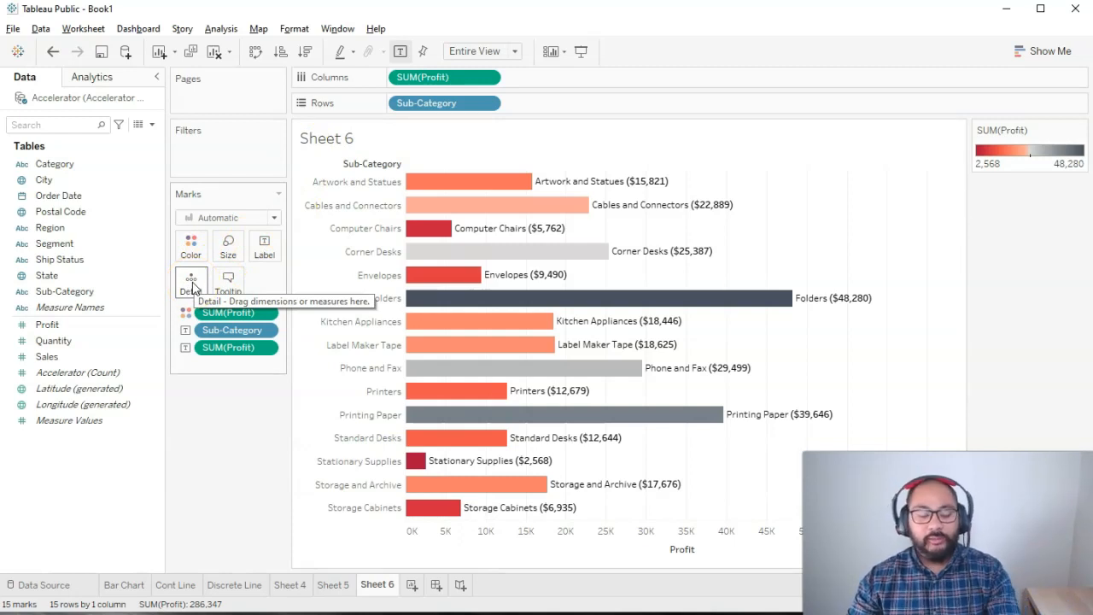
{"action": "mouse_move", "coordinate": [202, 290]}
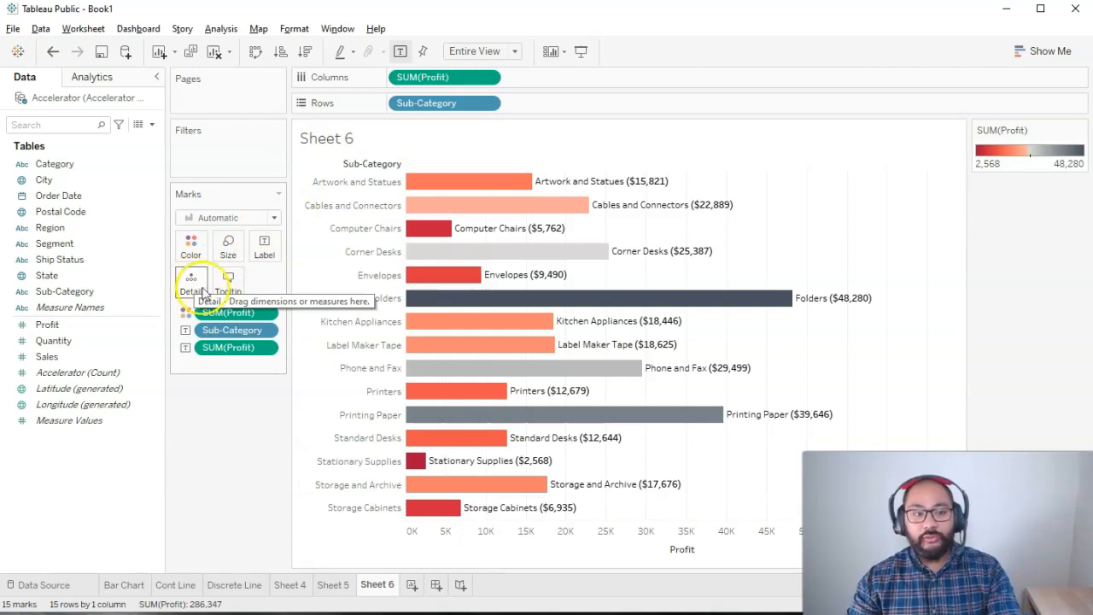
{"action": "mouse_move", "coordinate": [191, 282]}
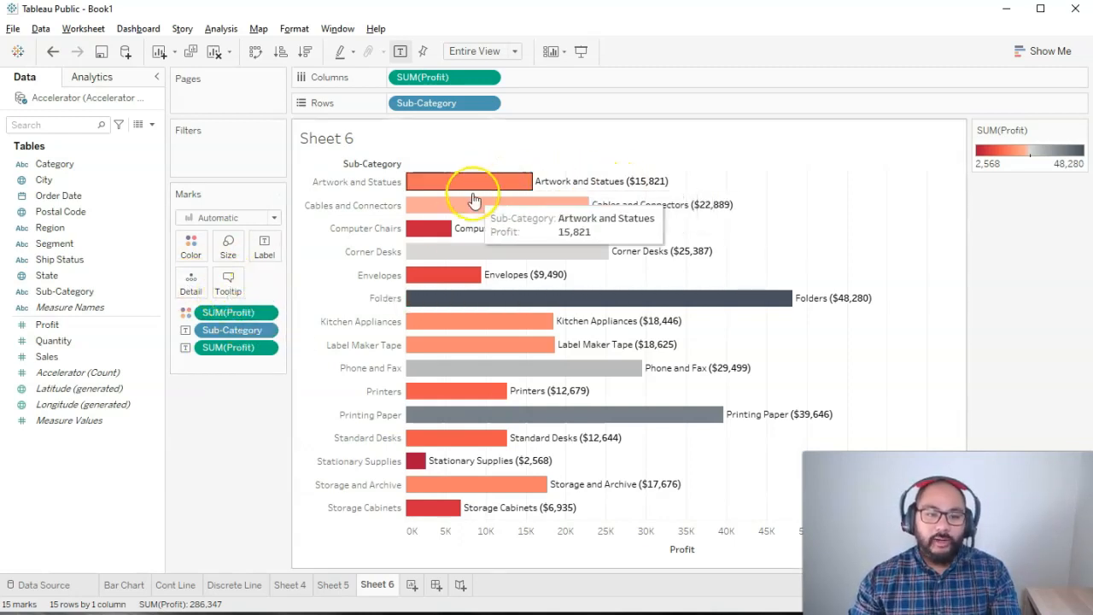
{"action": "mouse_move", "coordinate": [444, 331]}
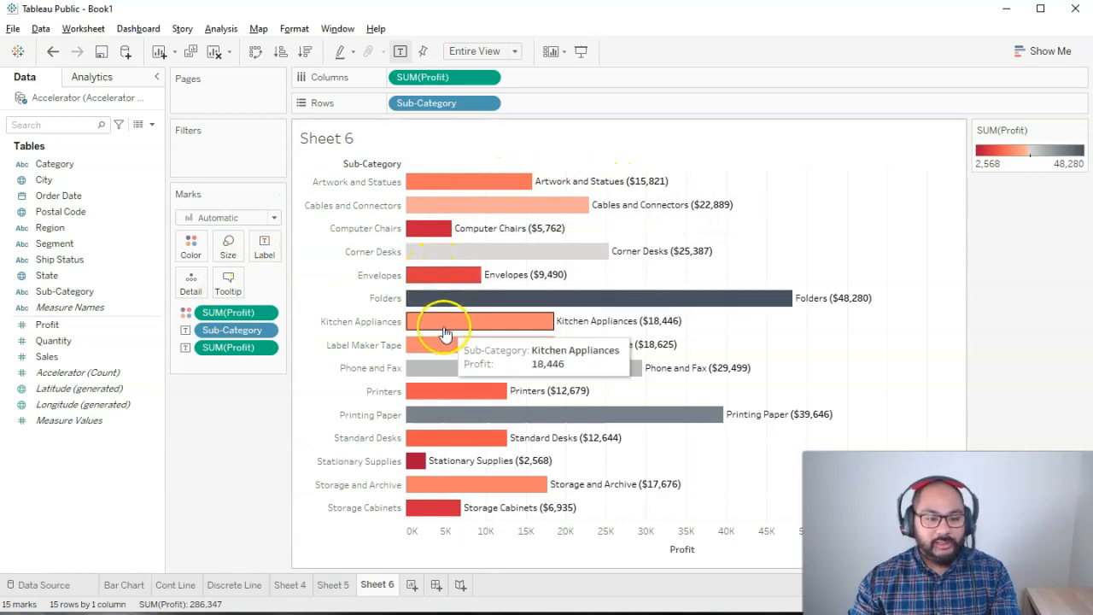
{"action": "mouse_move", "coordinate": [679, 297]}
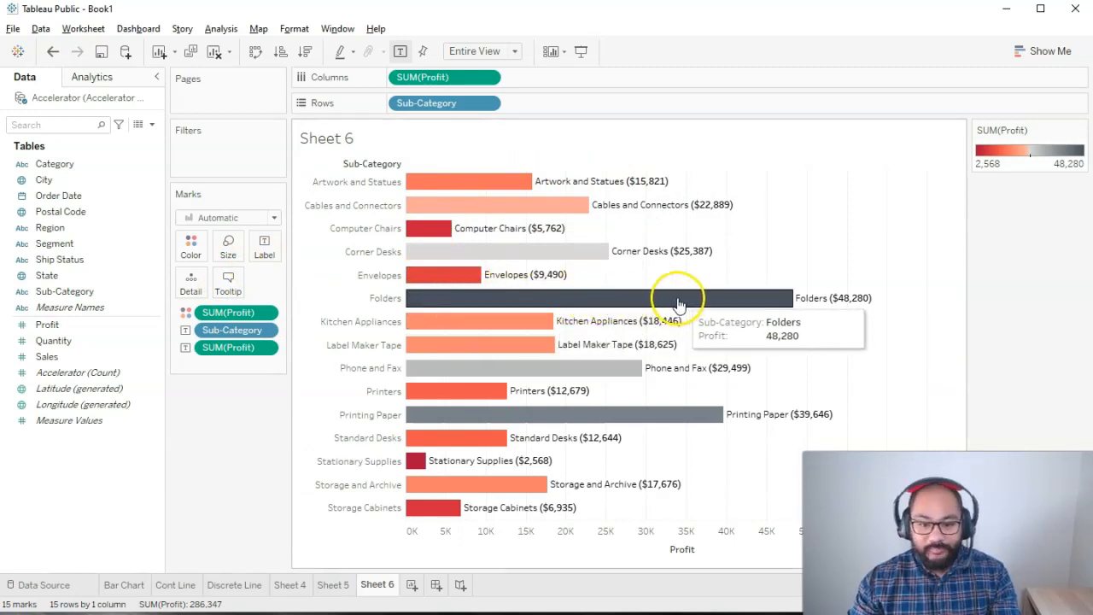
{"action": "mouse_move", "coordinate": [434, 400]}
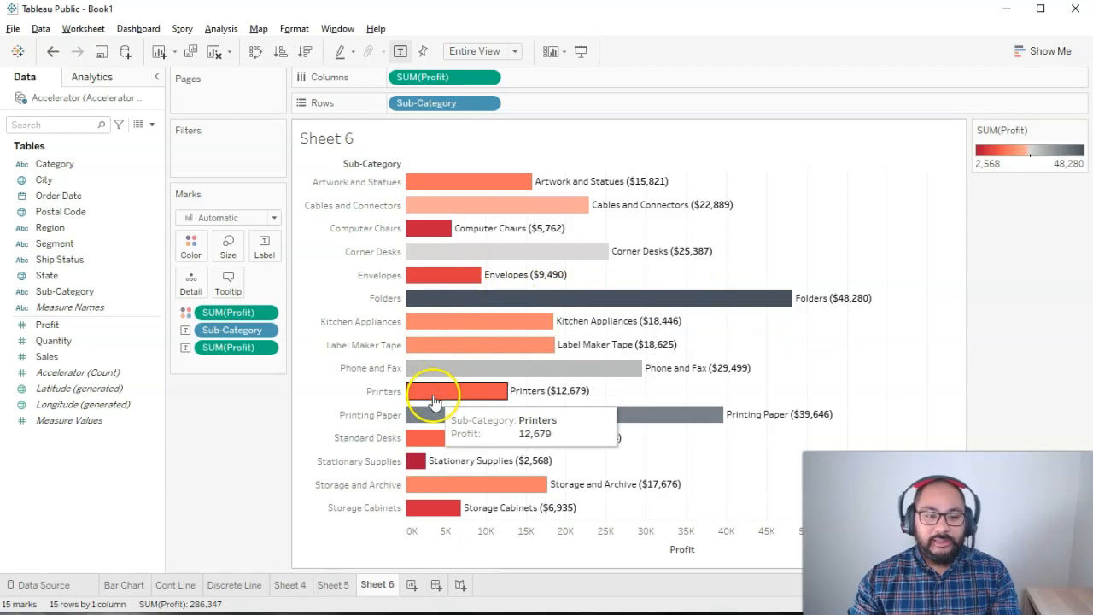
{"action": "mouse_move", "coordinate": [442, 273]}
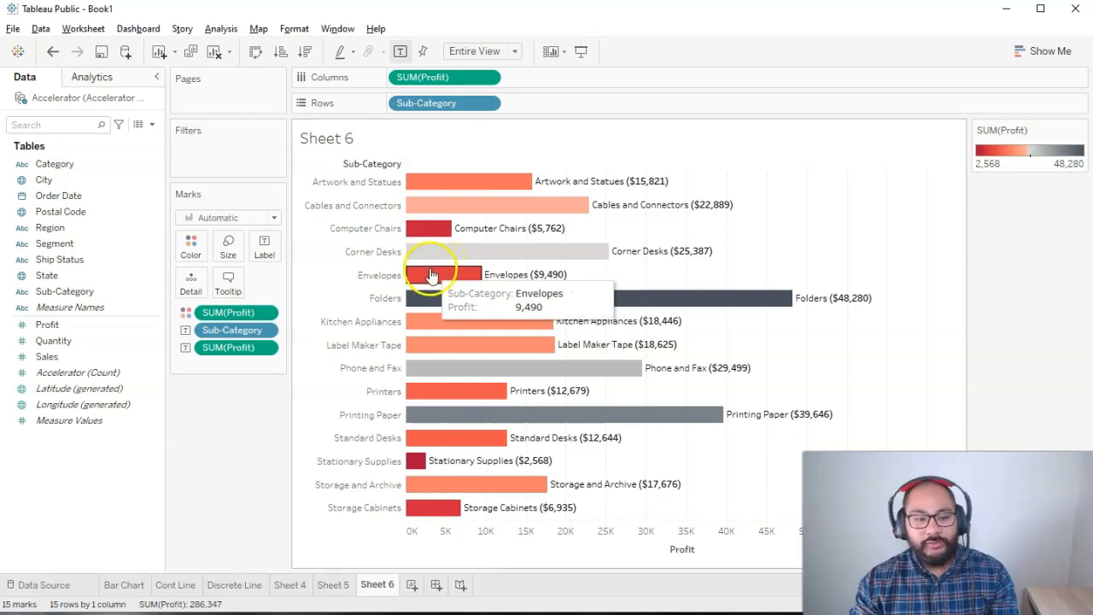
{"action": "mouse_move", "coordinate": [426, 369]}
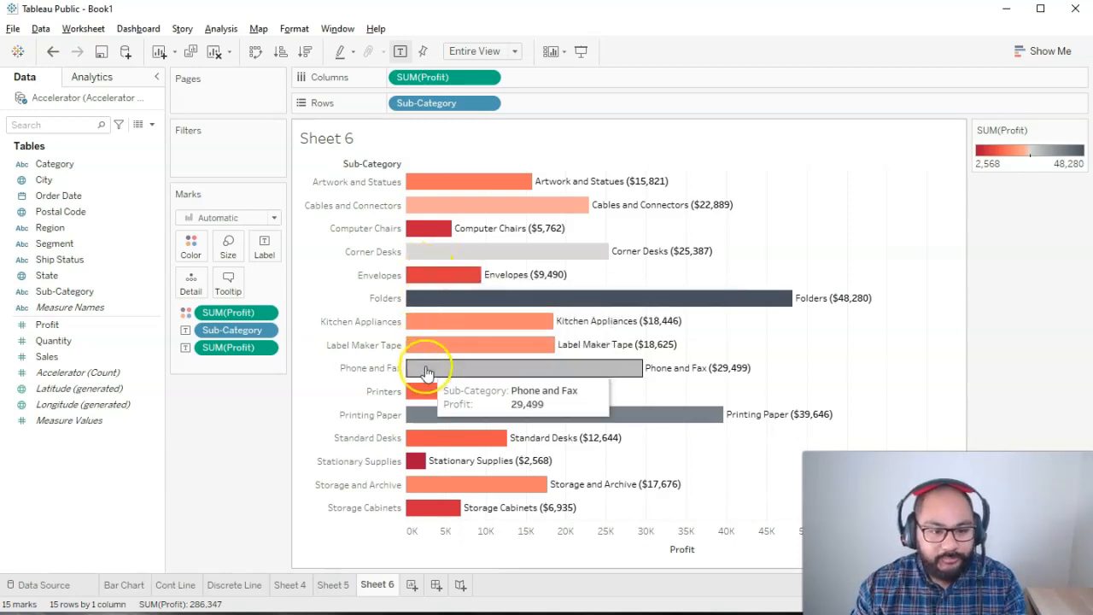
{"action": "mouse_move", "coordinate": [417, 448]}
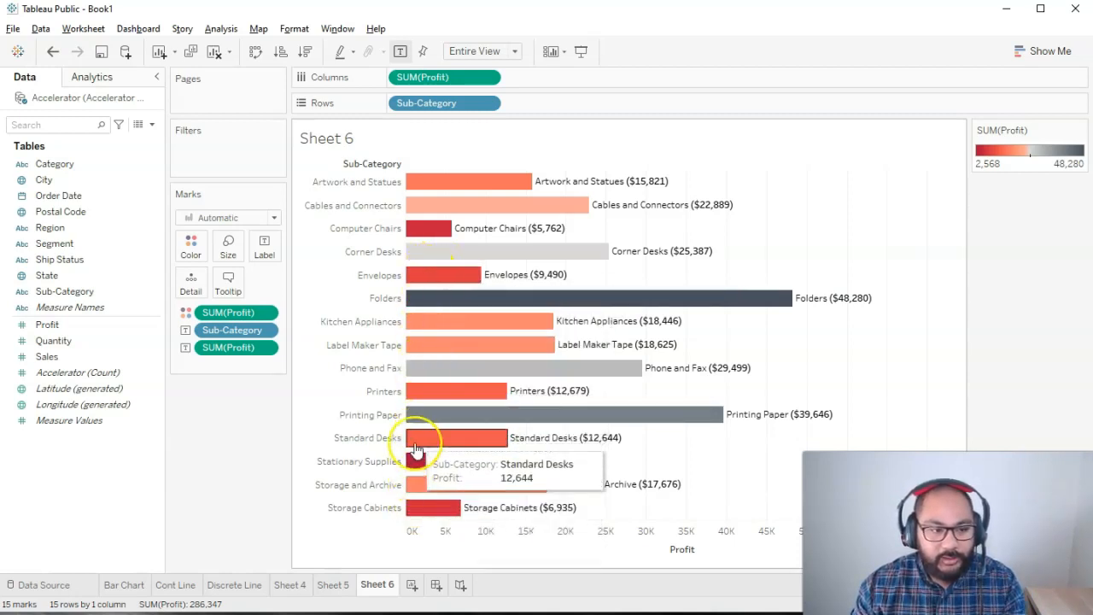
{"action": "mouse_move", "coordinate": [444, 181]}
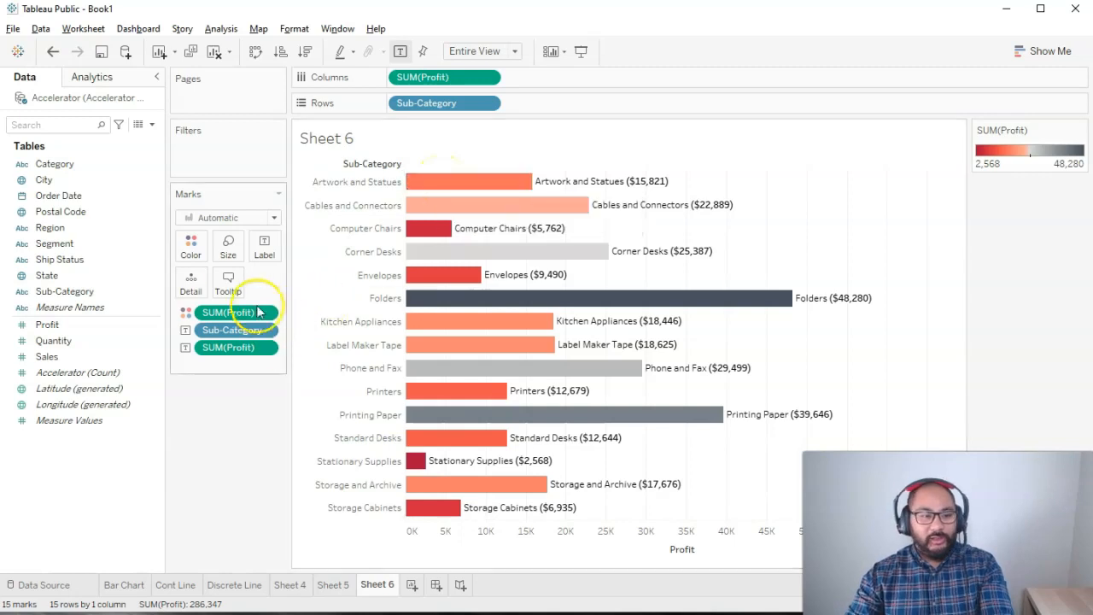
Step: Write the tooltip as 'In the Sub-Category, <Sub-Category>, the profit is <SUM(Profit)>'
{"action": "left_click", "coordinate": [229, 283]}
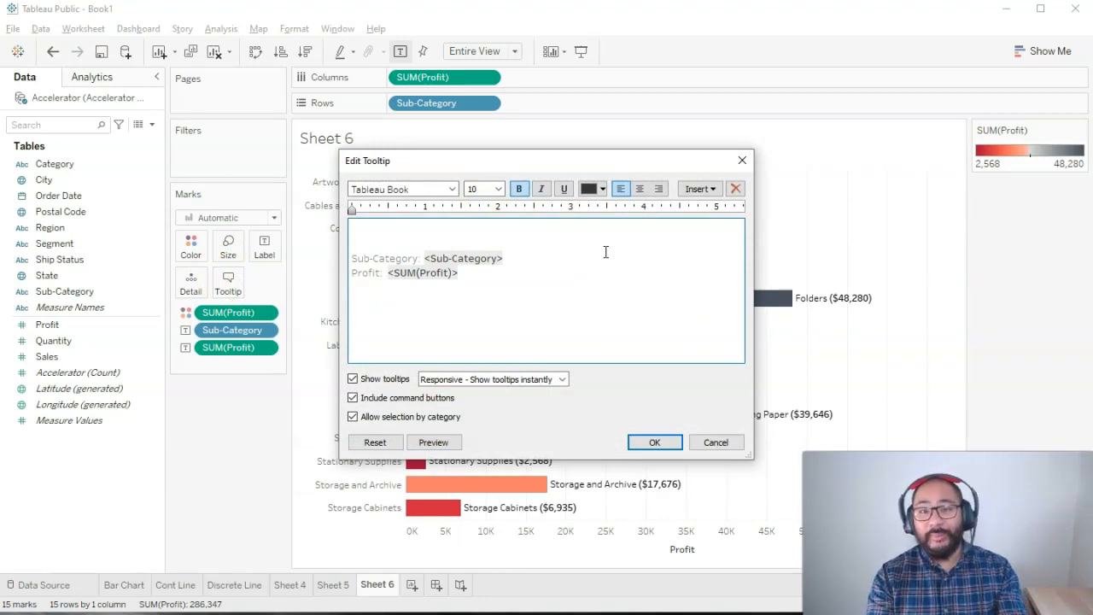
{"action": "type", "text": "In the"}
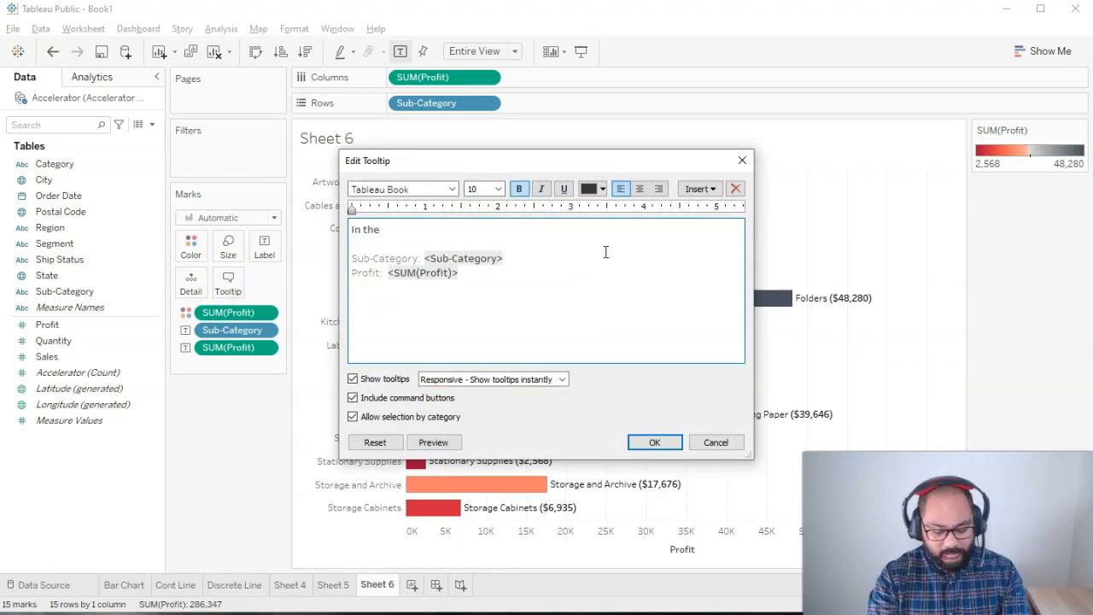
{"action": "type", "text": "Sub-Category, <Sub-Category>, t"}
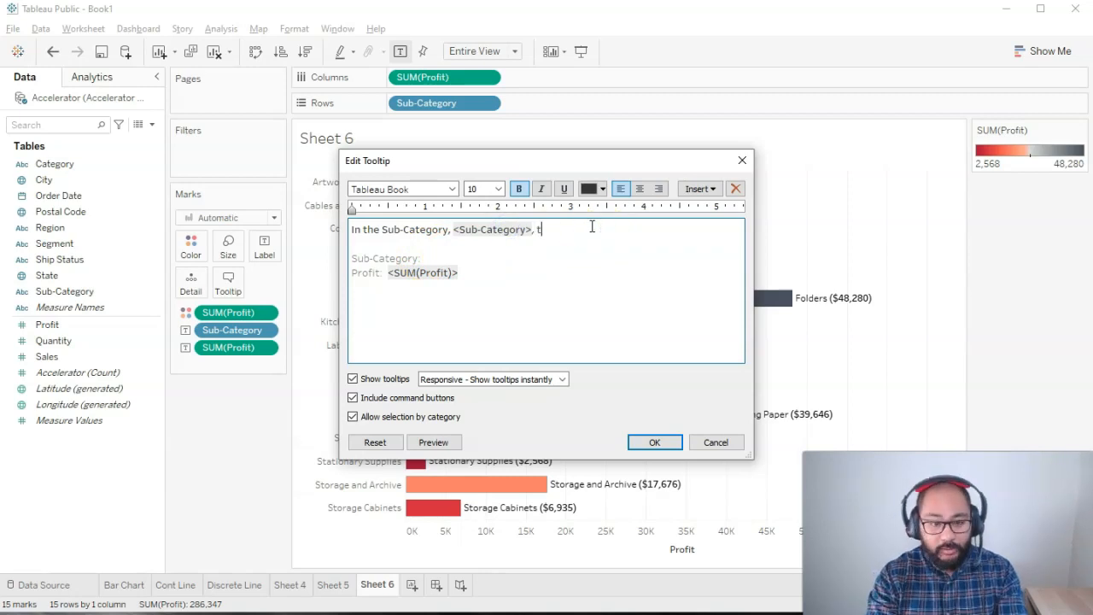
{"action": "type", "text": "he profit is"}
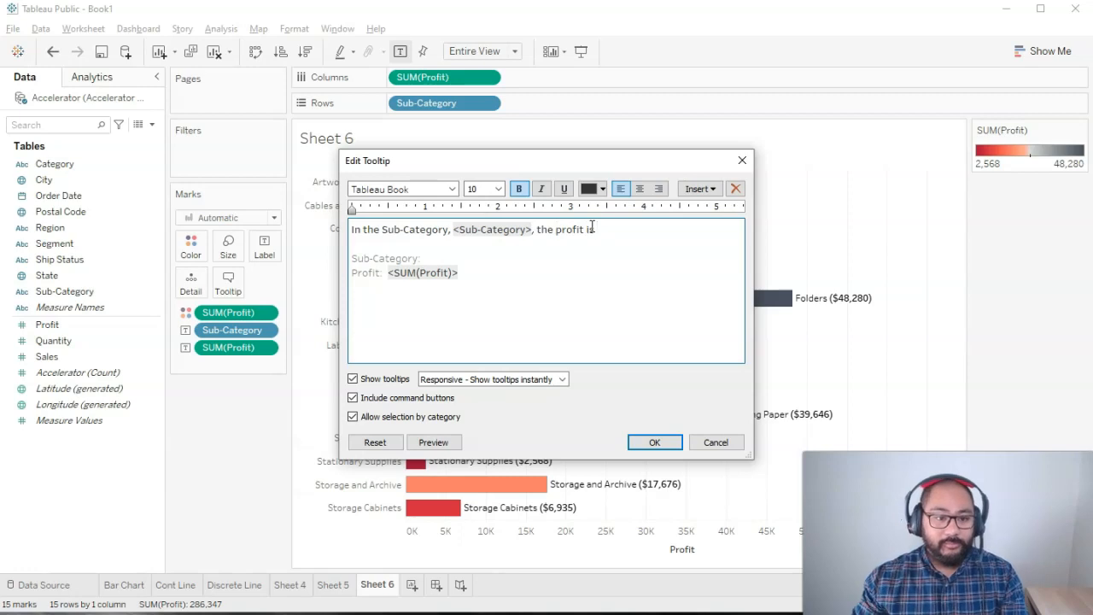
Step: Enlarge and bold the <Sub-Category> field in the tooltip sentence
{"action": "double_click", "coordinate": [422, 274]}
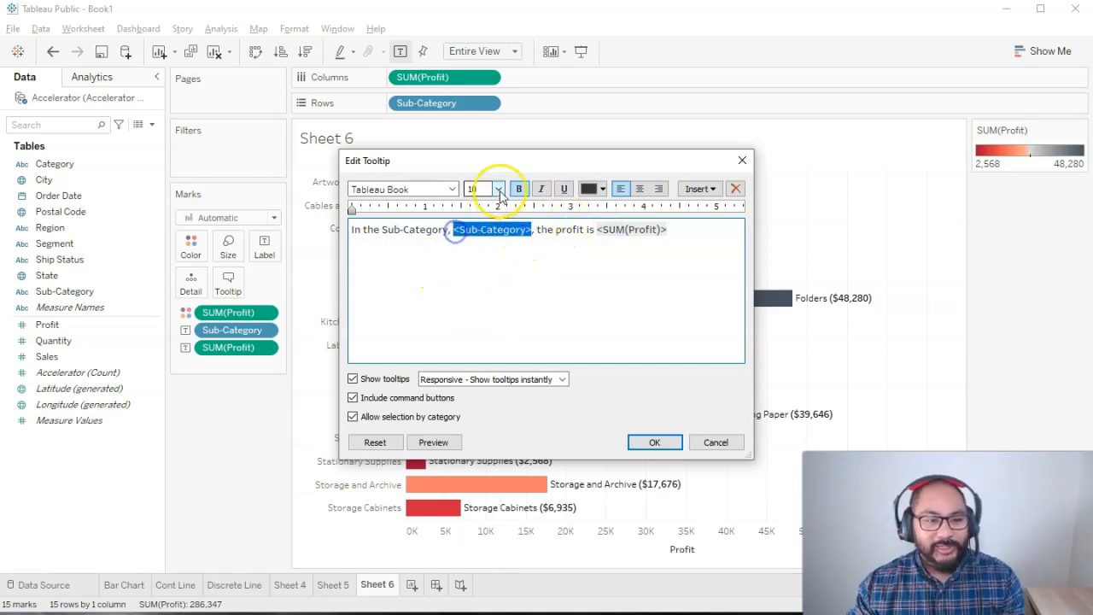
{"action": "left_click", "coordinate": [499, 188]}
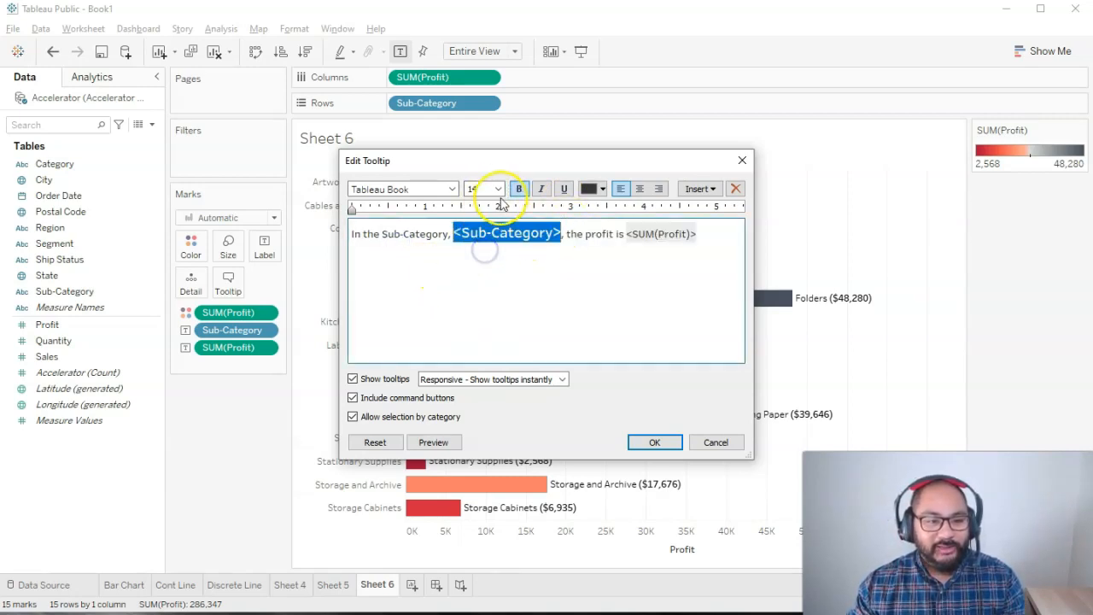
{"action": "left_click", "coordinate": [482, 187]}
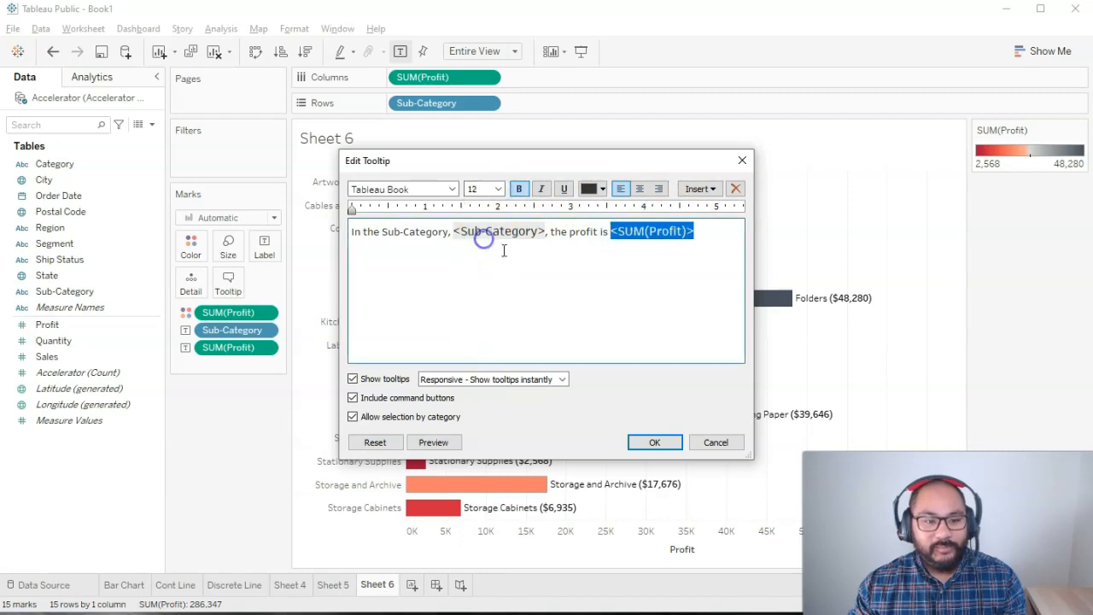
Step: Colour the sub-category name and make the <SUM(Profit)> field orange in the tooltip
{"action": "left_click", "coordinate": [433, 441]}
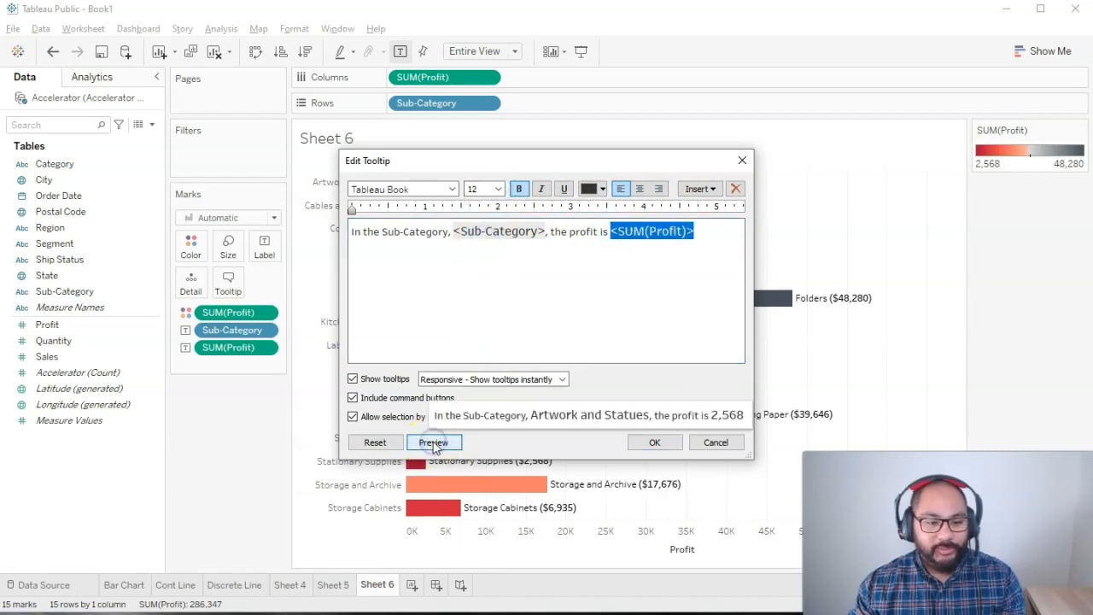
{"action": "left_click", "coordinate": [434, 440]}
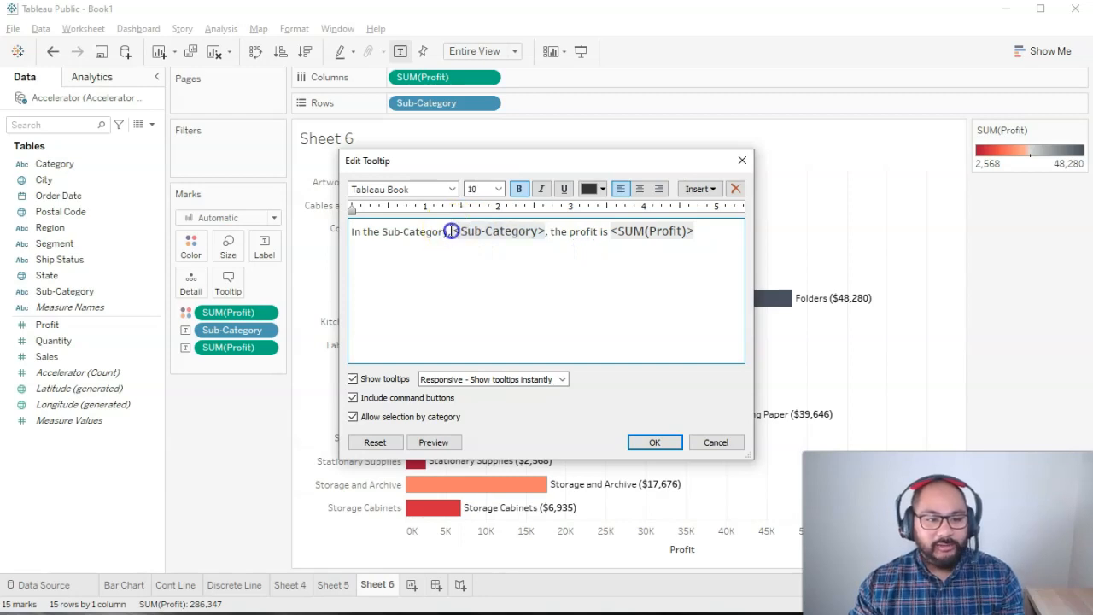
{"action": "left_click", "coordinate": [601, 188]}
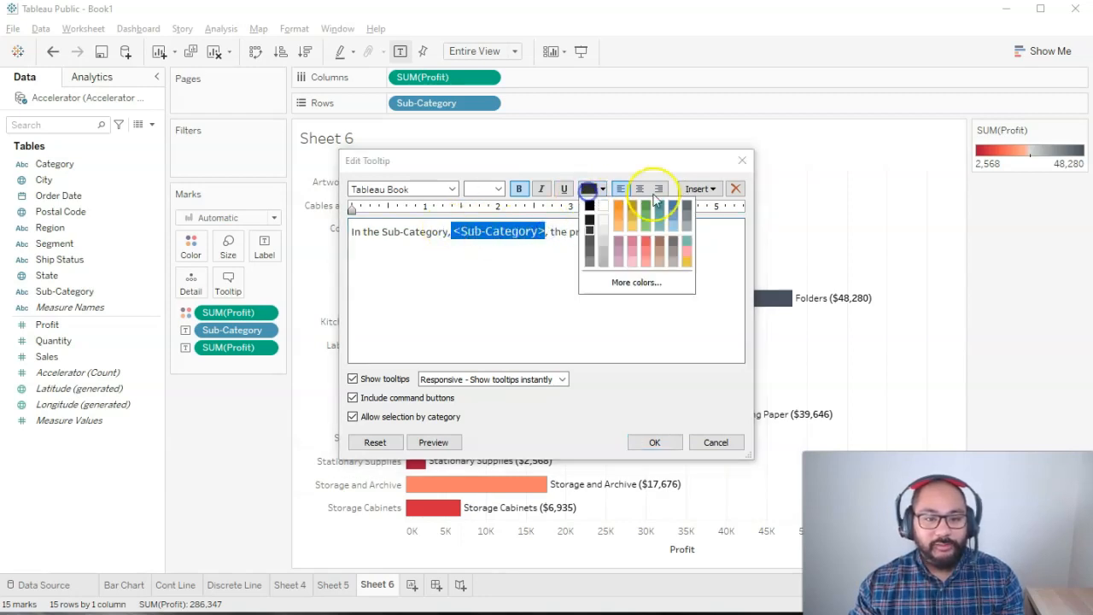
{"action": "left_click", "coordinate": [635, 230]}
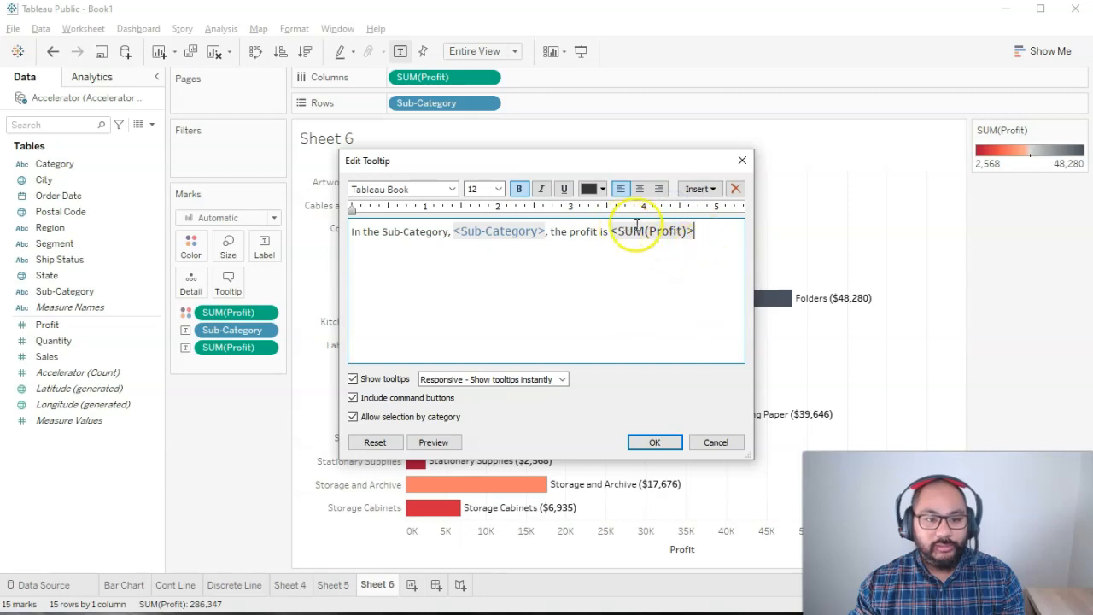
{"action": "left_click", "coordinate": [601, 188]}
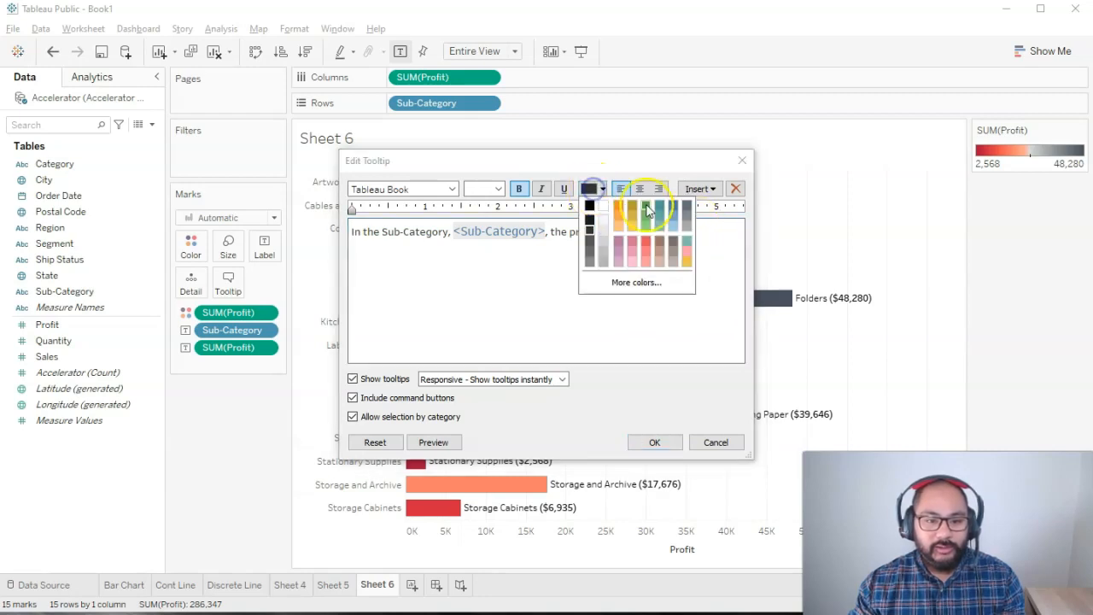
{"action": "mouse_move", "coordinate": [657, 209]}
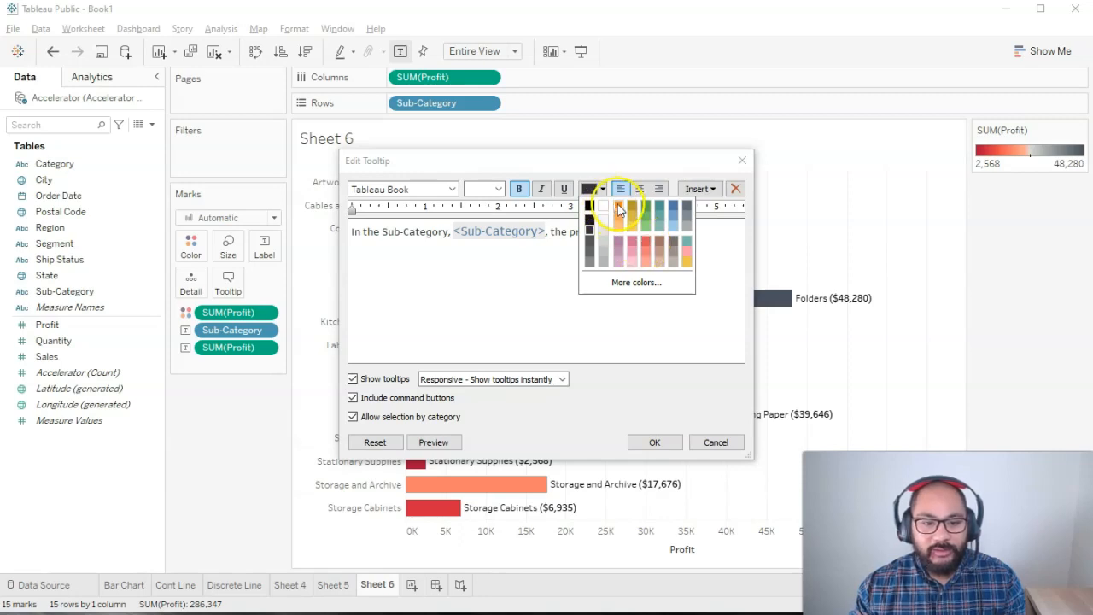
{"action": "left_click", "coordinate": [647, 219]}
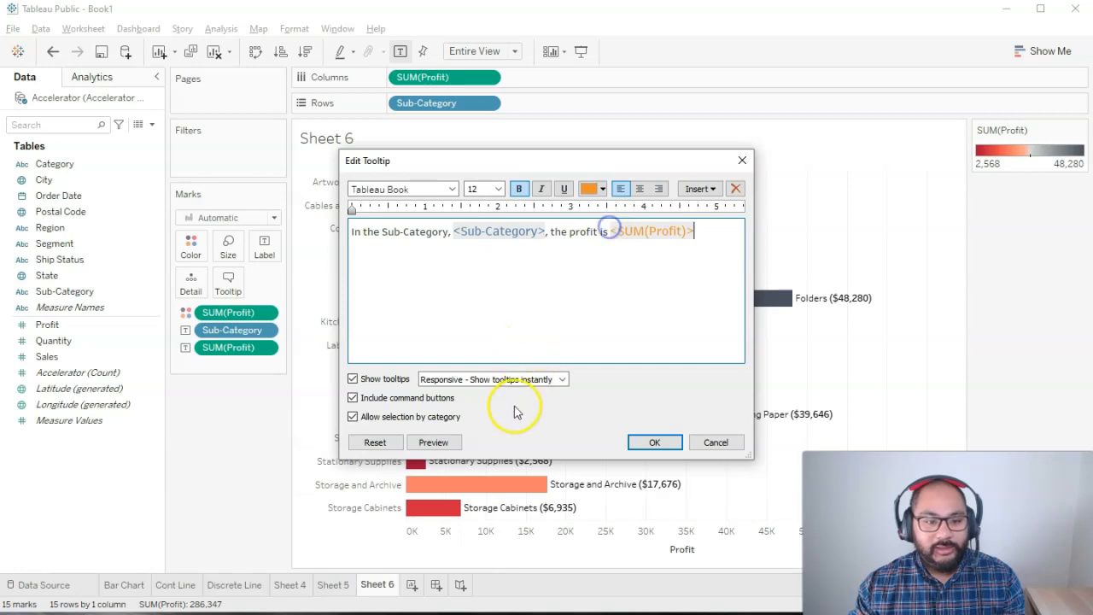
Step: Prefix <SUM(Profit)> with $, enlarge it to 14, preview and confirm the tooltip
{"action": "left_click", "coordinate": [434, 441]}
{"action": "type", "text": "$"}
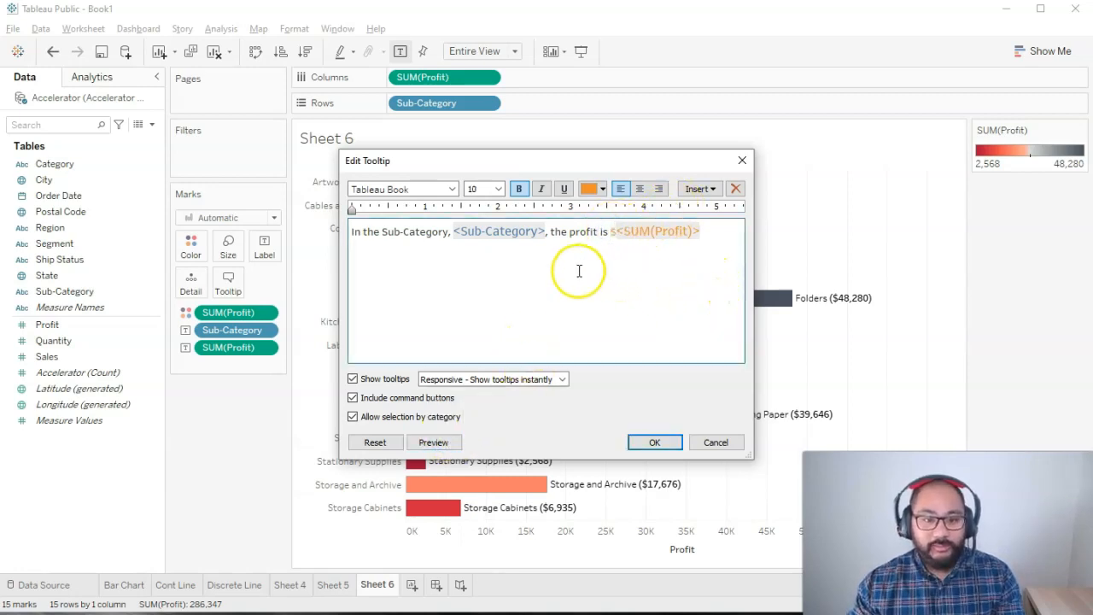
{"action": "double_click", "coordinate": [499, 231]}
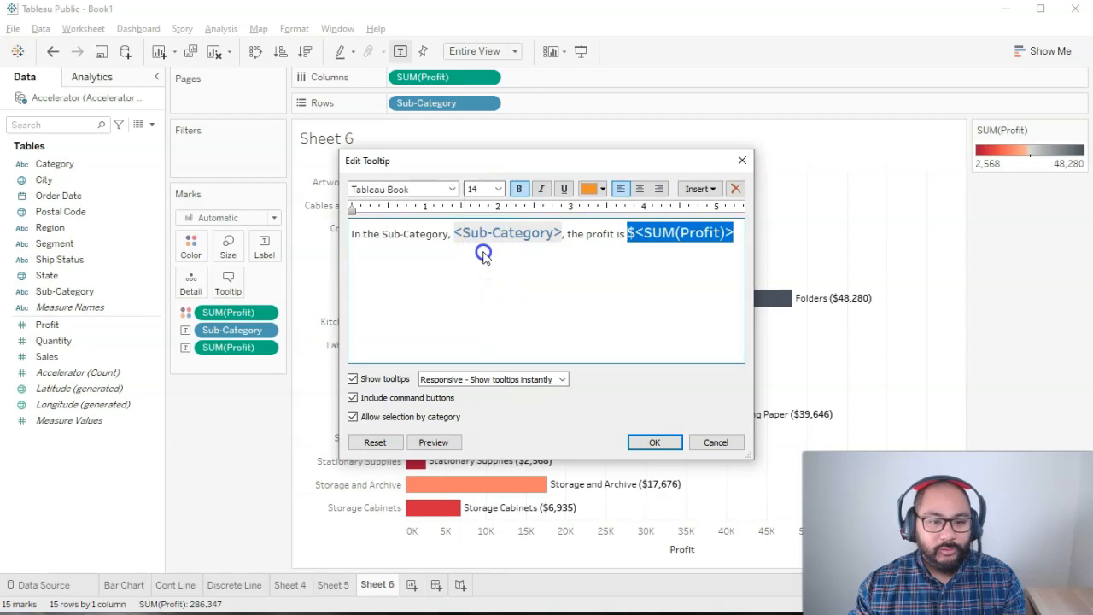
{"action": "left_click", "coordinate": [434, 441]}
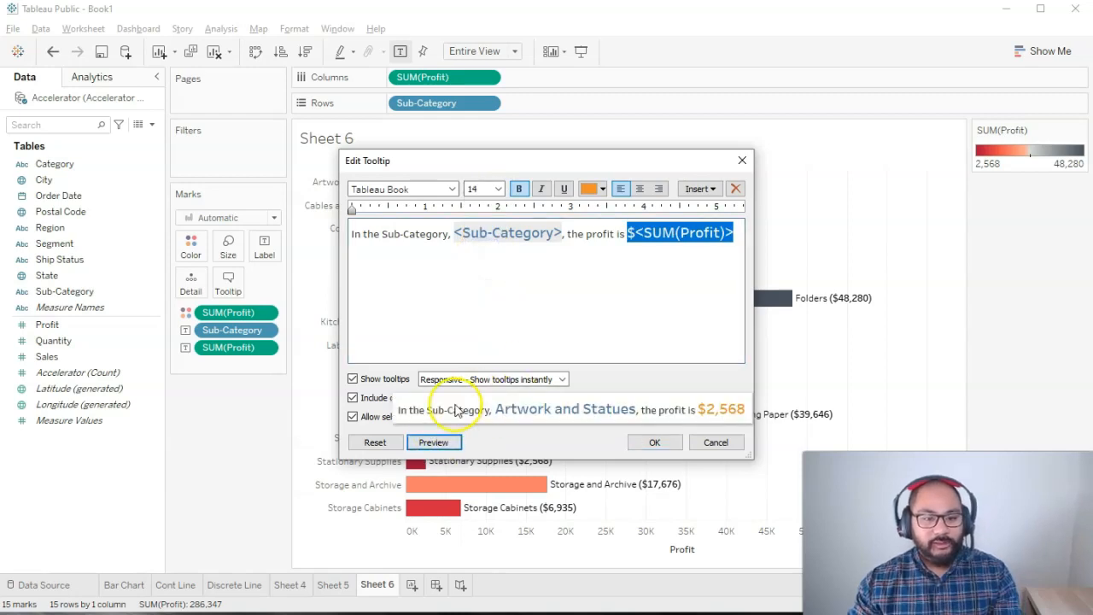
{"action": "left_click", "coordinate": [653, 440]}
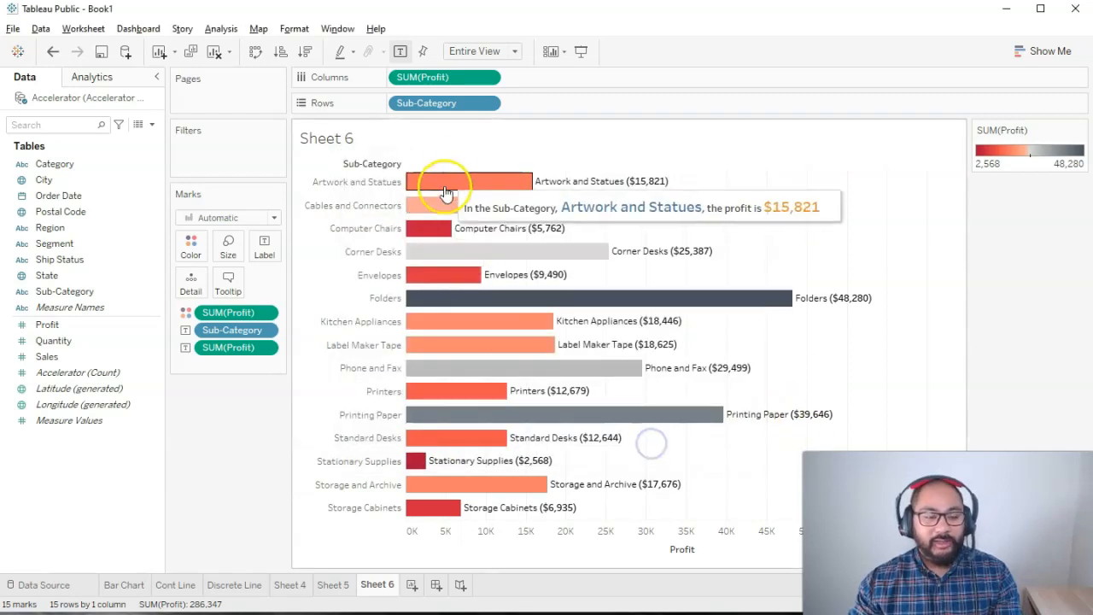
{"action": "mouse_move", "coordinate": [430, 284]}
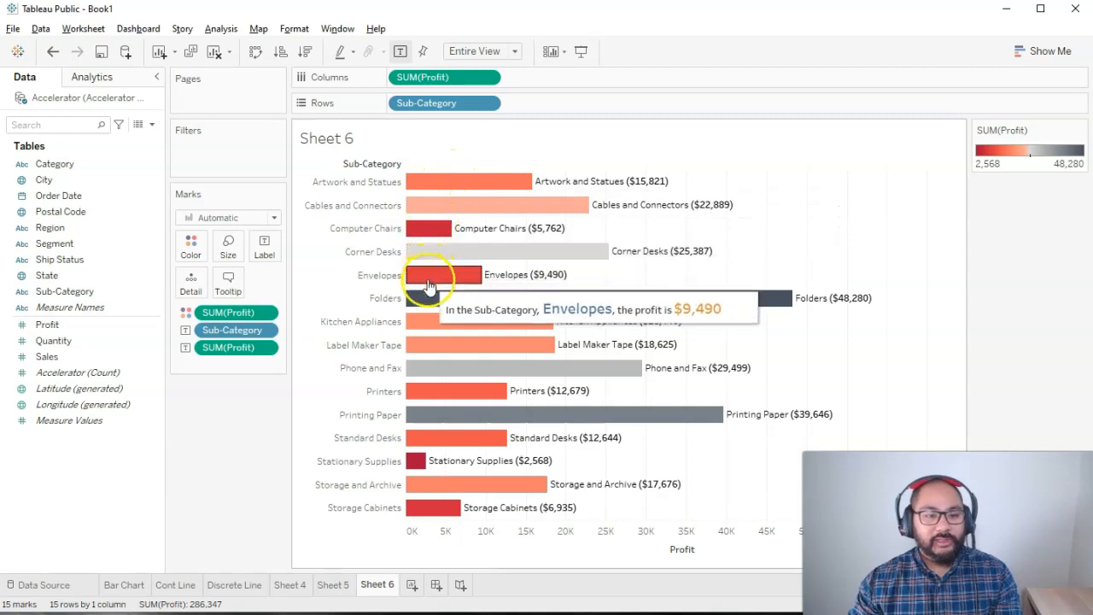
{"action": "mouse_move", "coordinate": [429, 309]}
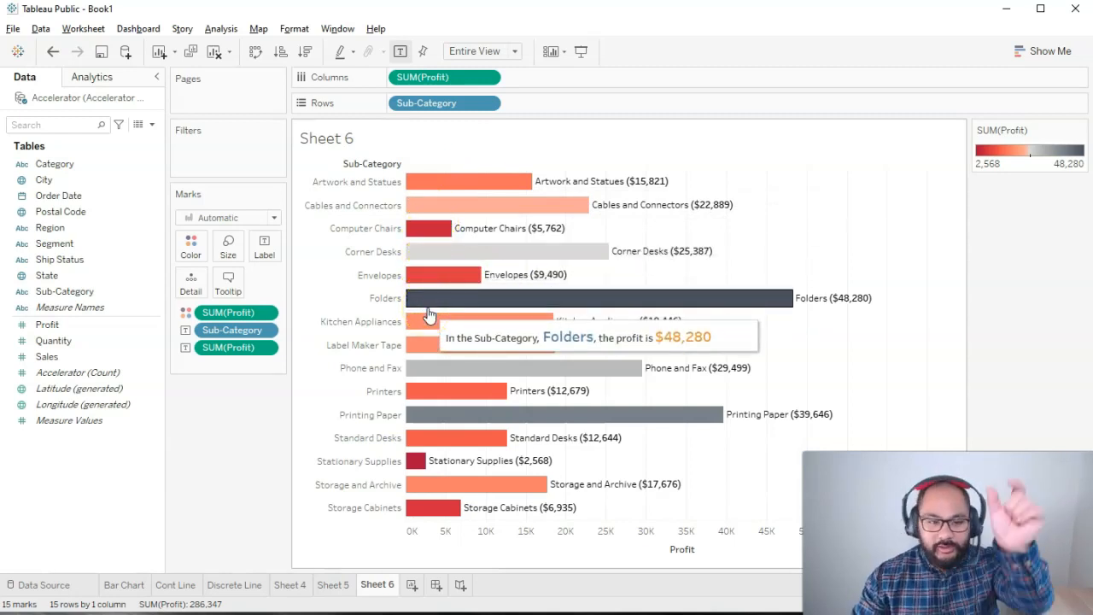
{"action": "mouse_move", "coordinate": [213, 281]}
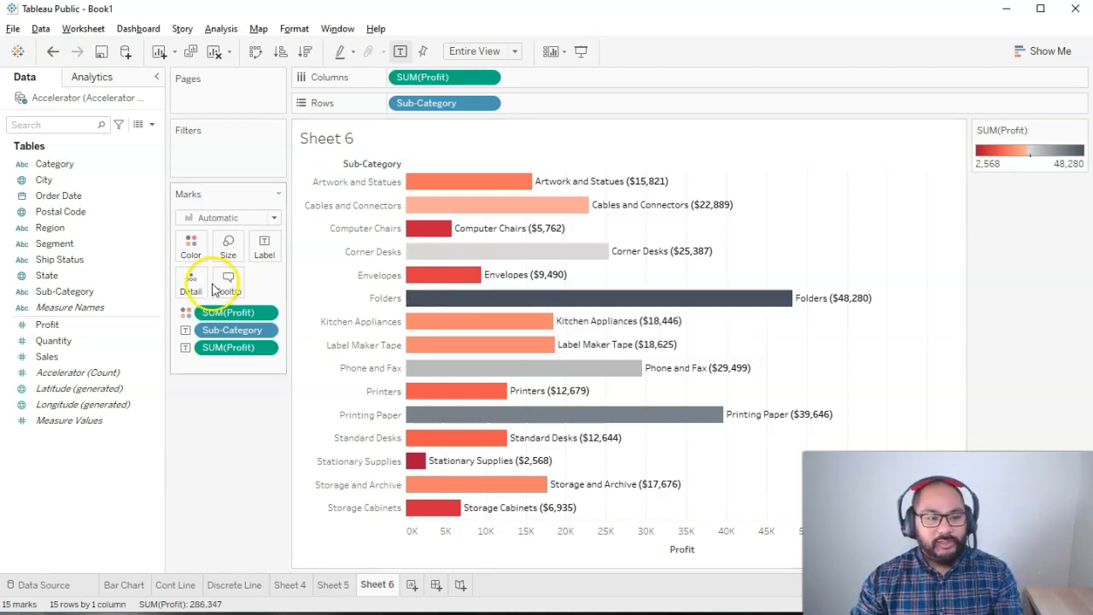
{"action": "mouse_move", "coordinate": [236, 483]}
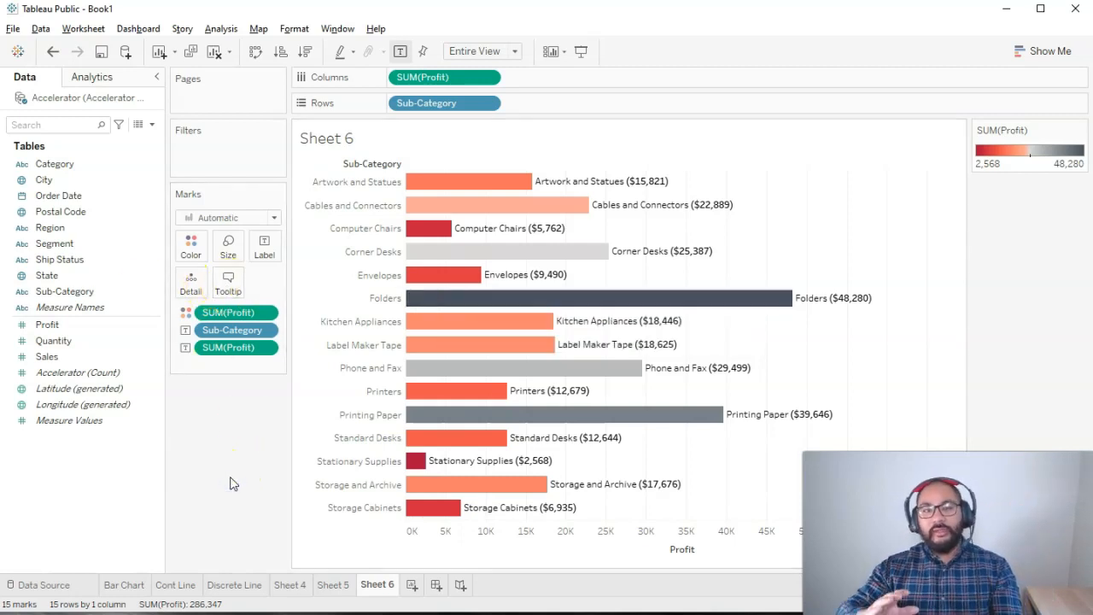
{"action": "mouse_move", "coordinate": [287, 483]}
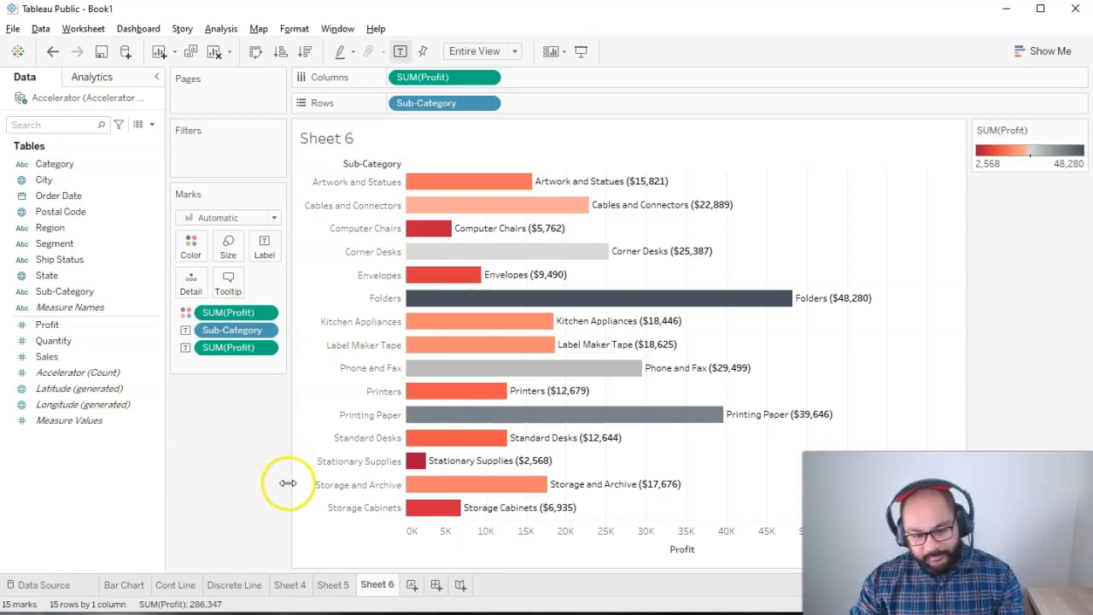
{"action": "mouse_move", "coordinate": [409, 584]}
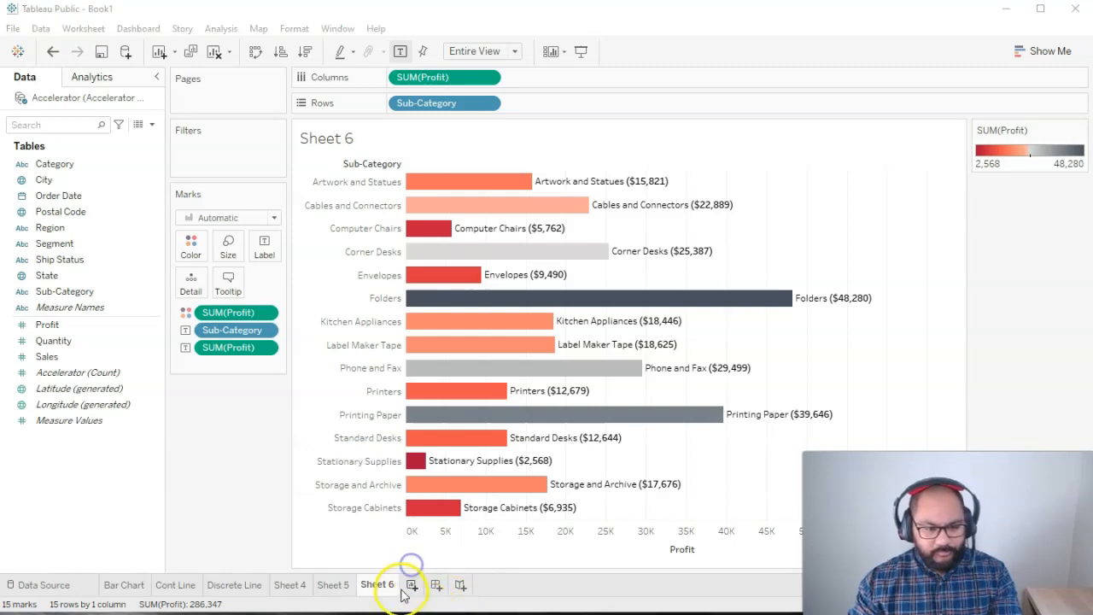
Step: Create Sheet 7 plotting total Sales split by Region and turn it into a pie chart via Show Me
{"action": "left_click", "coordinate": [411, 584]}
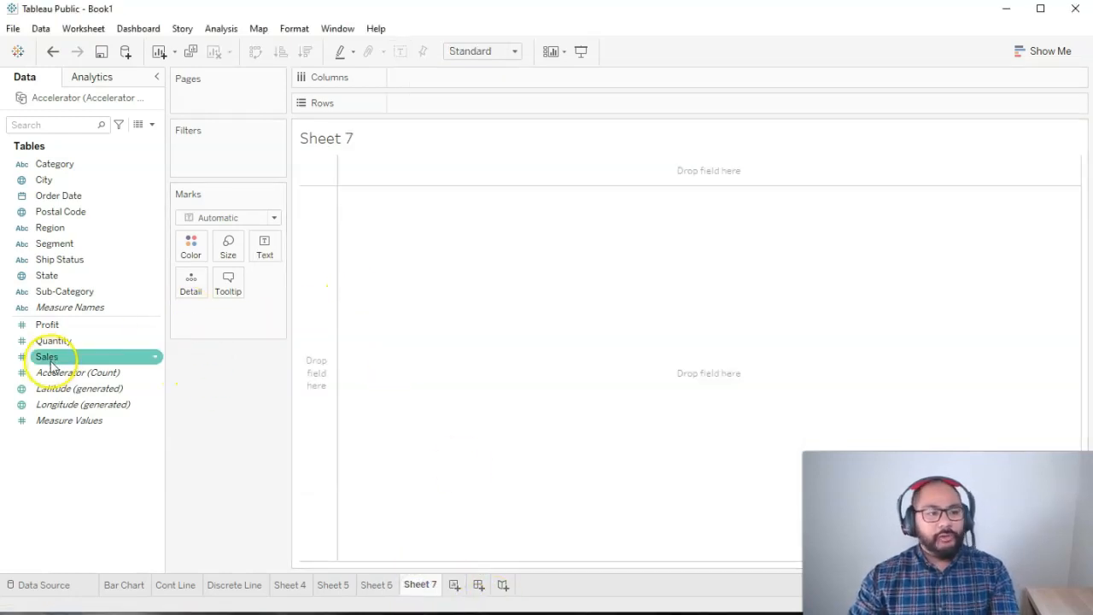
{"action": "left_click", "coordinate": [48, 324]}
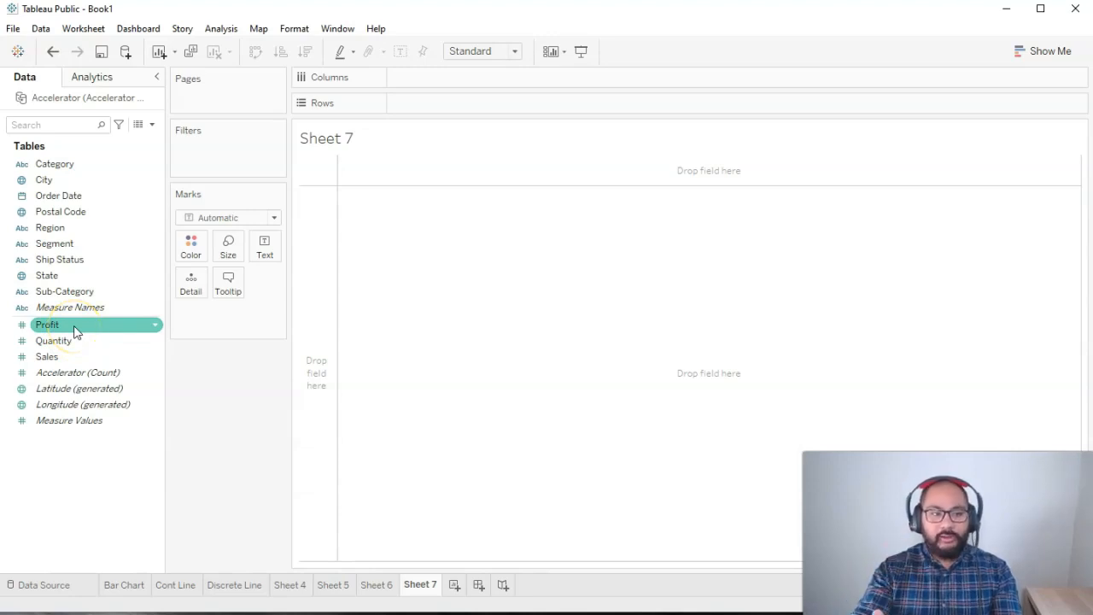
{"action": "left_click", "coordinate": [47, 357]}
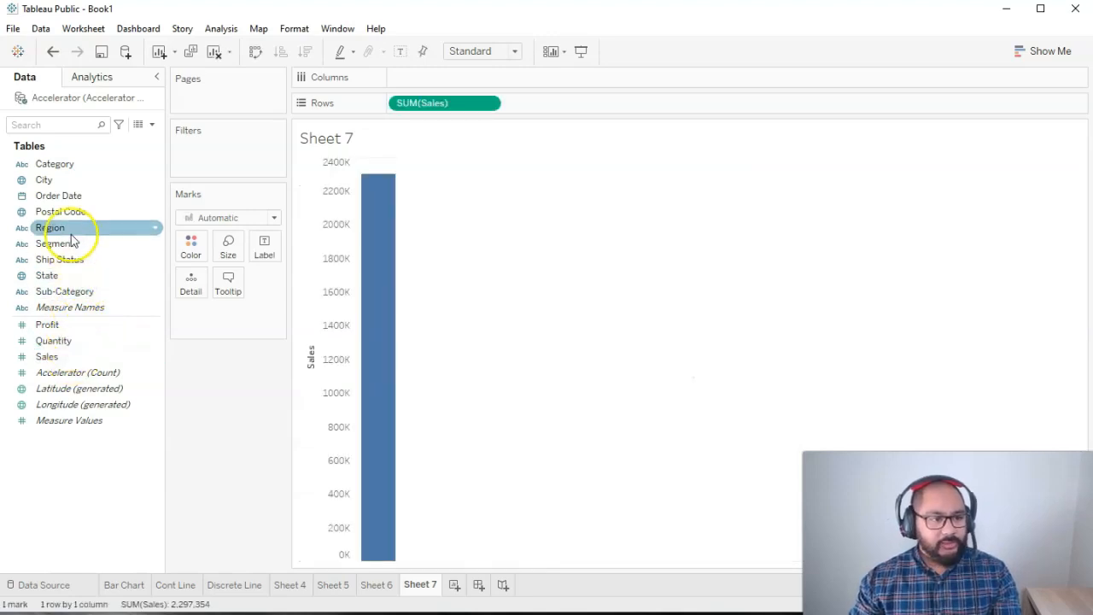
{"action": "left_click_drag", "start_coordinate": [50, 227], "coordinate": [444, 76]}
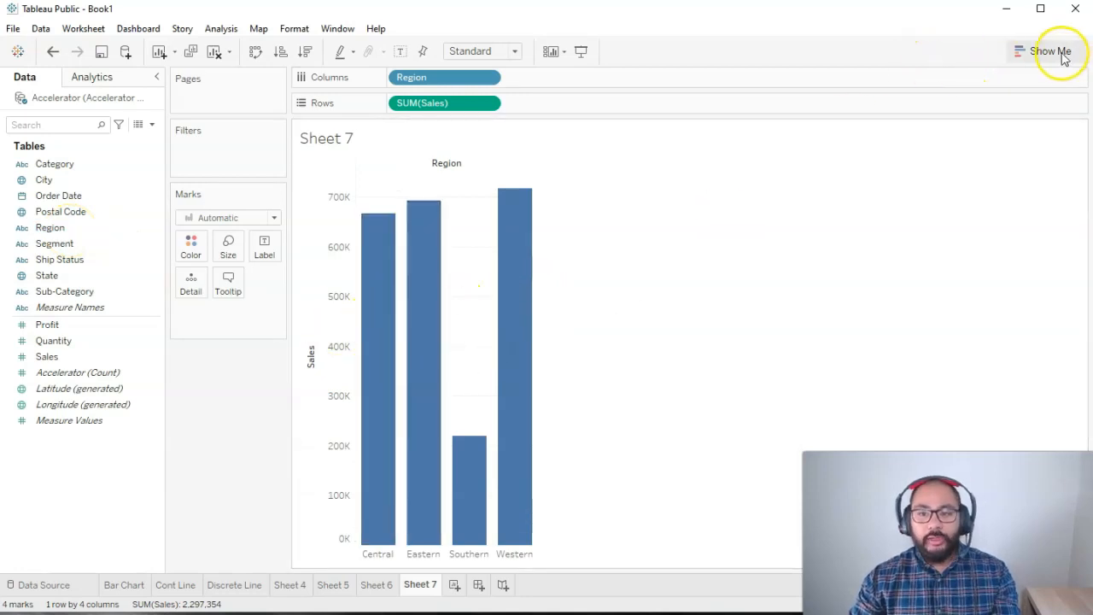
{"action": "left_click", "coordinate": [1048, 51]}
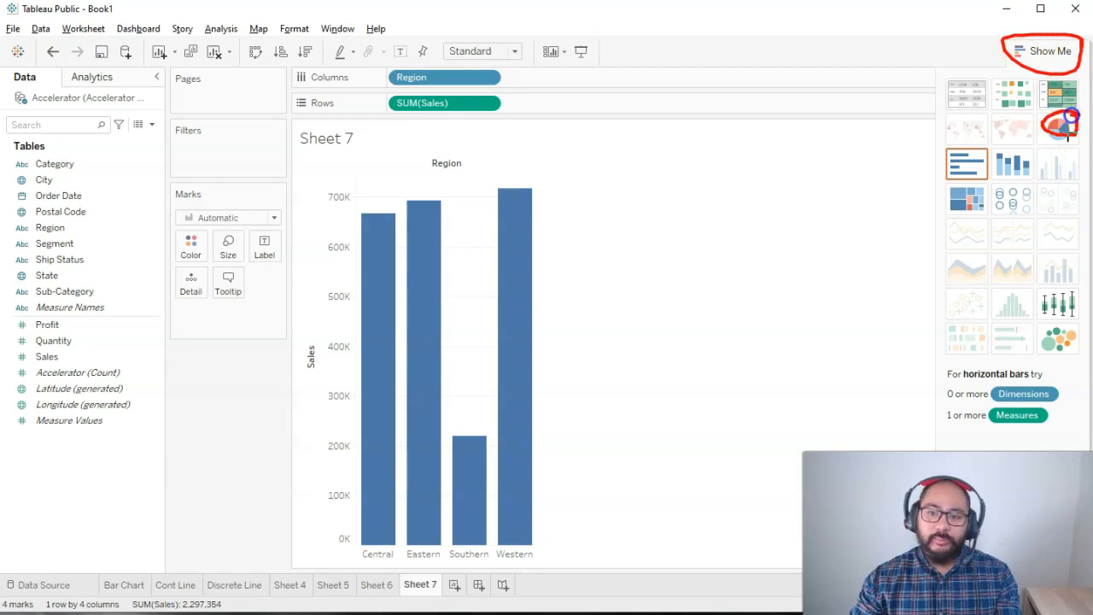
{"action": "left_click", "coordinate": [1059, 128]}
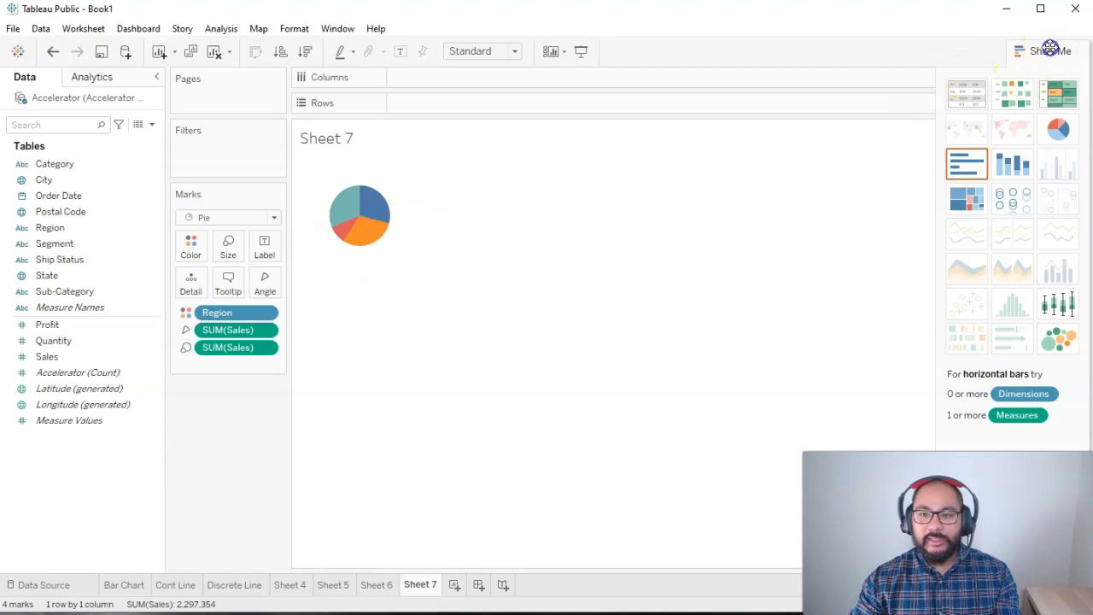
Step: Fit the regional sales pie to Entire View, checking its tooltip and reaching the colour options
{"action": "left_click", "coordinate": [515, 52]}
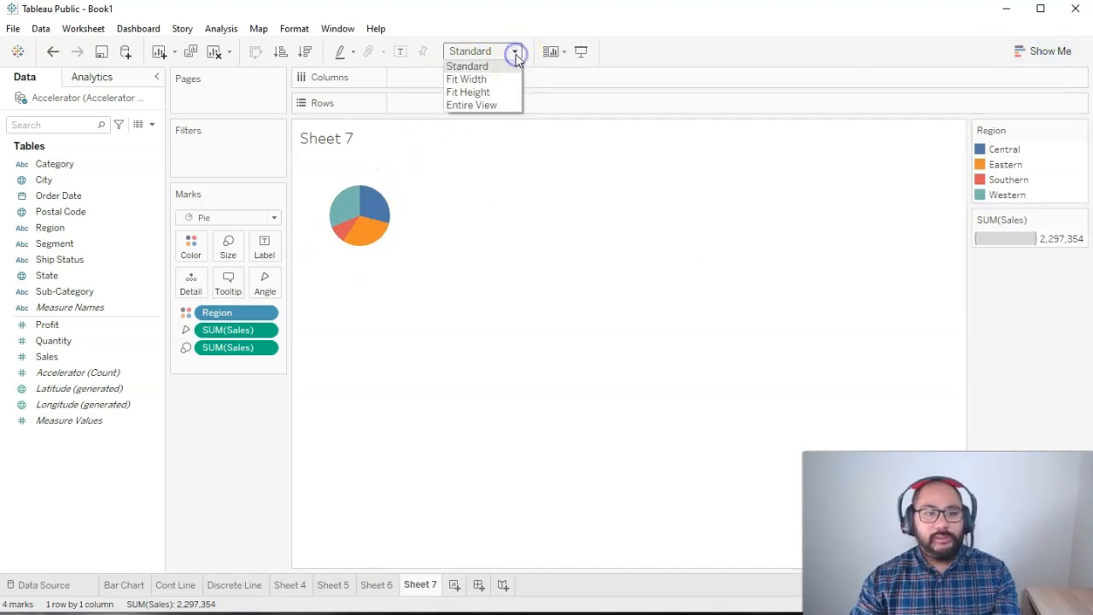
{"action": "mouse_move", "coordinate": [503, 106]}
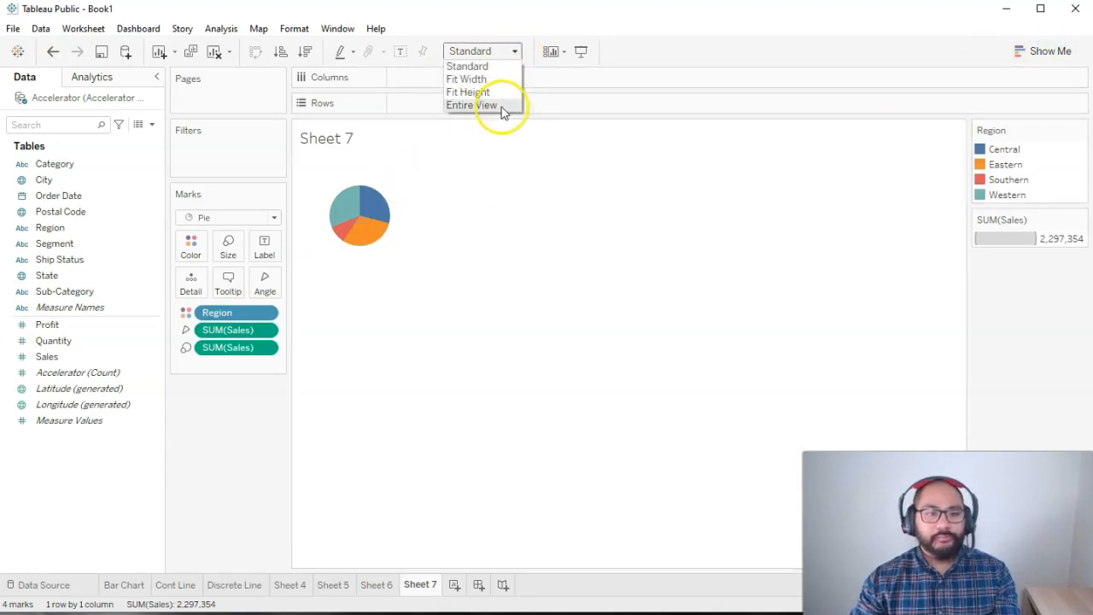
{"action": "left_click", "coordinate": [472, 104]}
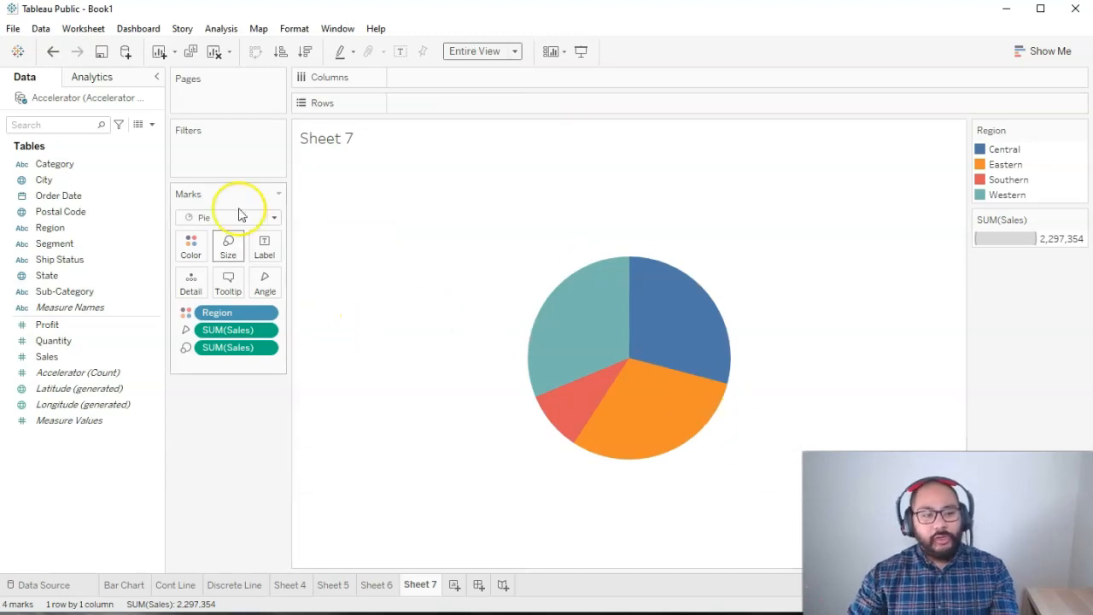
{"action": "mouse_move", "coordinate": [263, 248]}
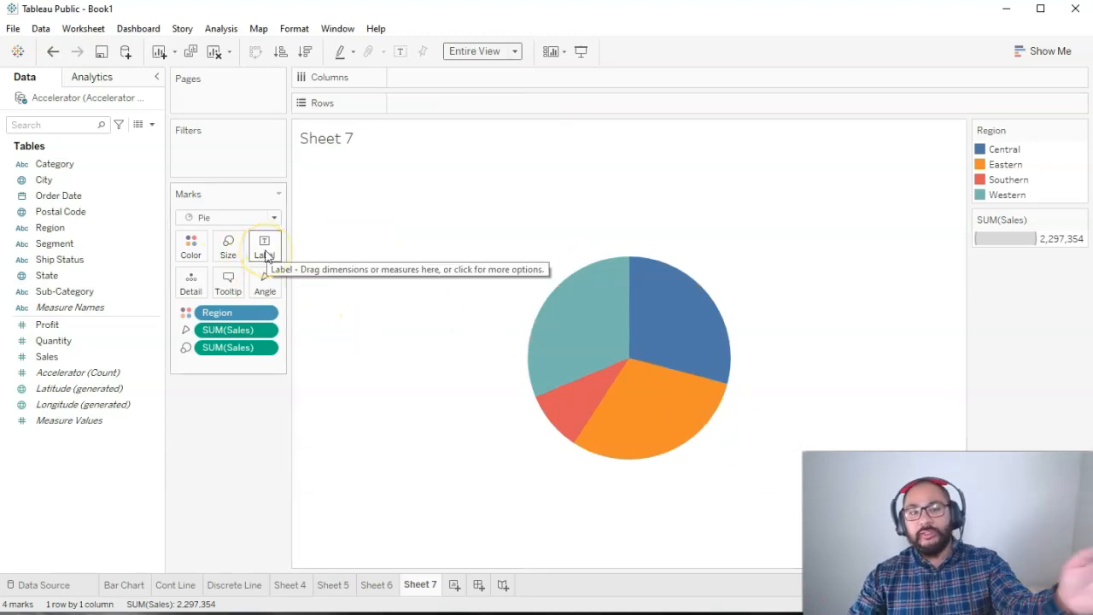
{"action": "left_click", "coordinate": [229, 282]}
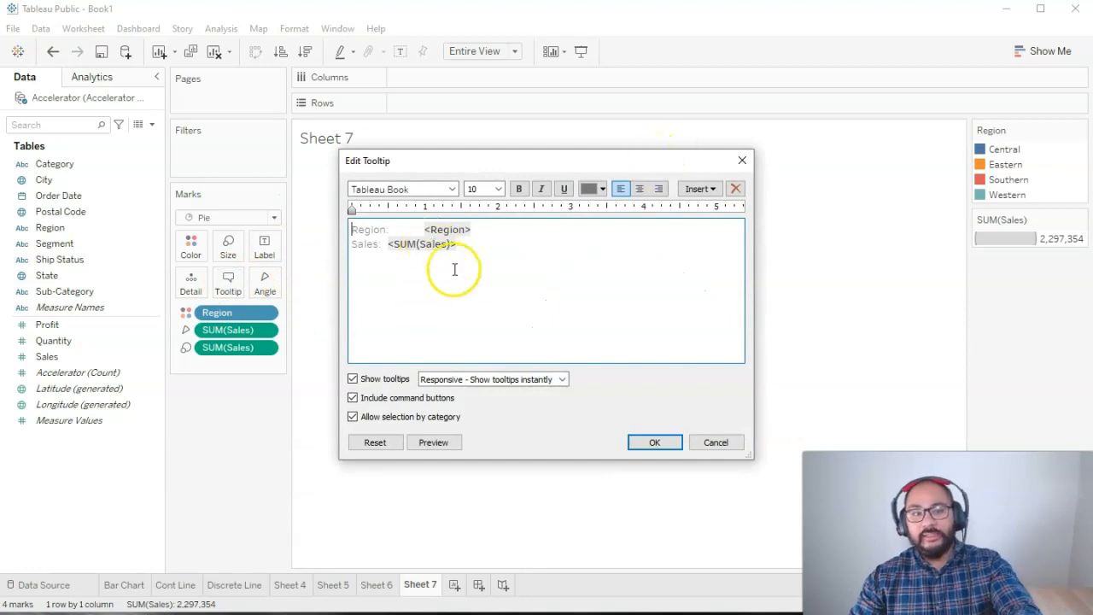
{"action": "left_click", "coordinate": [654, 441]}
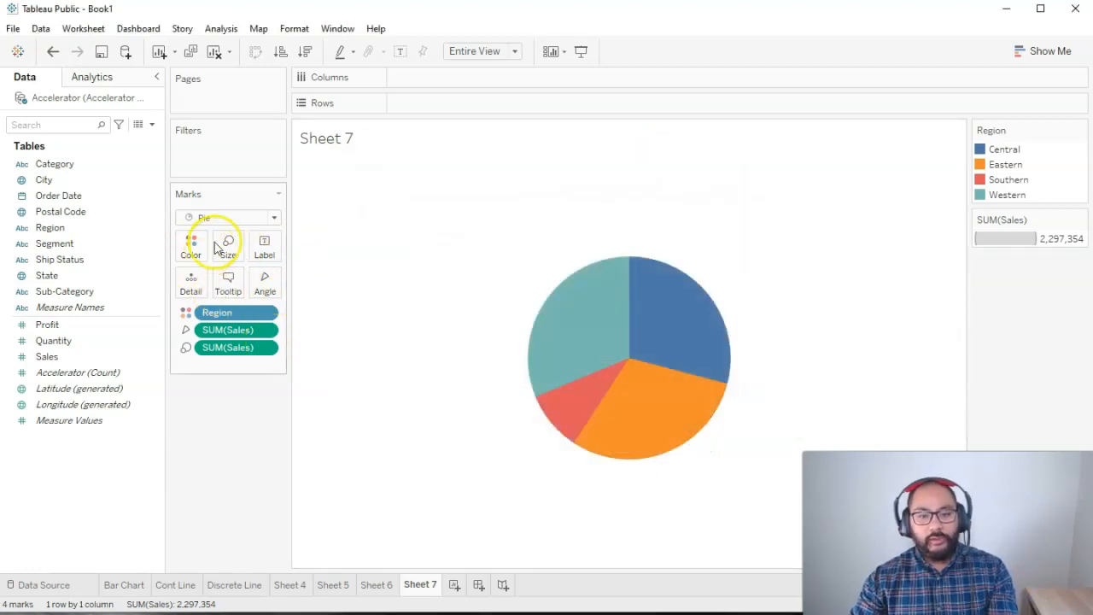
{"action": "mouse_move", "coordinate": [227, 246]}
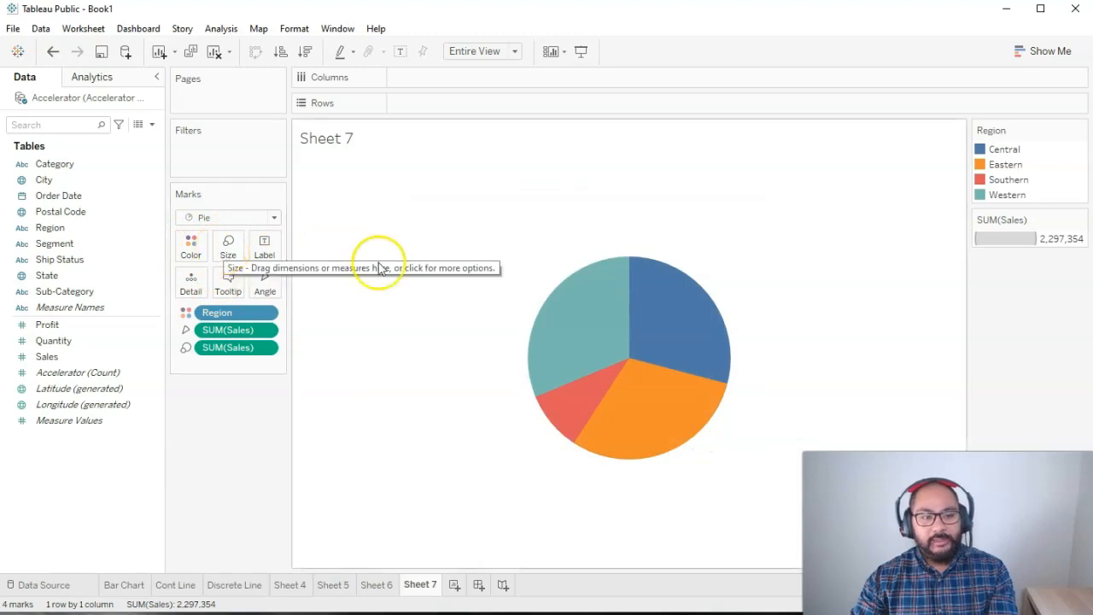
{"action": "left_click", "coordinate": [191, 246]}
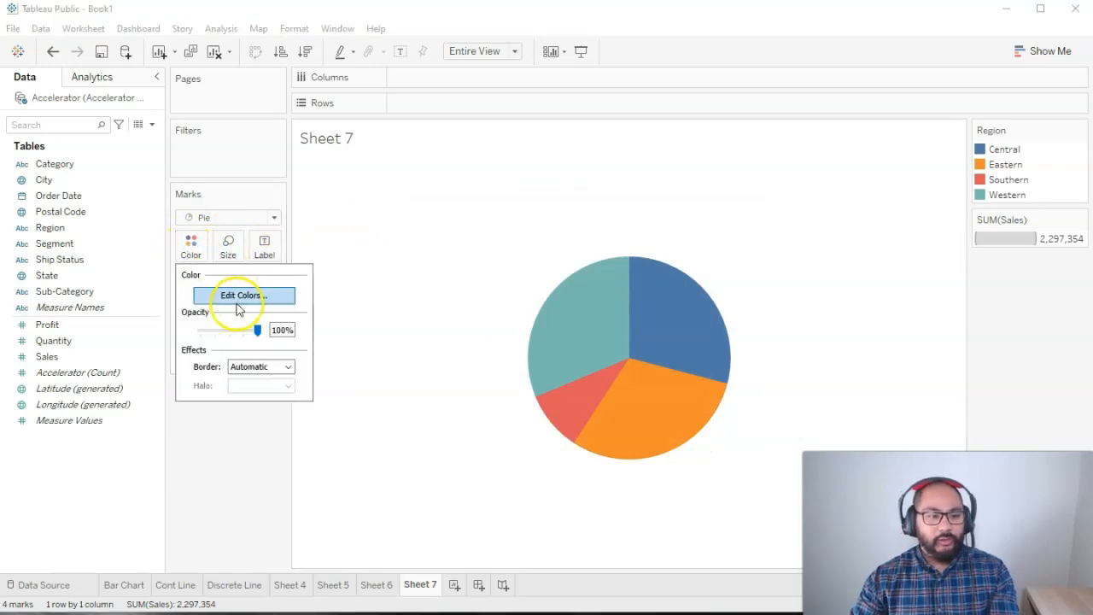
Step: In Edit Colors, give the Central region a purple swatch and apply it to the pie
{"action": "left_click", "coordinate": [242, 294]}
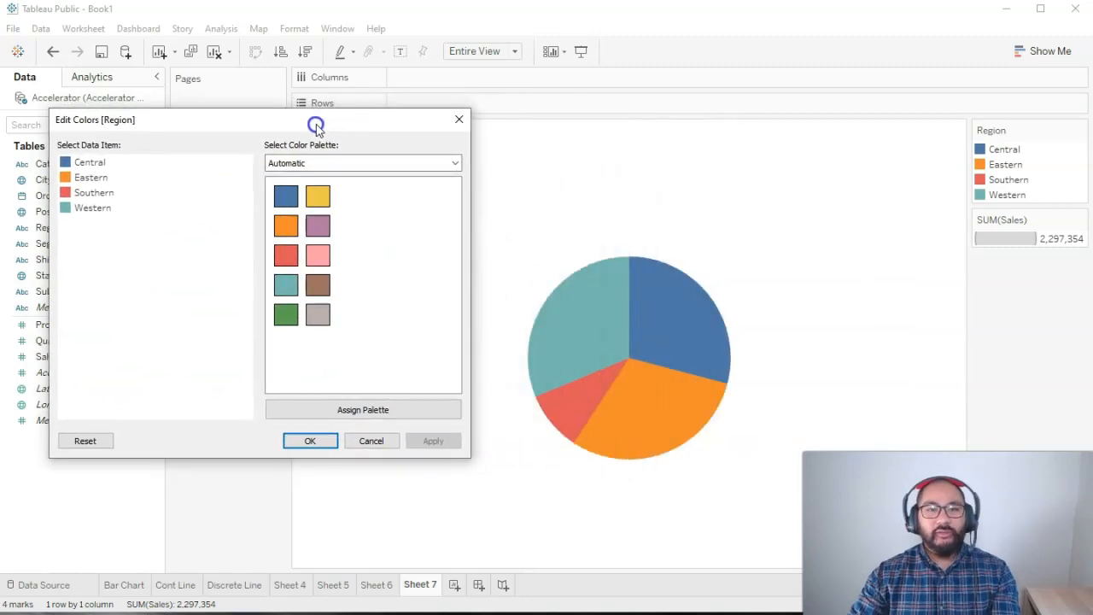
{"action": "mouse_move", "coordinate": [317, 128]}
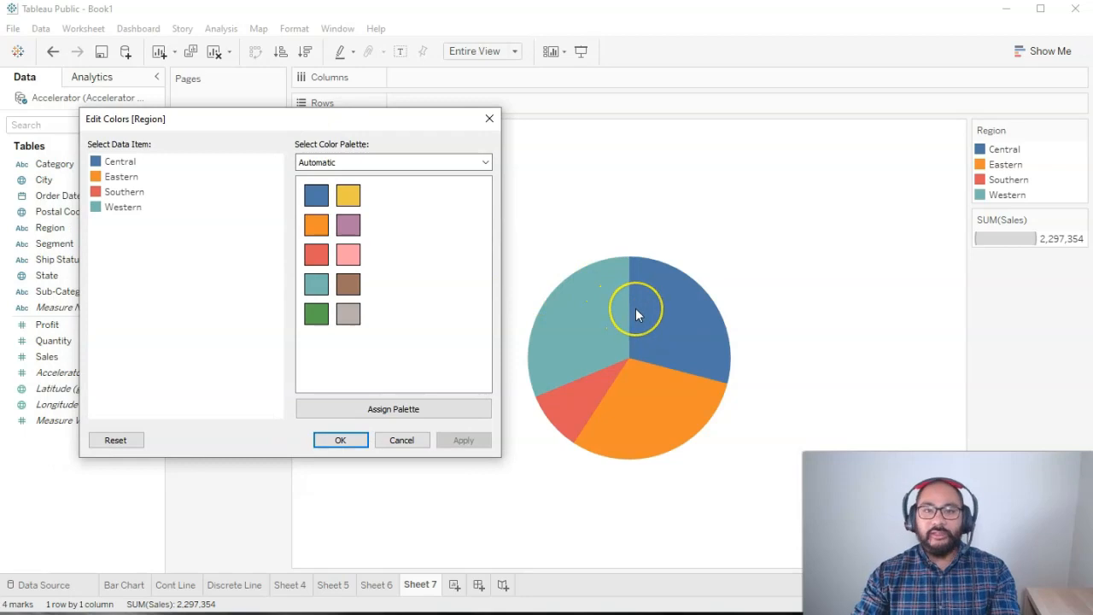
{"action": "mouse_move", "coordinate": [635, 314]}
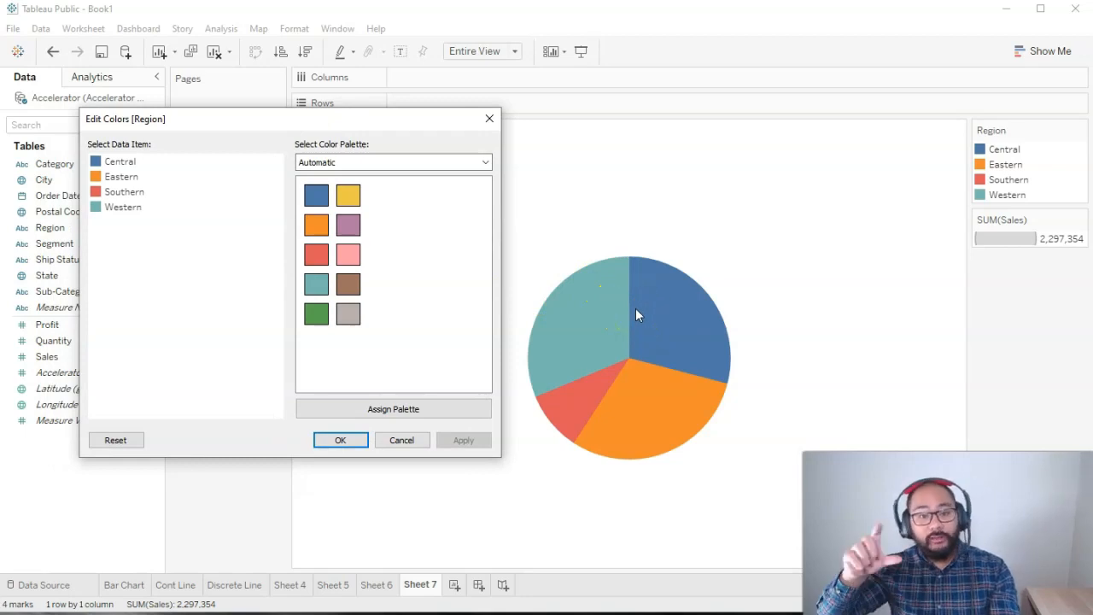
{"action": "mouse_move", "coordinate": [157, 203]}
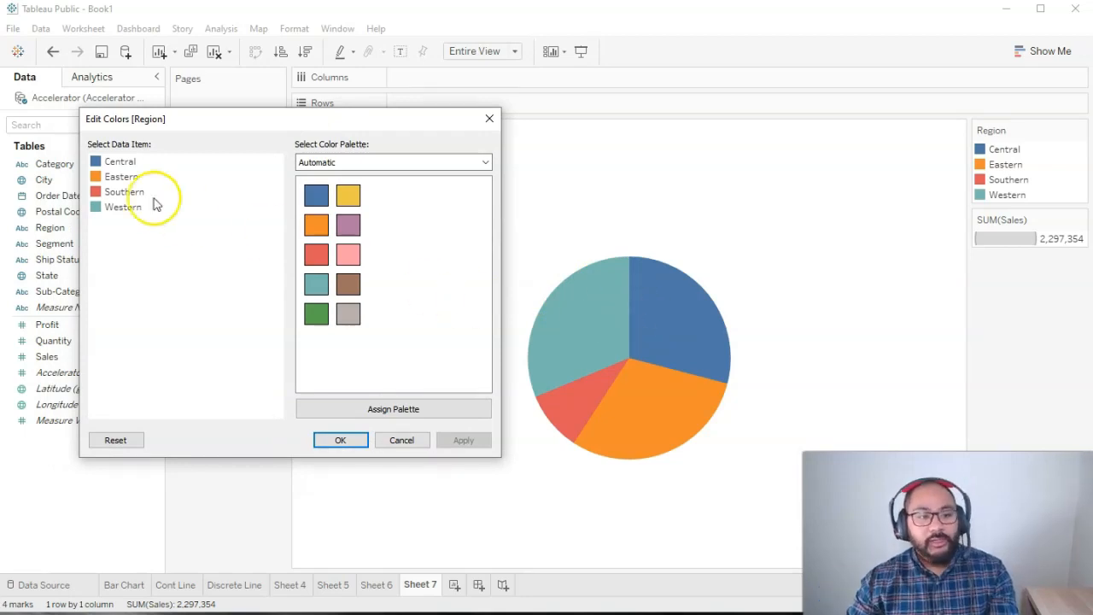
{"action": "left_click", "coordinate": [119, 160]}
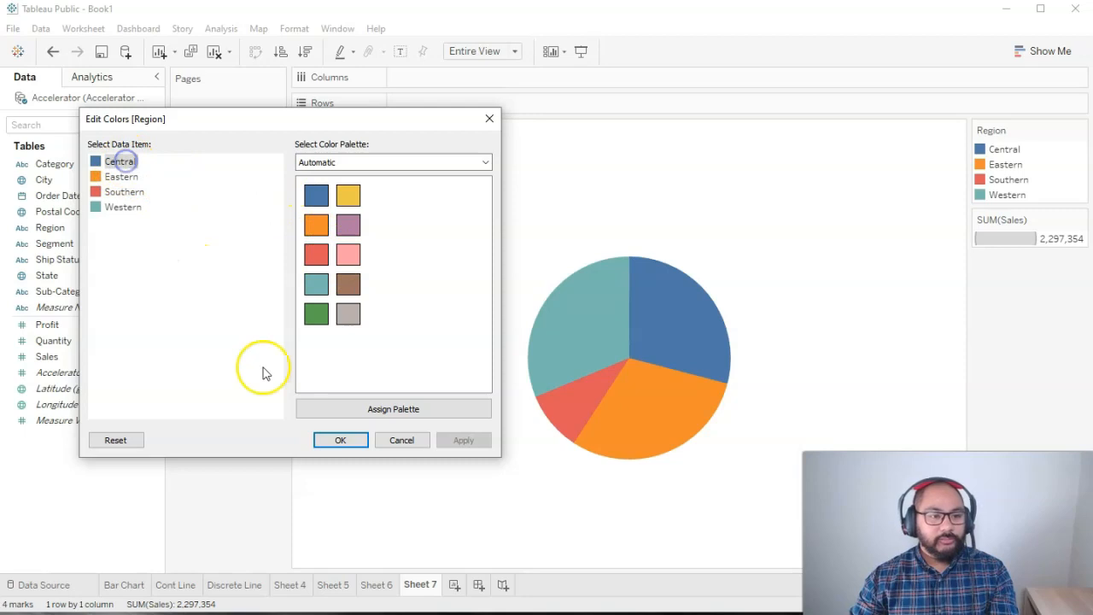
{"action": "left_click", "coordinate": [348, 225]}
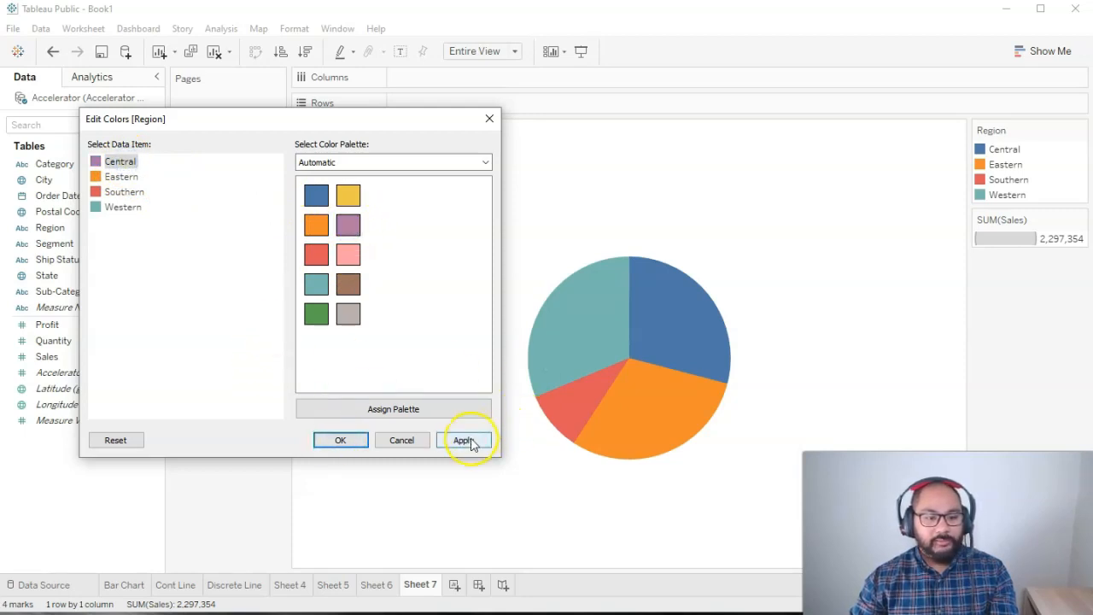
{"action": "left_click", "coordinate": [464, 441]}
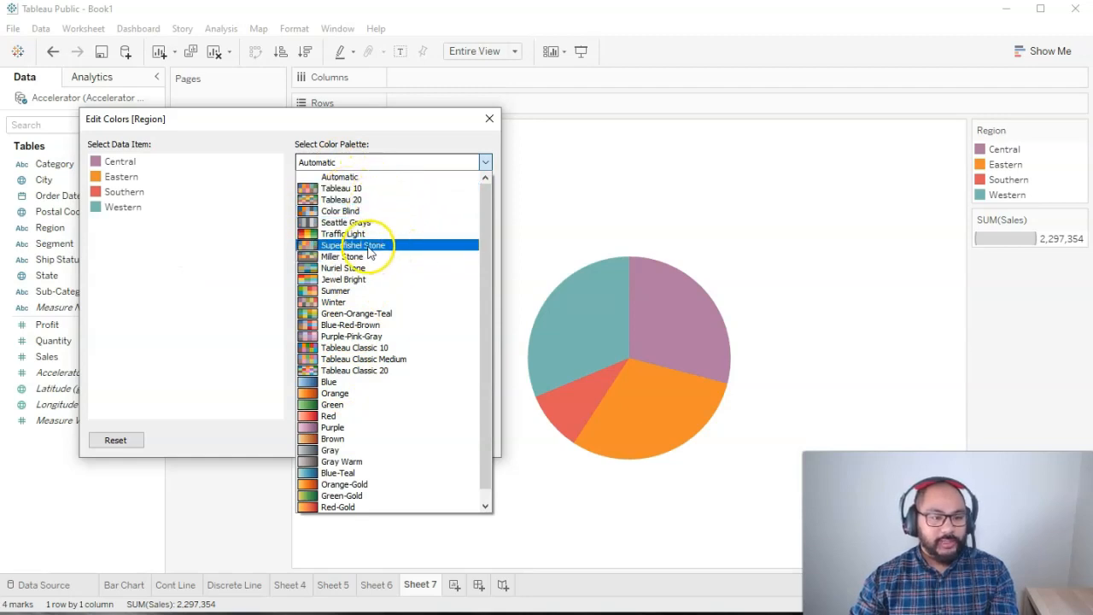
Step: Assign the Jewel Bright palette to all four regions and confirm, closing the colour editor
{"action": "left_click", "coordinate": [353, 246]}
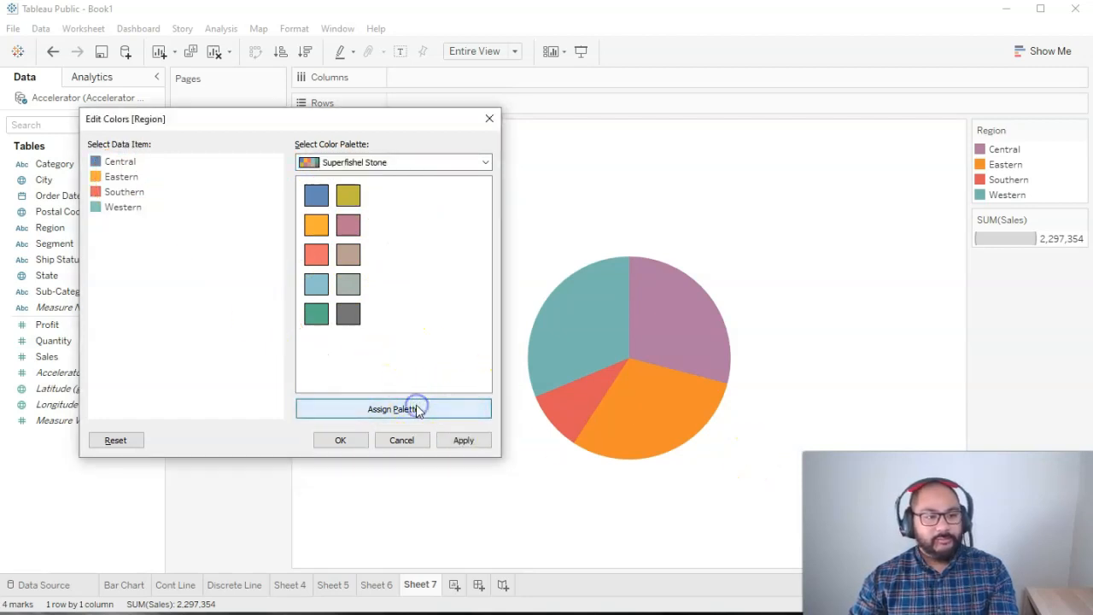
{"action": "left_click", "coordinate": [485, 162]}
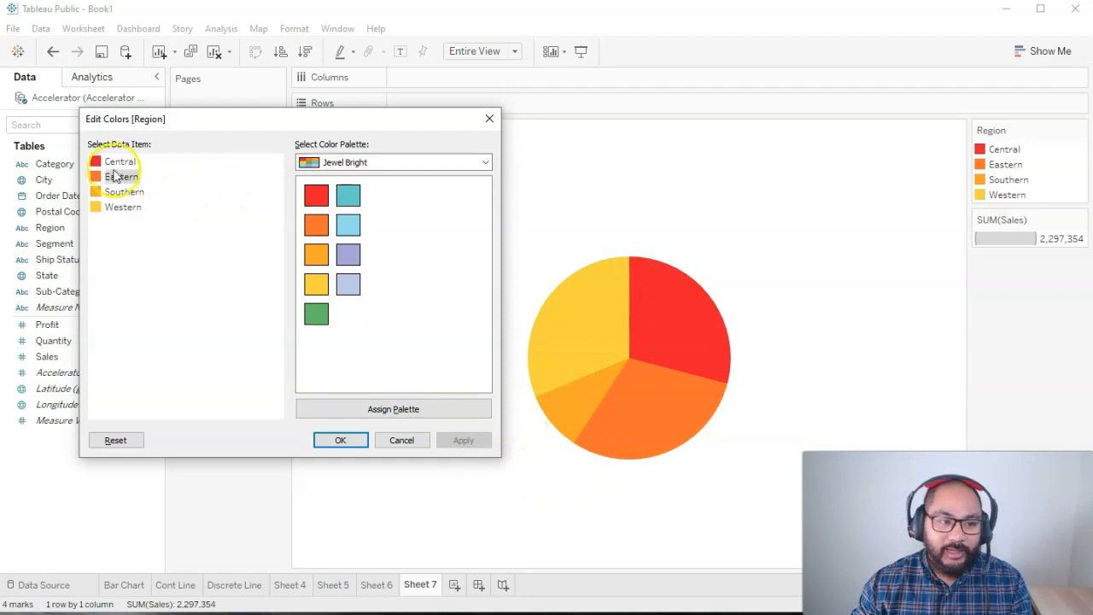
{"action": "left_click", "coordinate": [348, 225]}
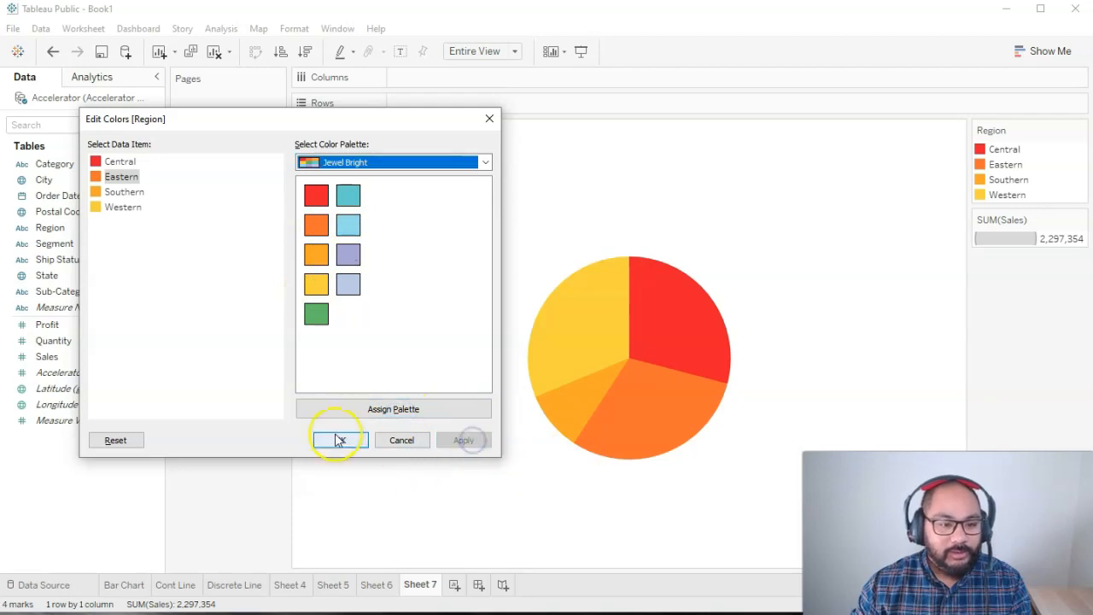
{"action": "left_click", "coordinate": [338, 440]}
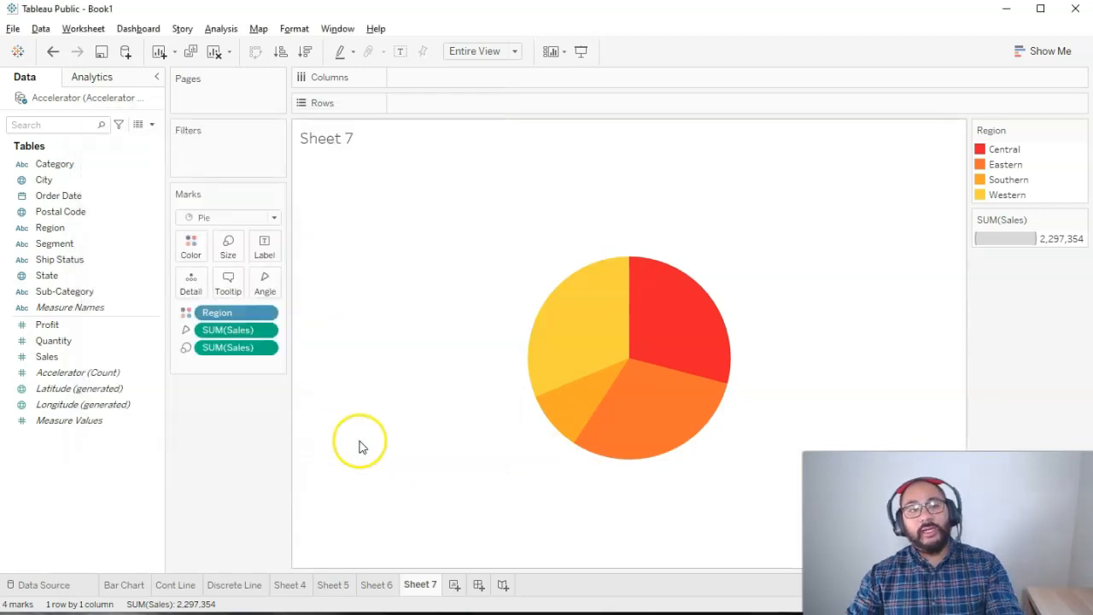
{"action": "mouse_move", "coordinate": [229, 247]}
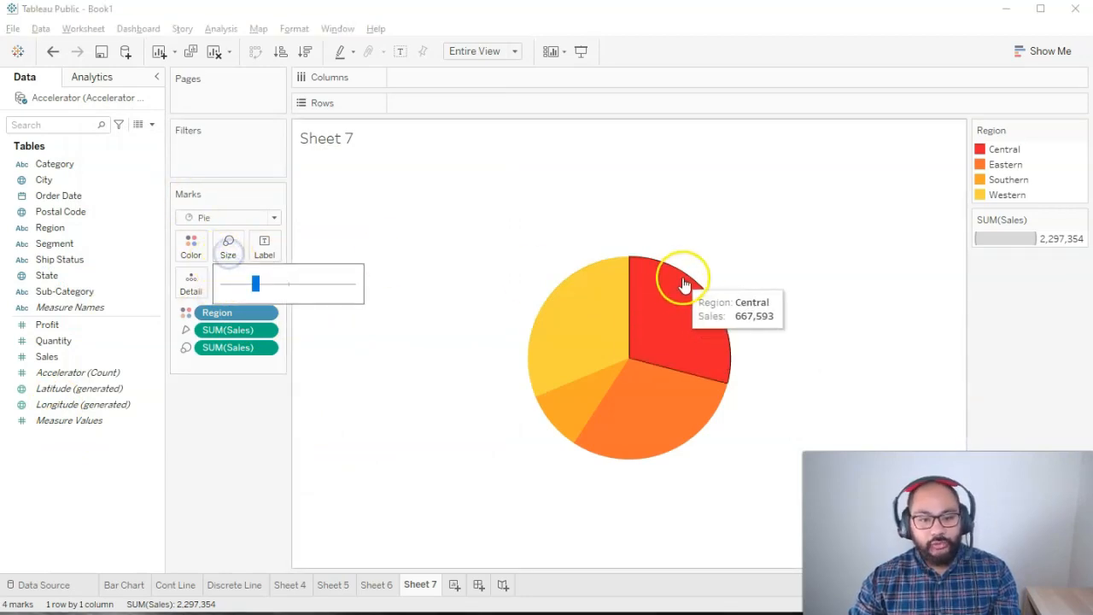
{"action": "mouse_move", "coordinate": [391, 273]}
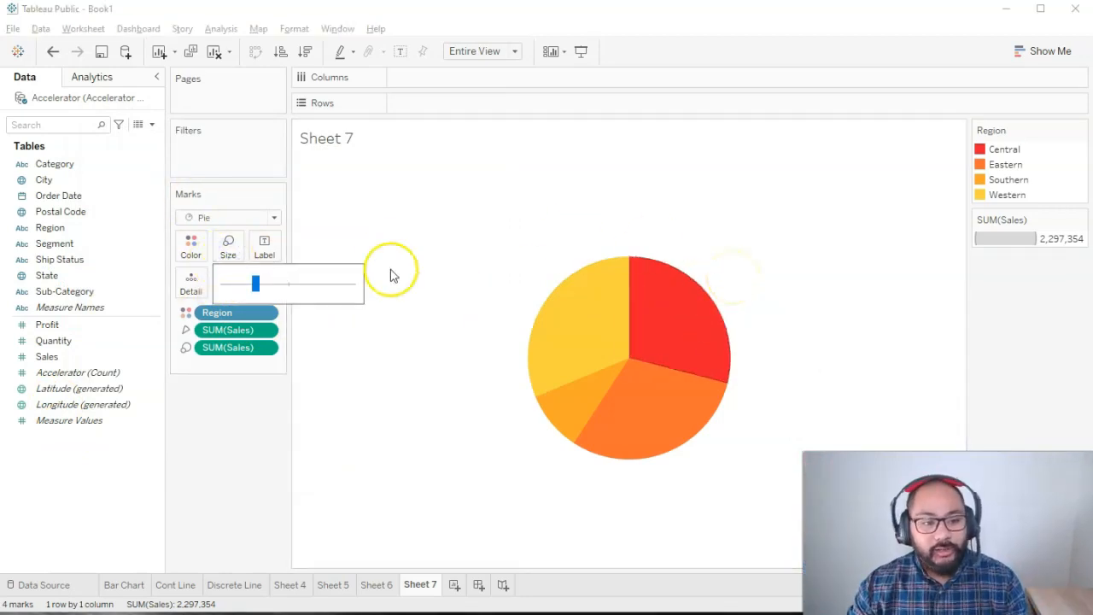
{"action": "left_click_drag", "start_coordinate": [255, 283], "coordinate": [283, 284]}
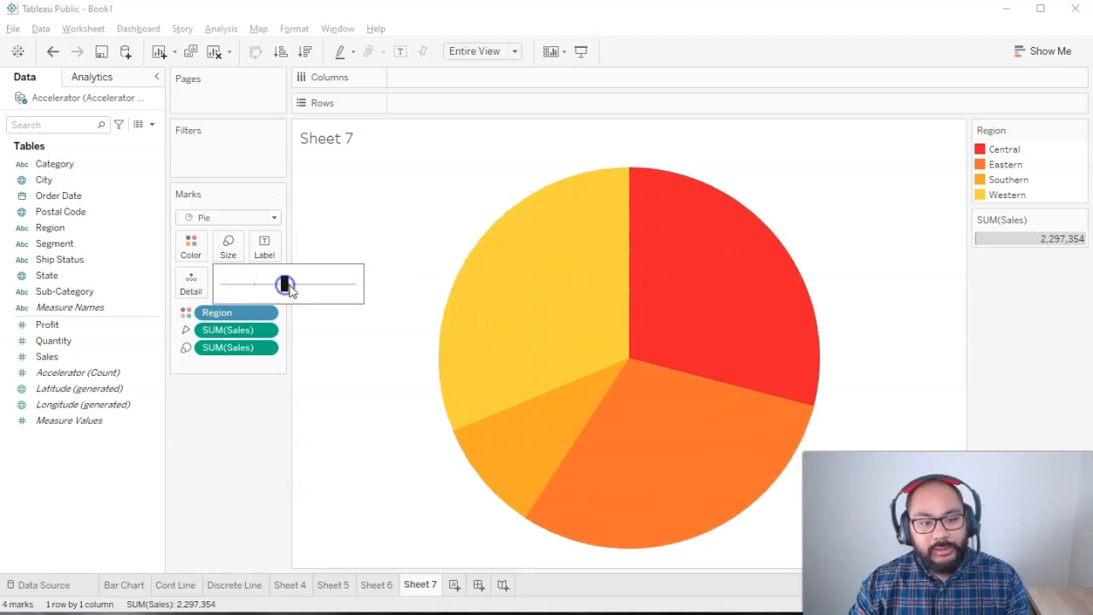
{"action": "left_click_drag", "start_coordinate": [283, 283], "coordinate": [294, 283]}
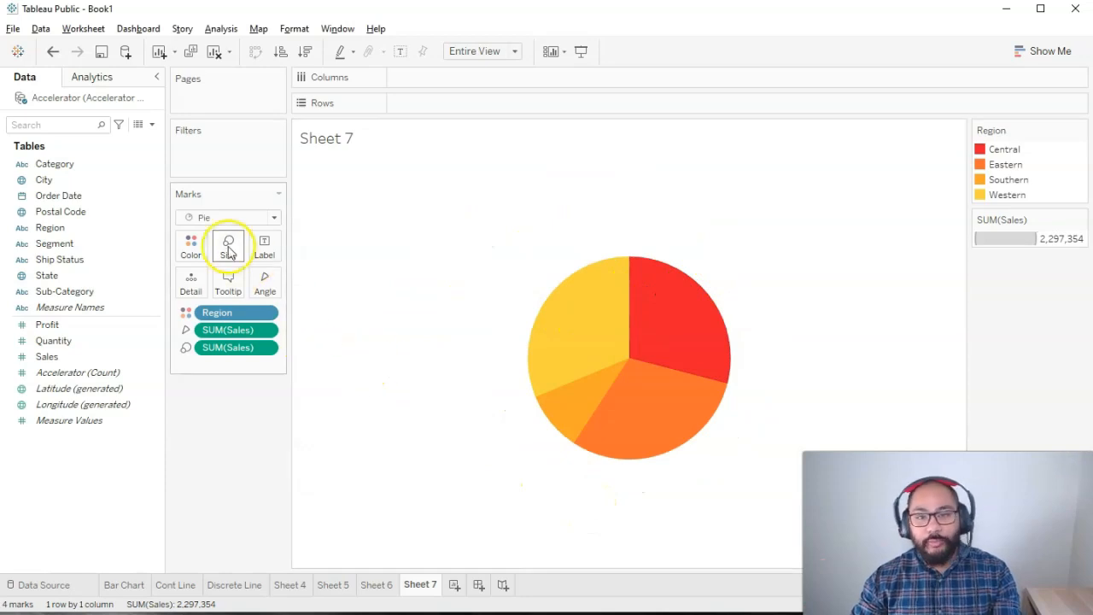
{"action": "mouse_move", "coordinate": [229, 242]}
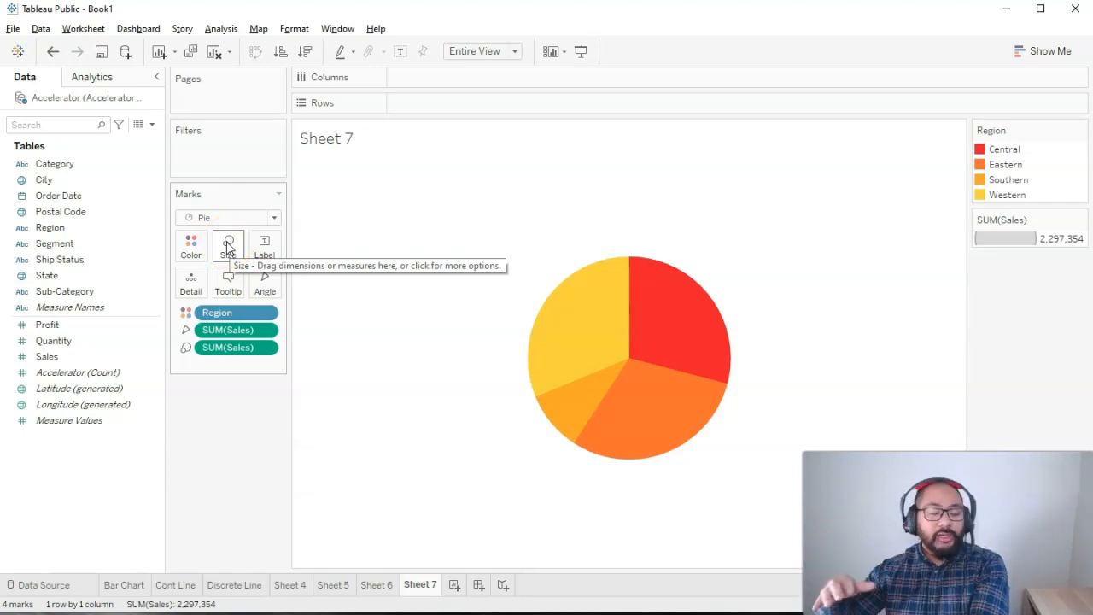
{"action": "mouse_move", "coordinate": [235, 311]}
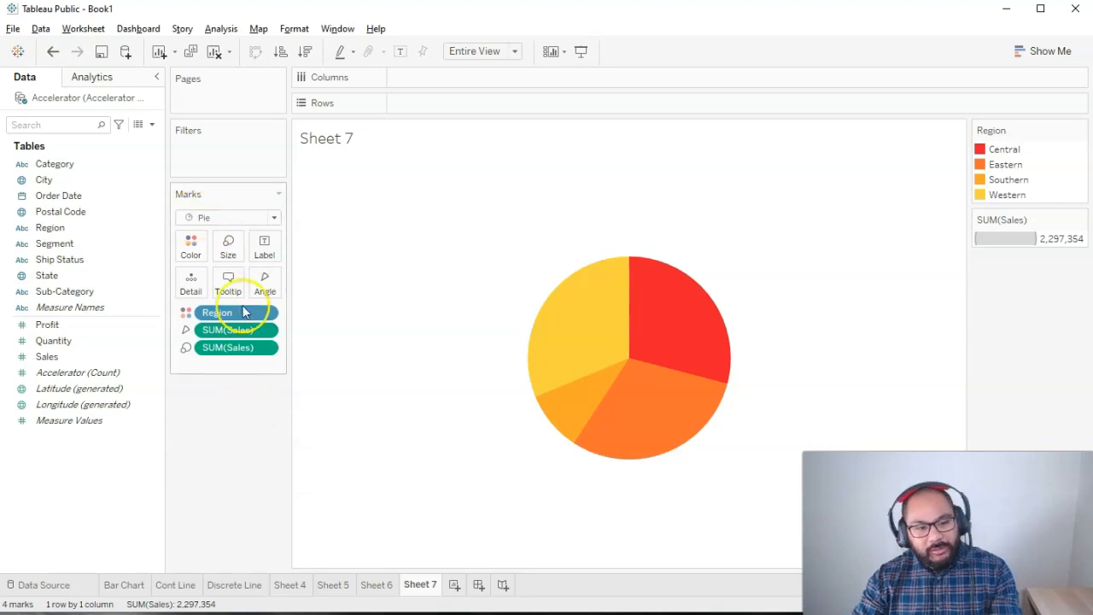
{"action": "left_click", "coordinate": [229, 246]}
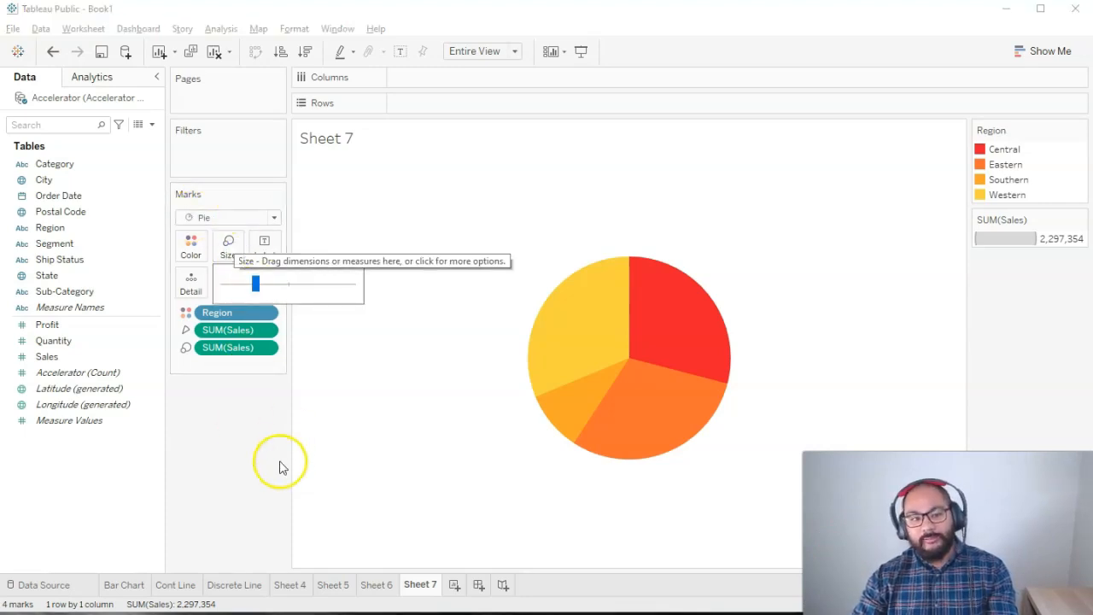